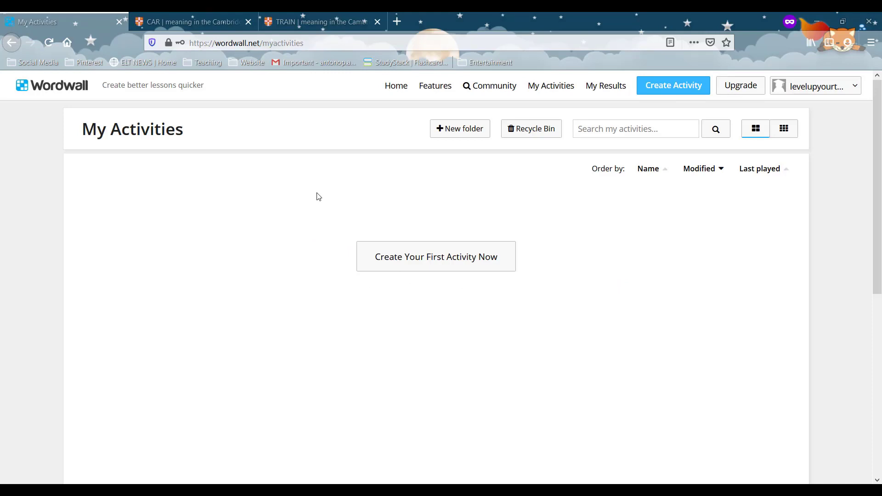
mouse_move(511, 124)
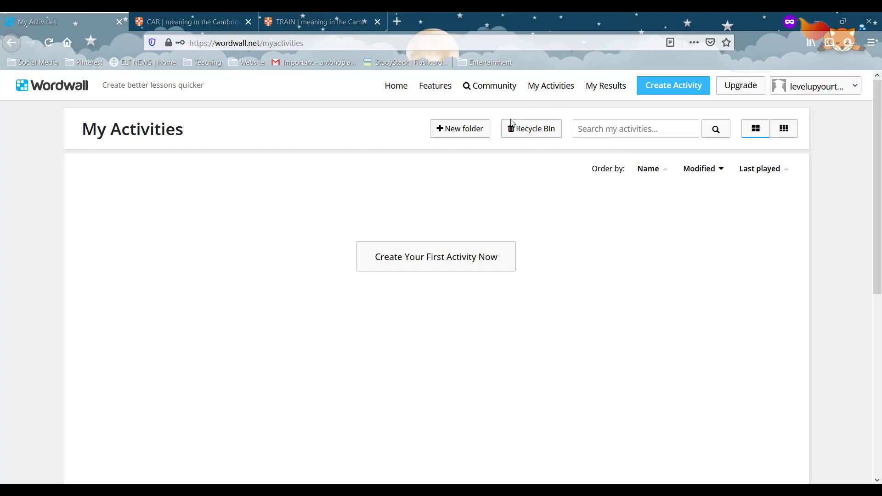
mouse_move(477, 188)
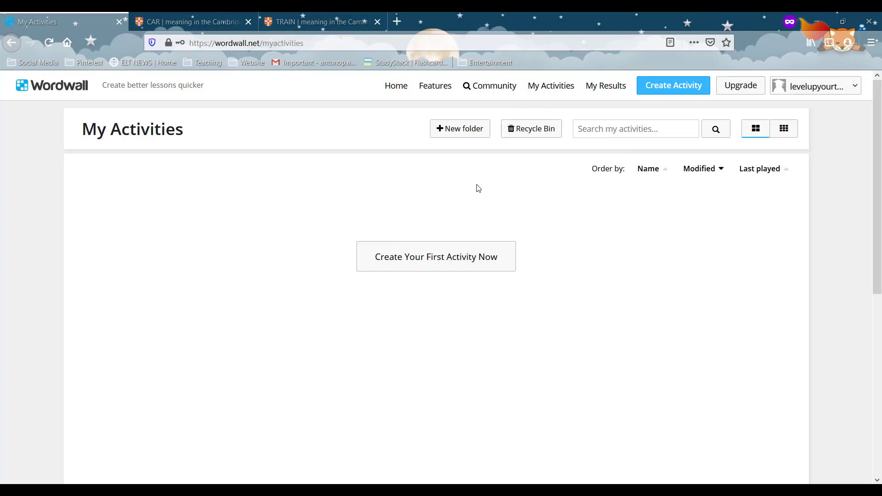
mouse_move(432, 274)
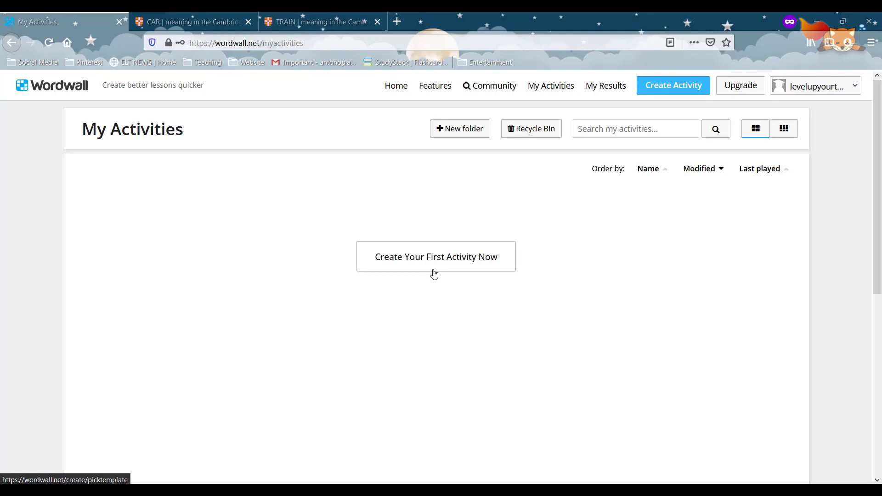
Start a new activity and browse down the Pick a template list
click(435, 257)
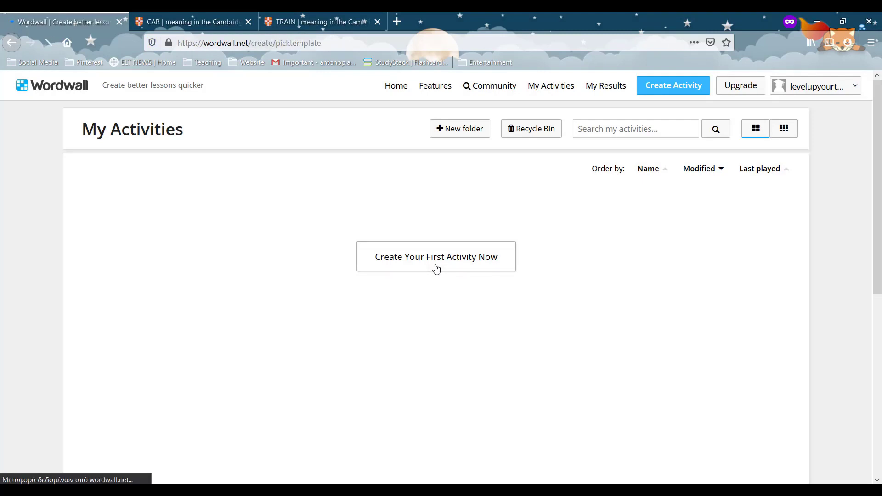
click(436, 256)
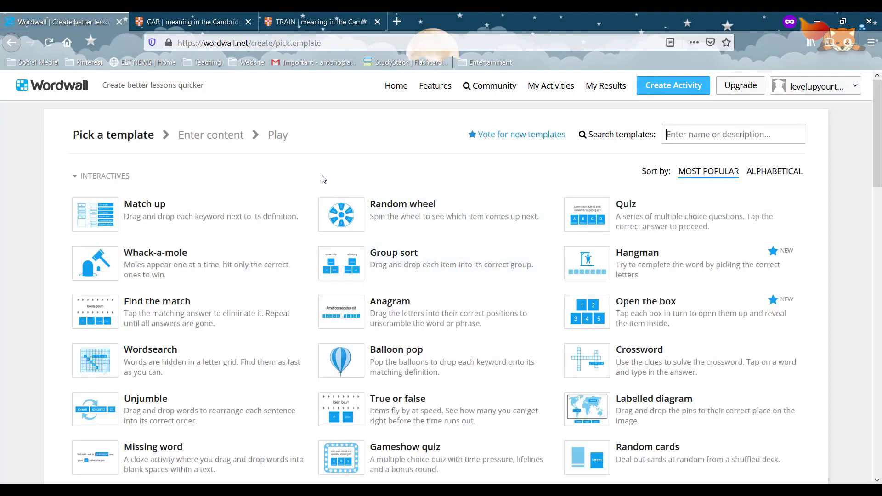
mouse_move(271, 265)
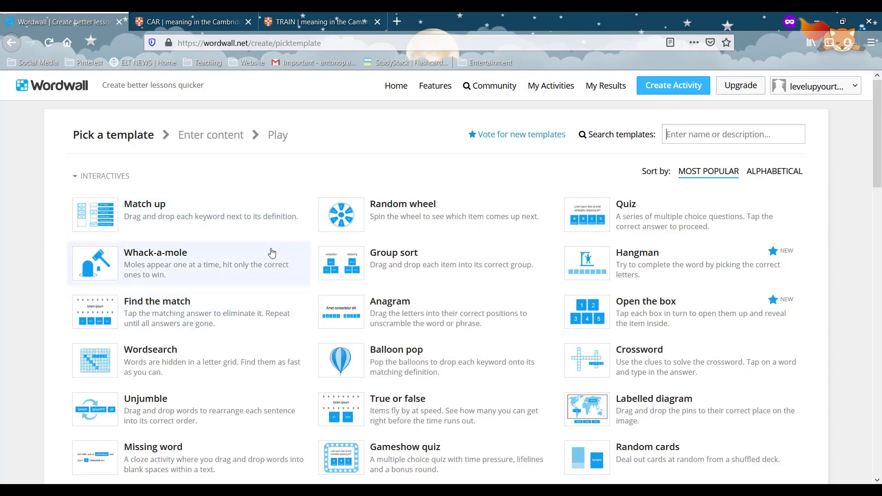
mouse_move(234, 251)
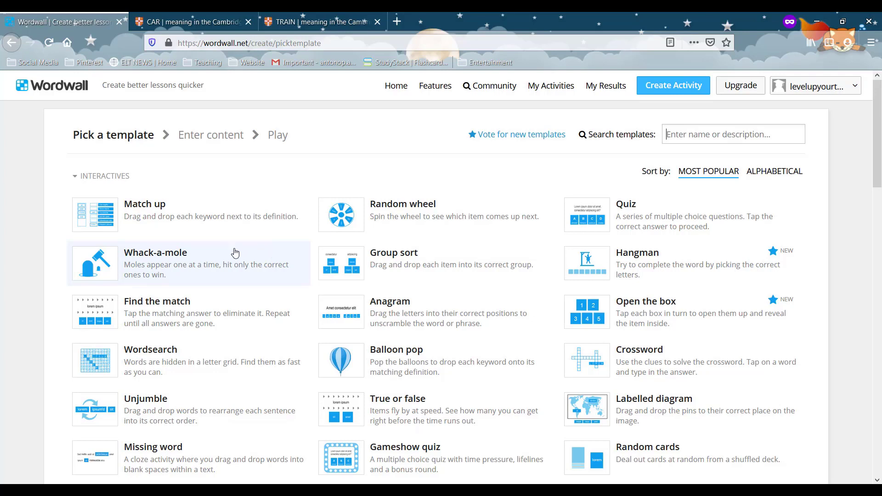
scroll(down, 3)
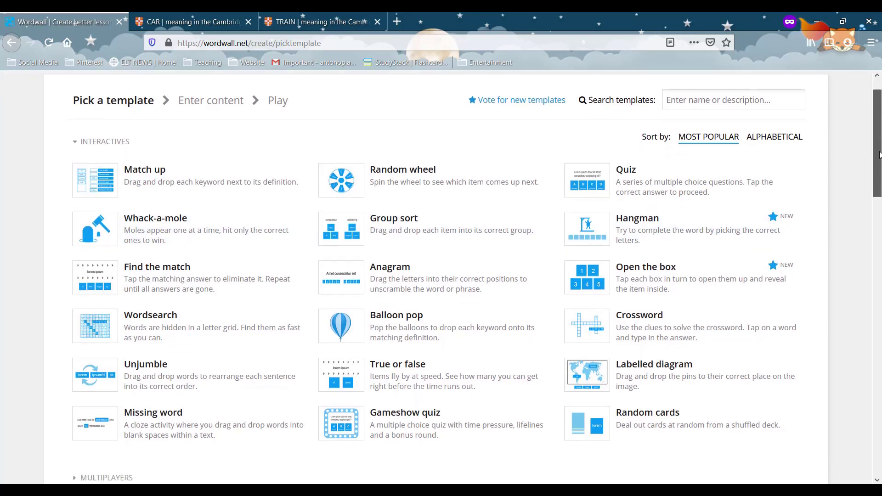
scroll(down, 3)
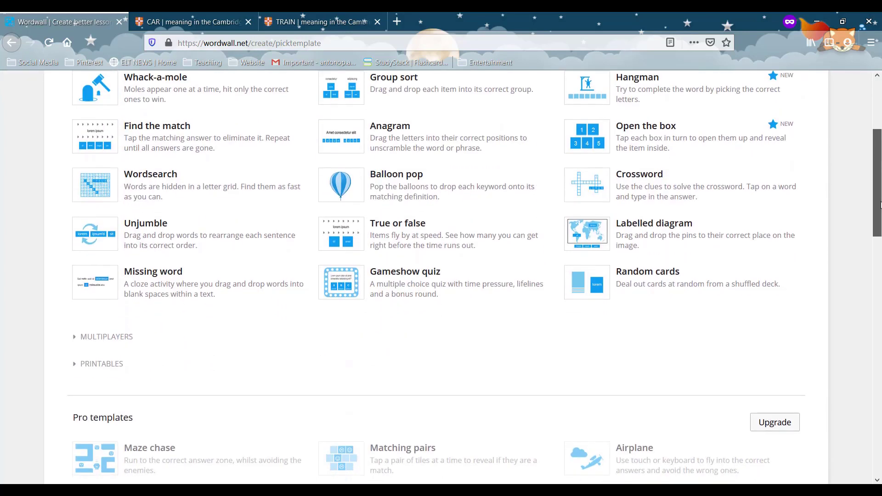
scroll(down, 3)
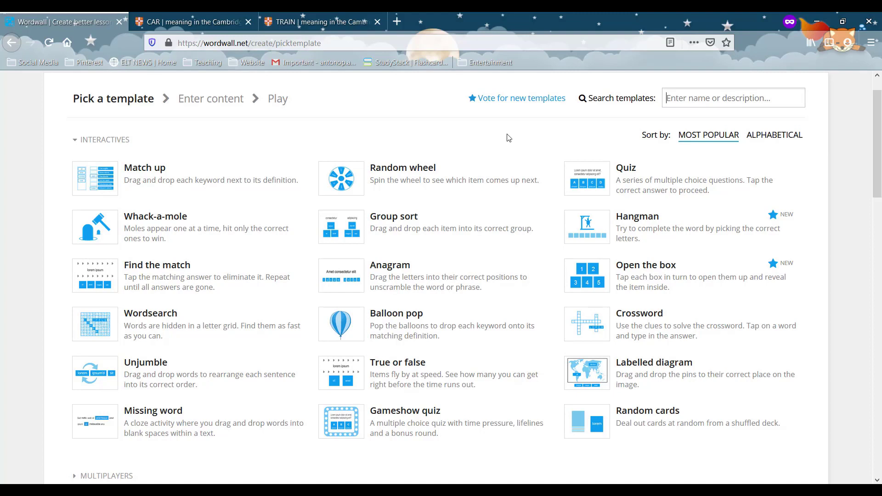
mouse_move(261, 270)
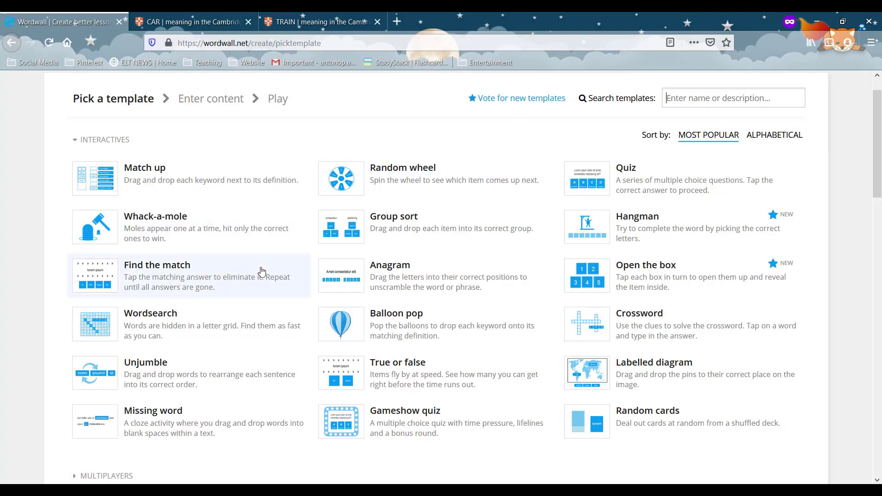
mouse_move(398, 283)
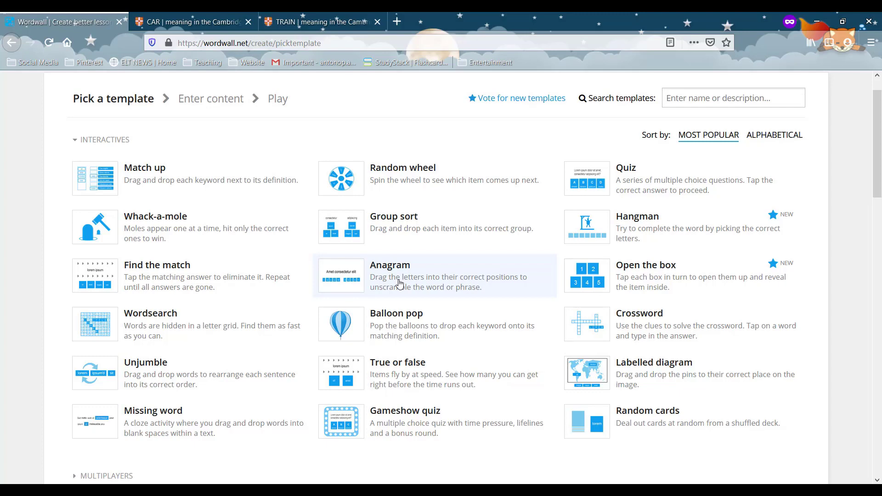
Create an Anagram activity and title it 'Means of transport'
click(389, 275)
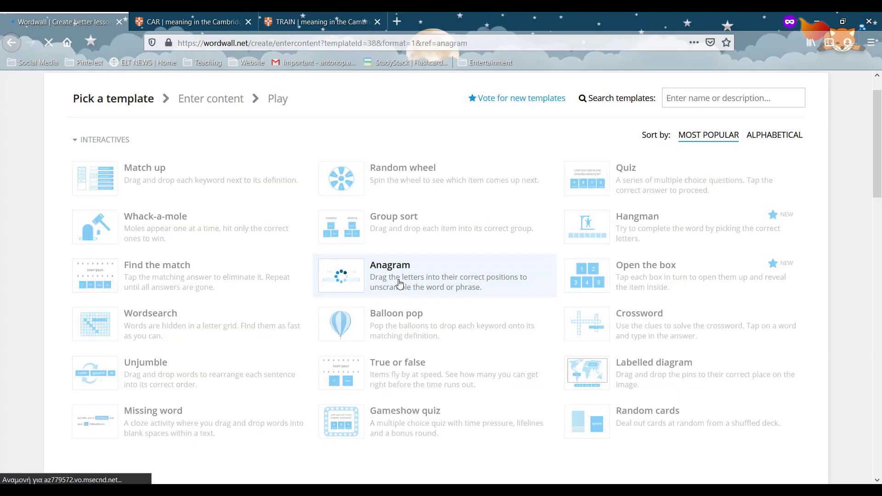
click(390, 276)
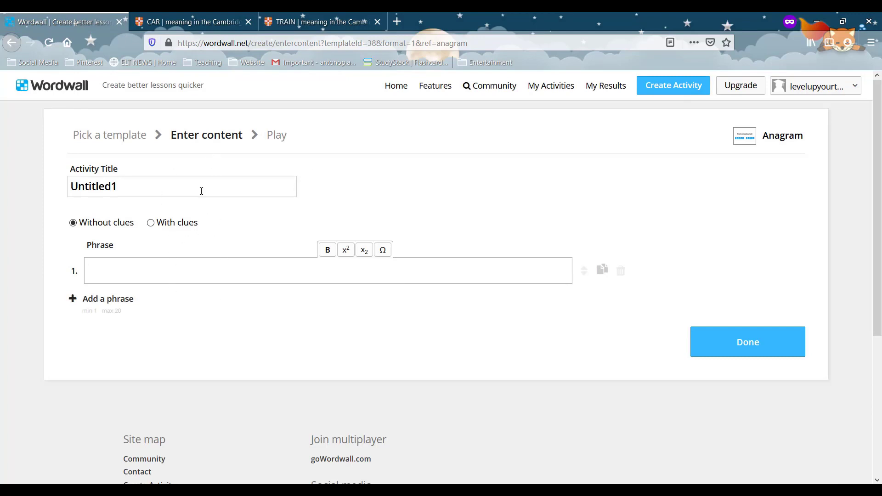
double_click(94, 186)
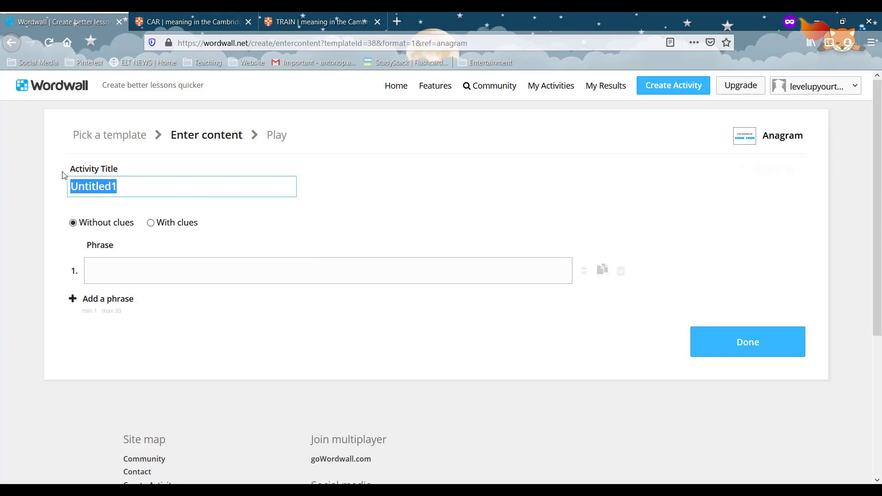
text(Means of tr)
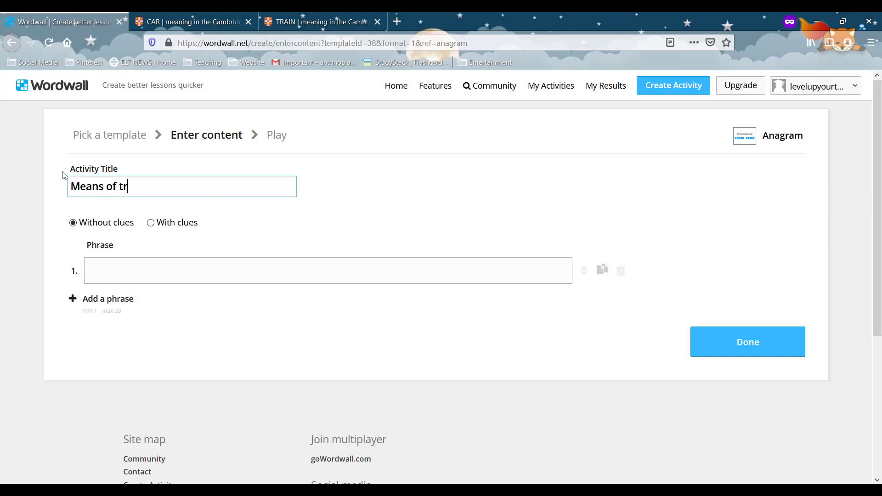
text(ansport)
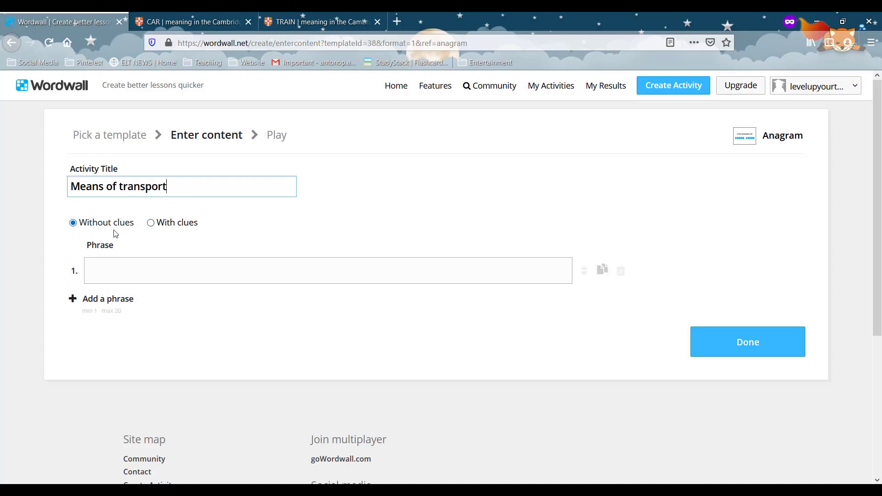
mouse_move(195, 213)
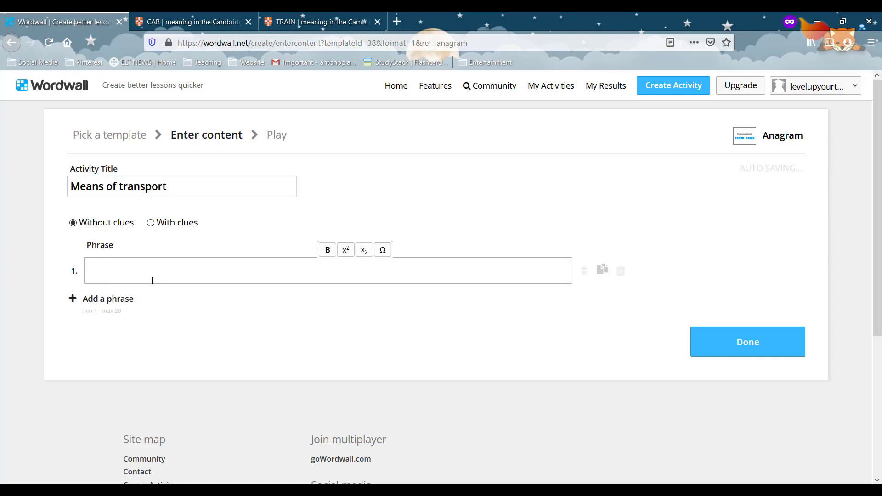
Enter the phrases car and train, removing a duplicated car row
text(car)
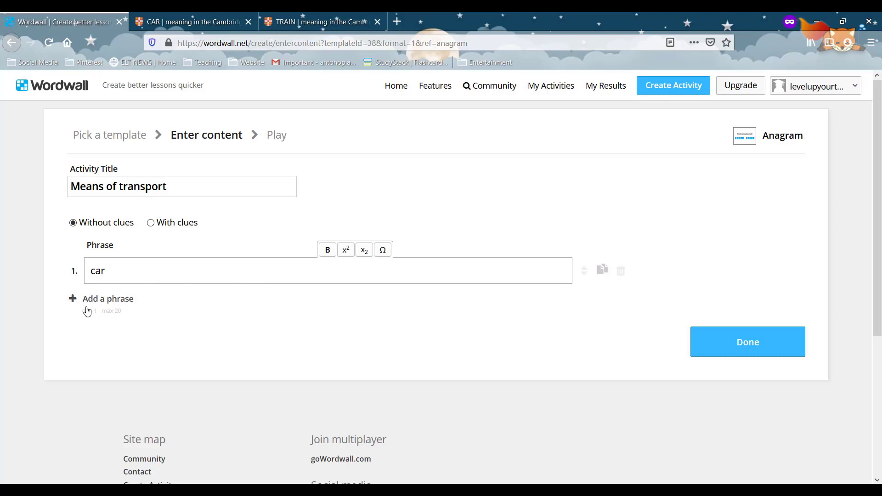
click(107, 298)
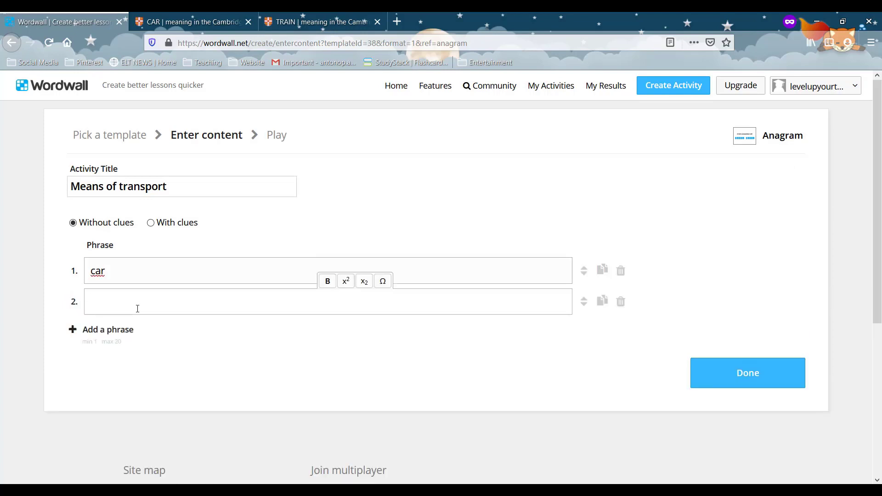
text(train)
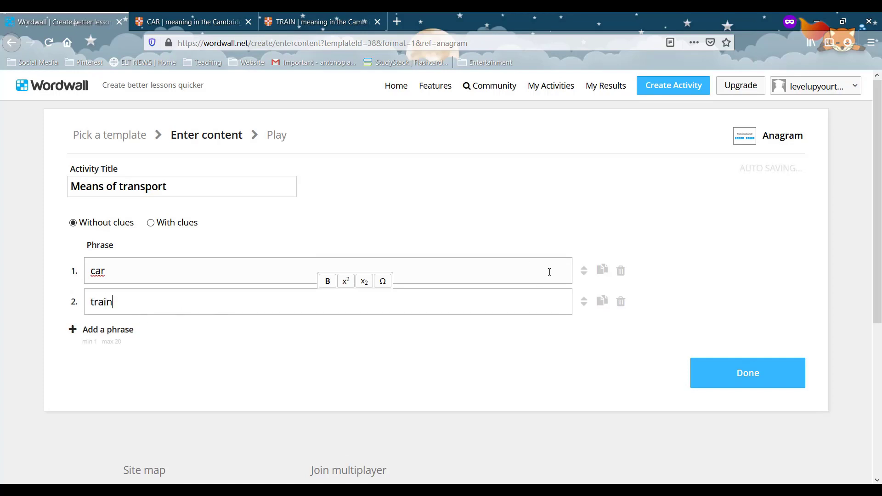
mouse_move(584, 275)
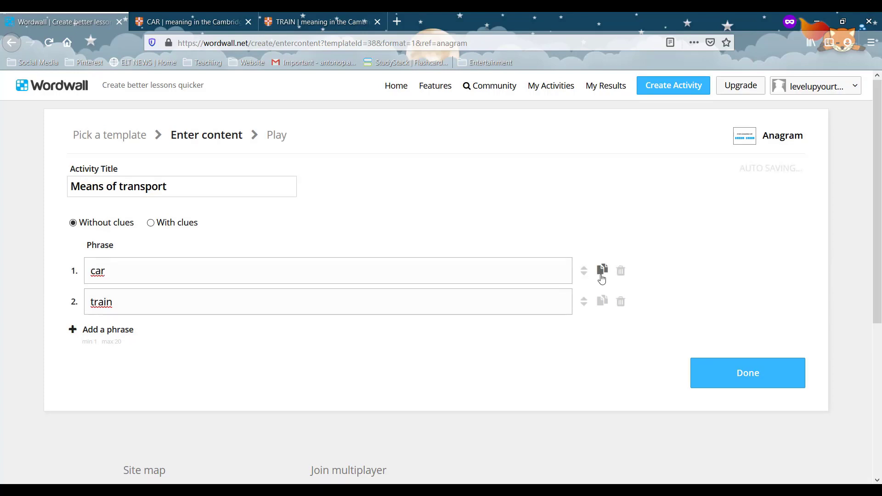
click(601, 270)
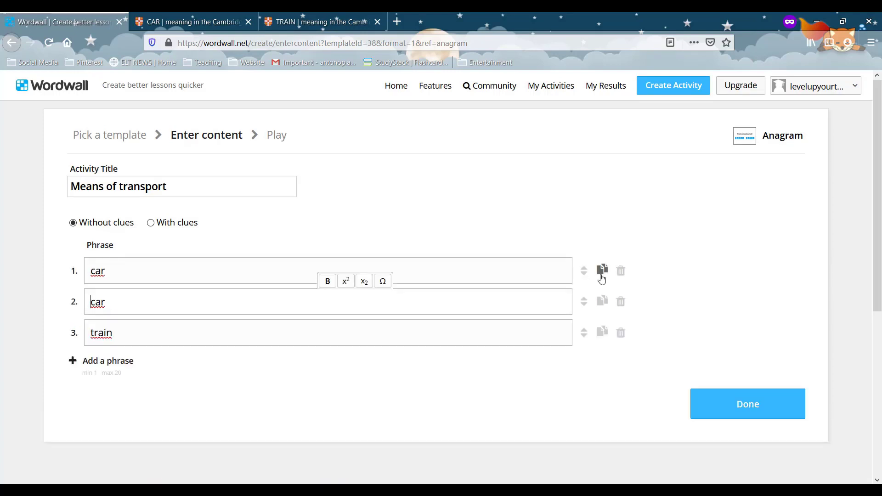
mouse_move(621, 304)
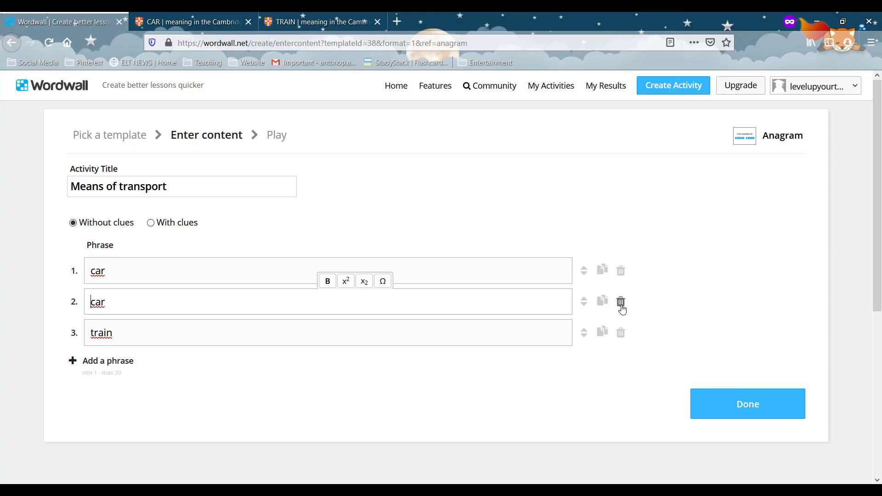
click(620, 302)
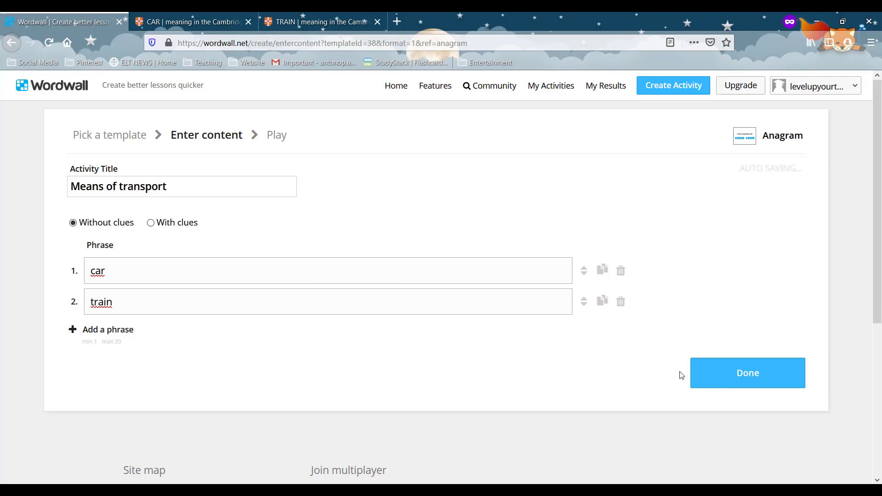
Save the anagram and play it through to the Game Complete panel
click(748, 373)
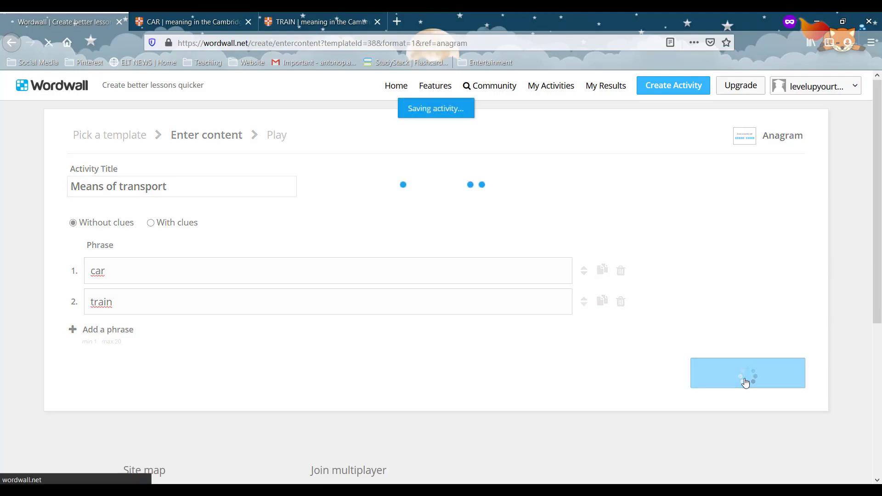
click(748, 373)
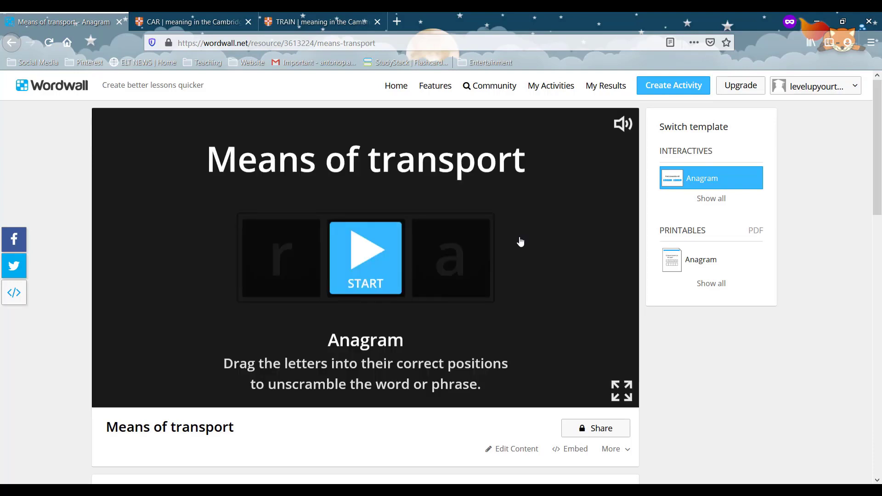
mouse_move(390, 272)
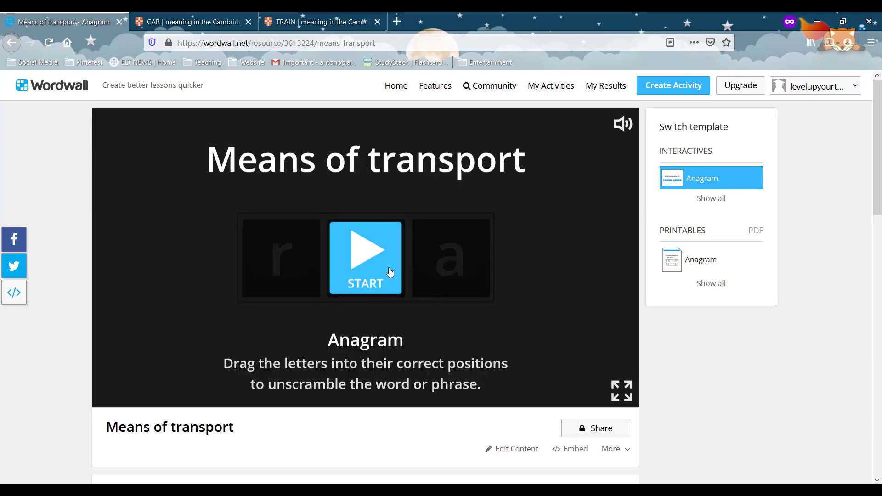
click(364, 258)
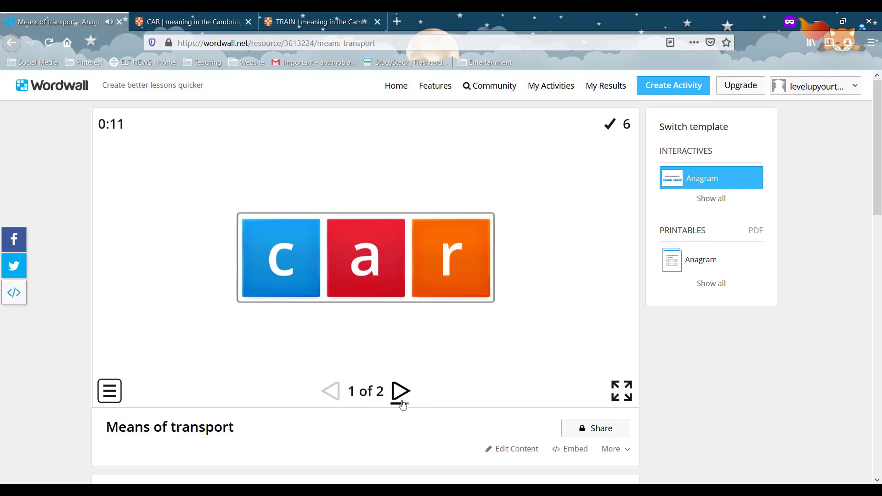
click(400, 391)
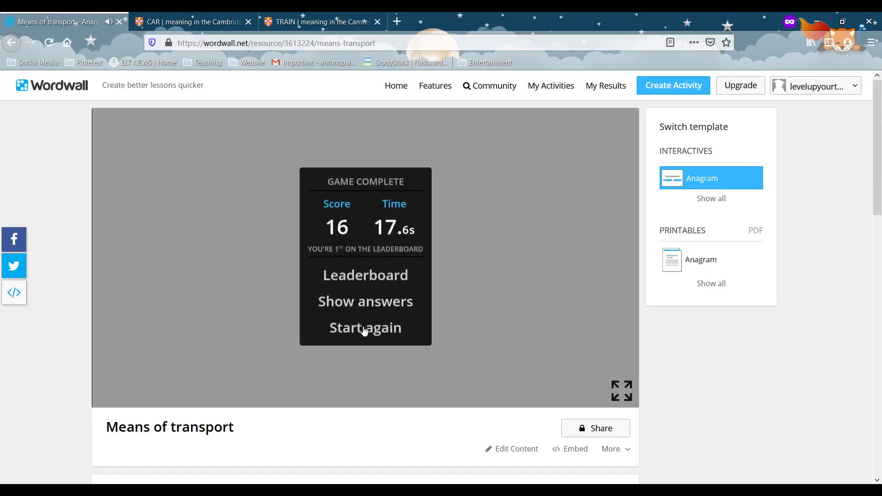
Scroll the activity page down to the Switch template sidebar
scroll(down, 3)
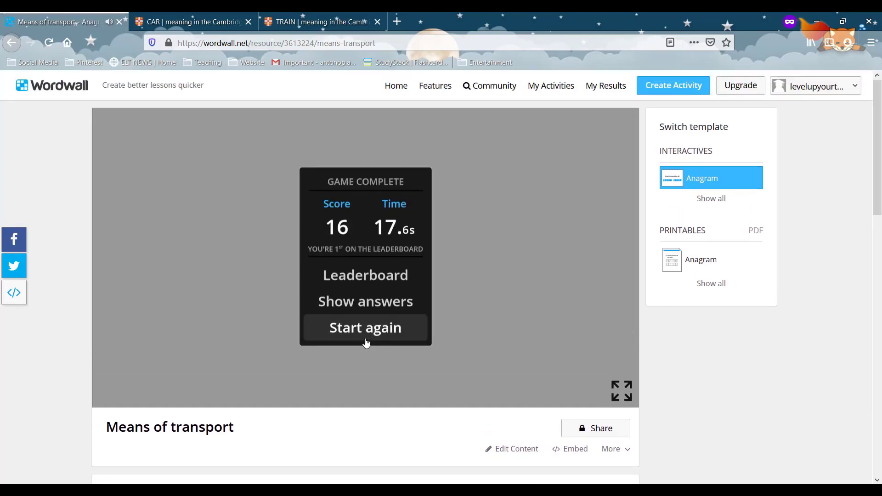
mouse_move(716, 191)
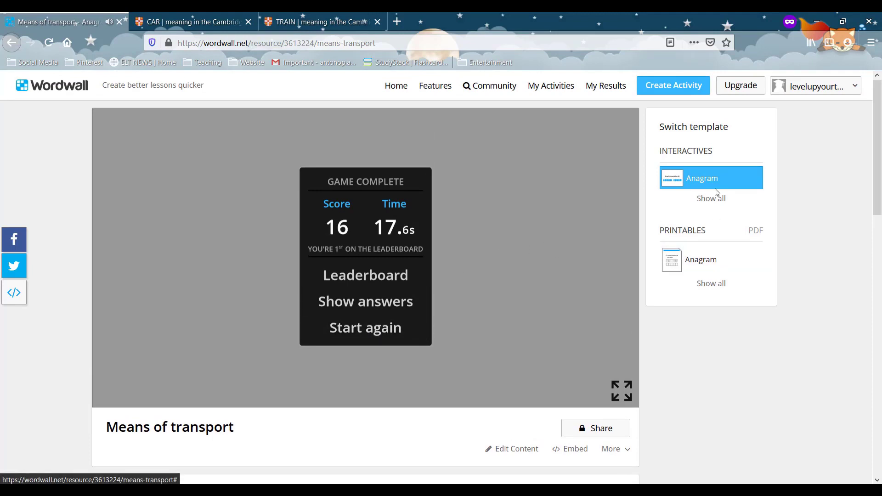
mouse_move(680, 242)
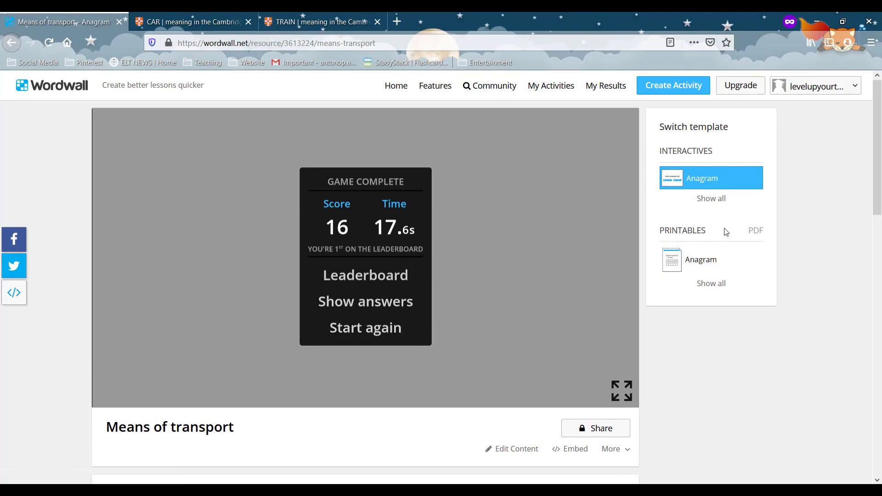
mouse_move(699, 266)
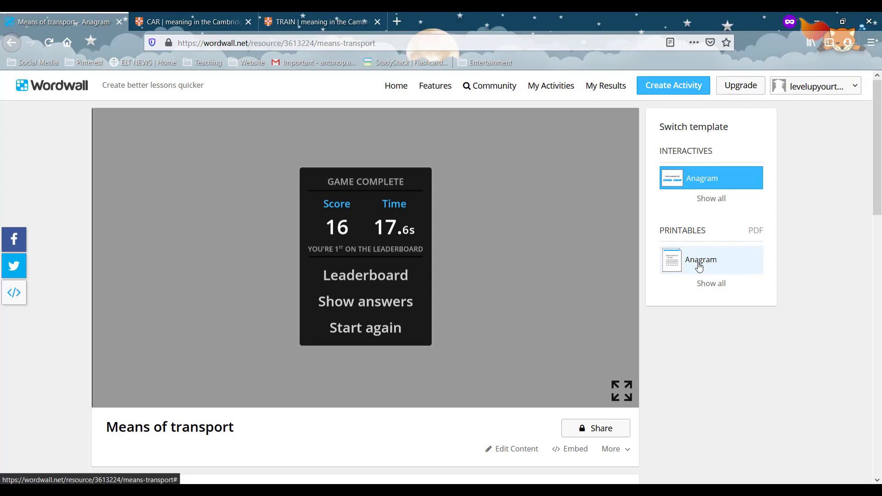
mouse_move(703, 281)
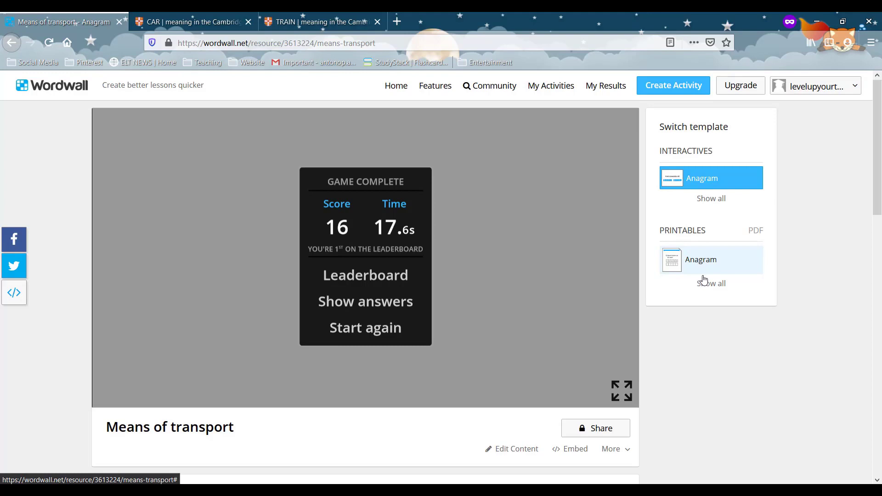
scroll(down, 3)
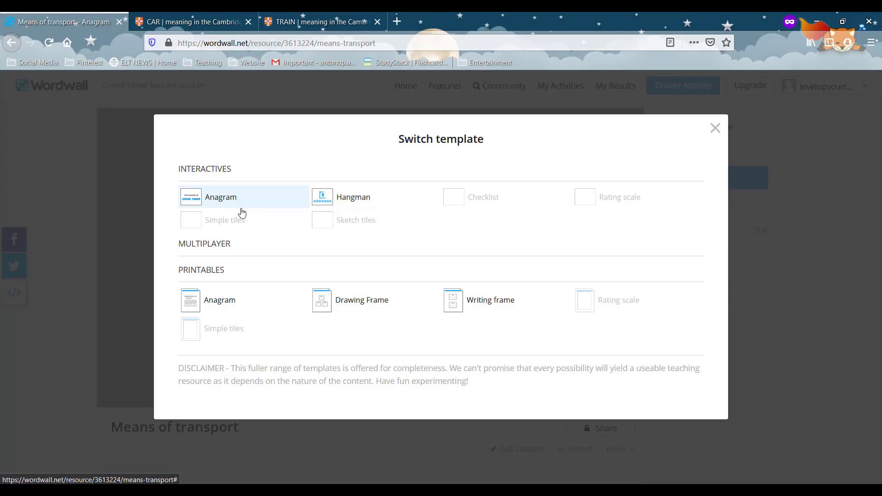
mouse_move(347, 200)
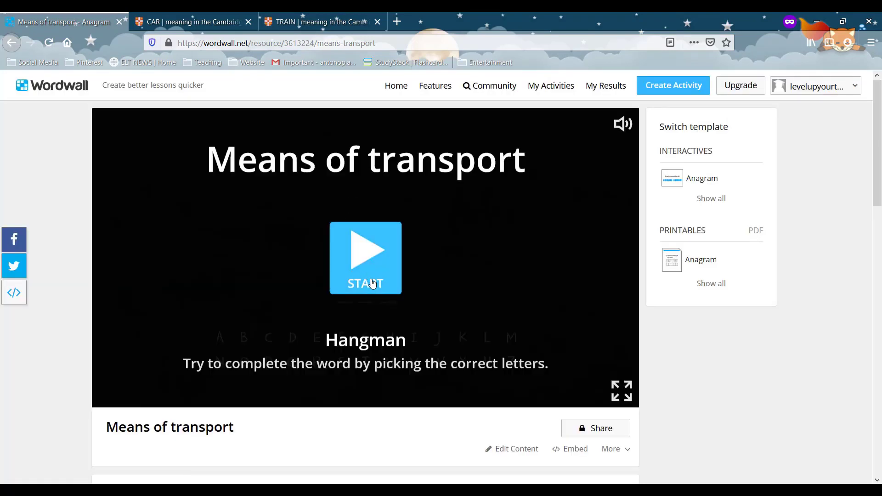
Start the Hangman version and guess R to solve the first word
click(366, 257)
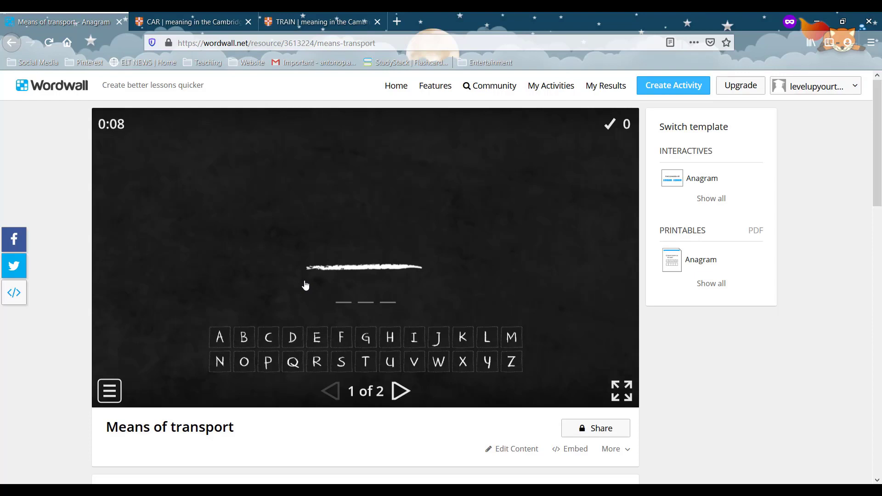
mouse_move(321, 353)
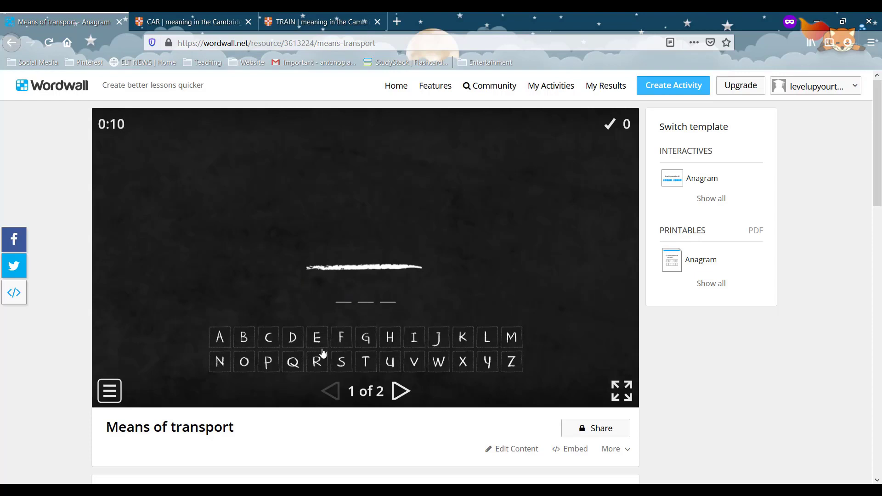
mouse_move(279, 294)
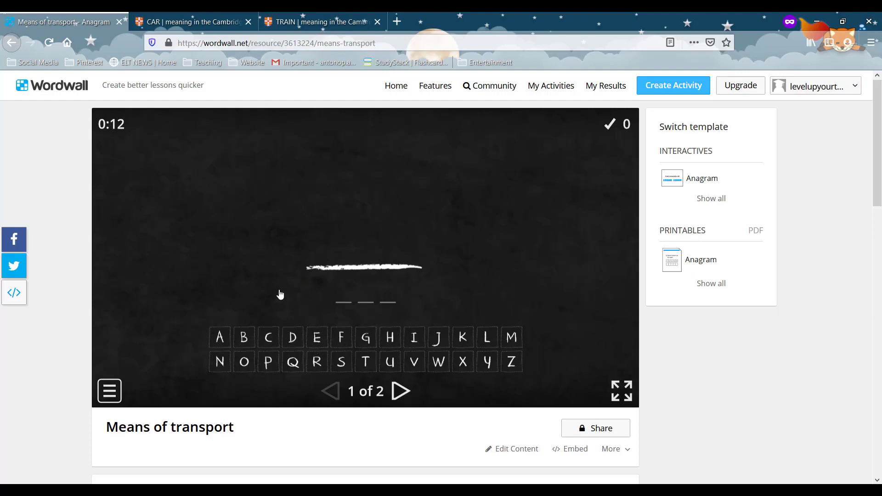
mouse_move(286, 302)
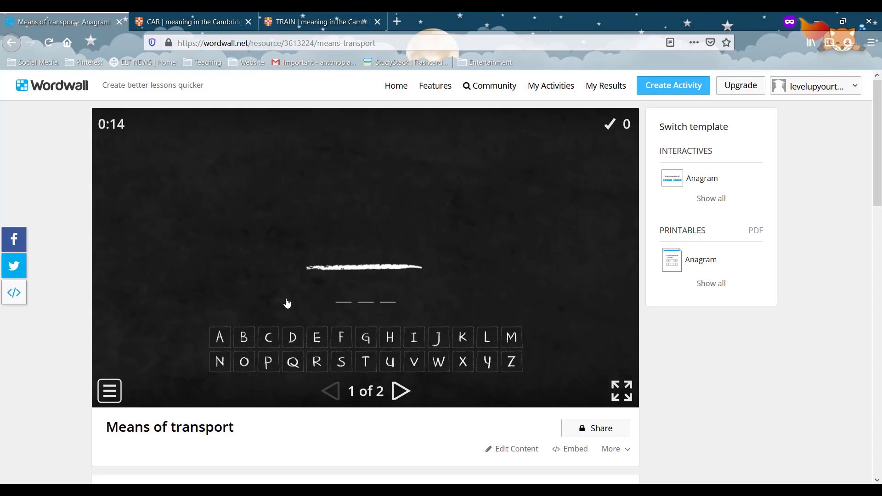
mouse_move(279, 317)
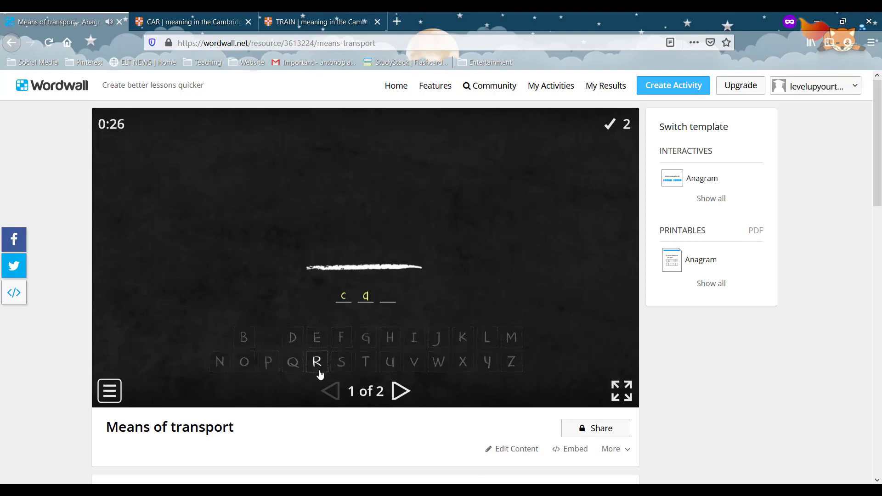
click(316, 362)
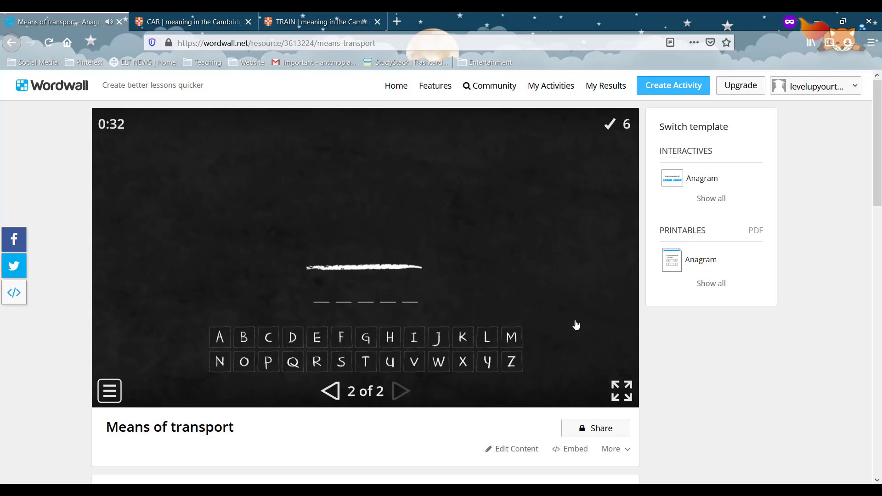
mouse_move(663, 90)
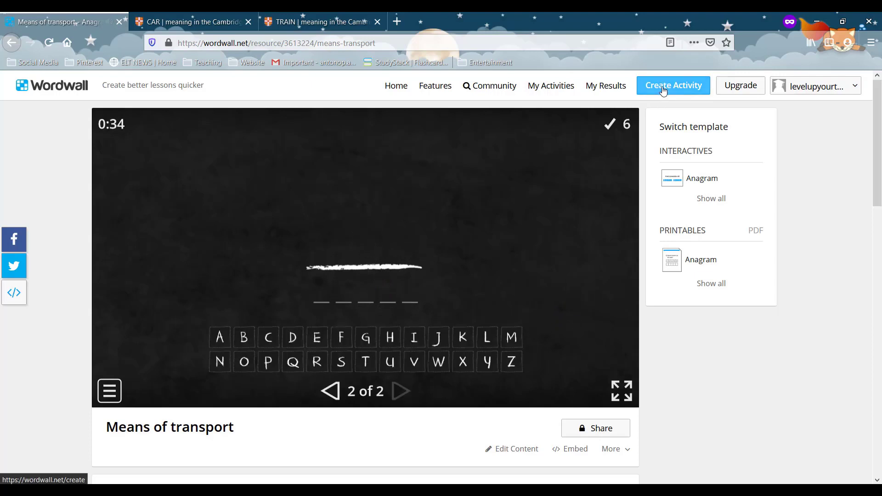
mouse_move(553, 89)
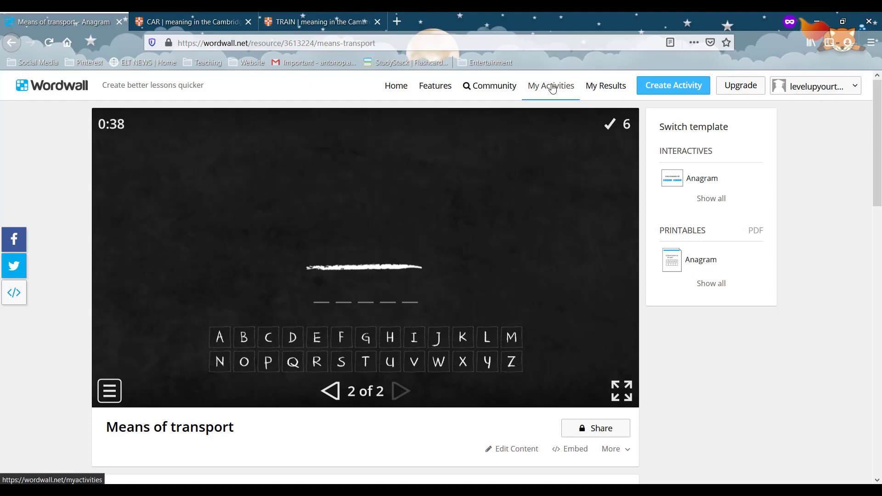
Go to the My Activities page listing Means of transport
click(550, 85)
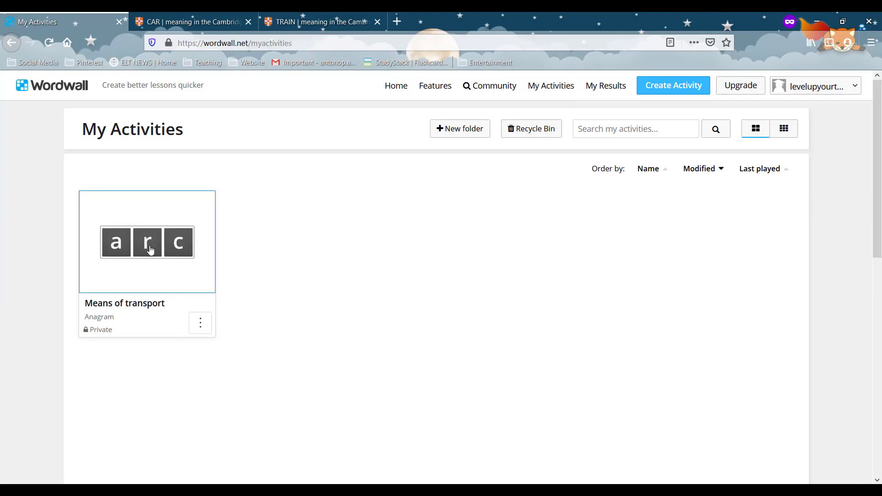
mouse_move(219, 257)
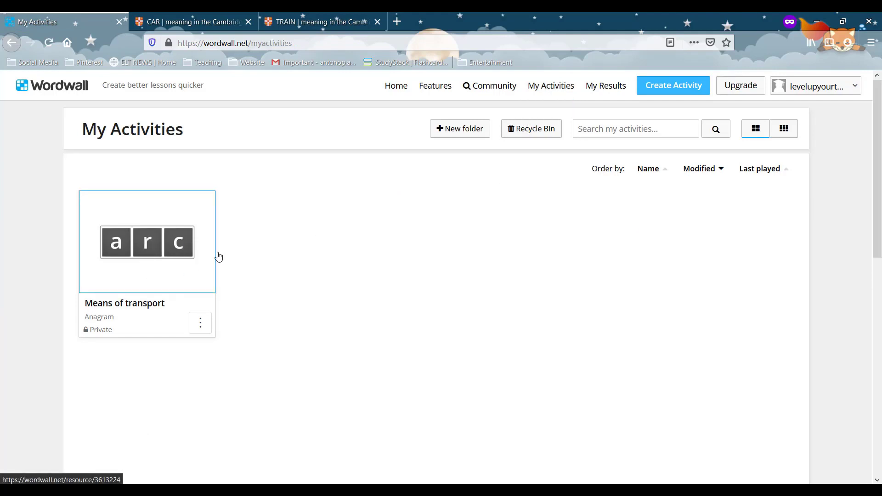
mouse_move(671, 89)
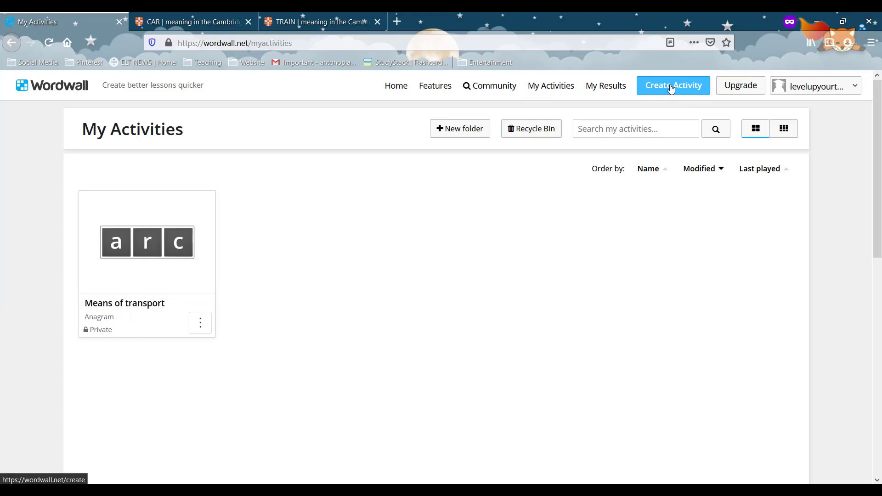
Create a new activity and browse the template list toward Match up
click(672, 86)
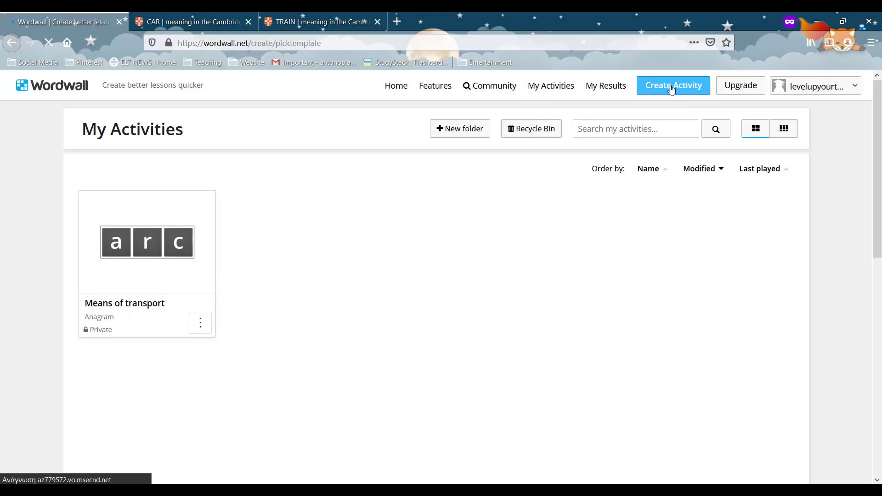
click(672, 86)
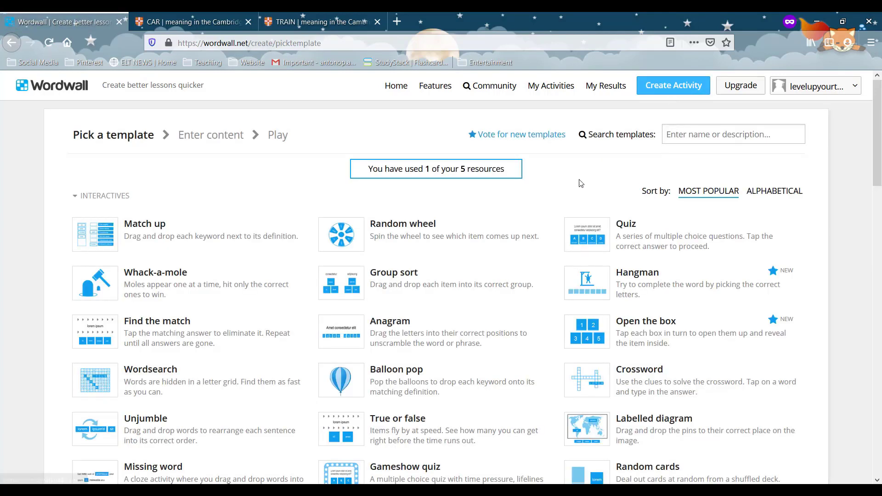
scroll(down, 3)
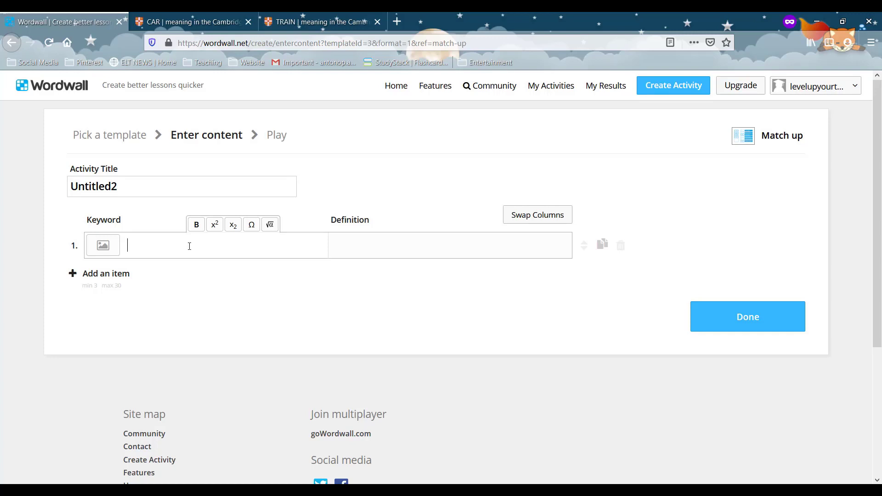
Title the Match up 'means of transport' and enter the first keyword car
triple_click(93, 186)
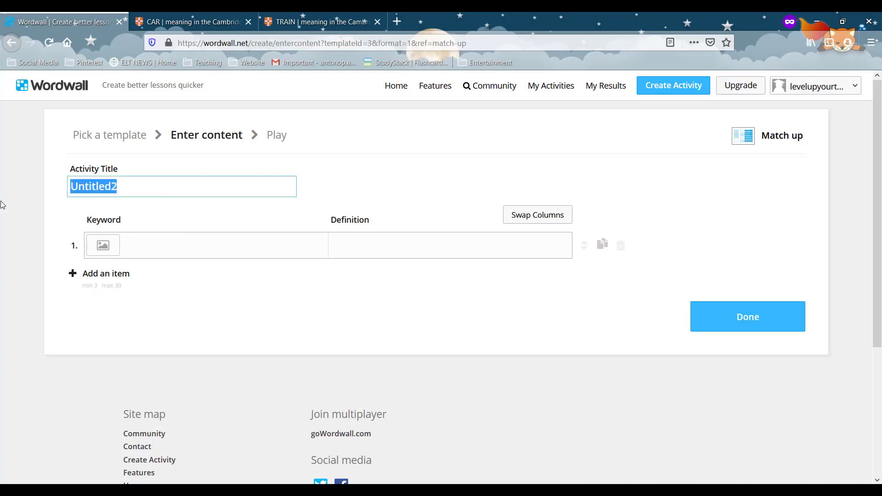
text(means of transport)
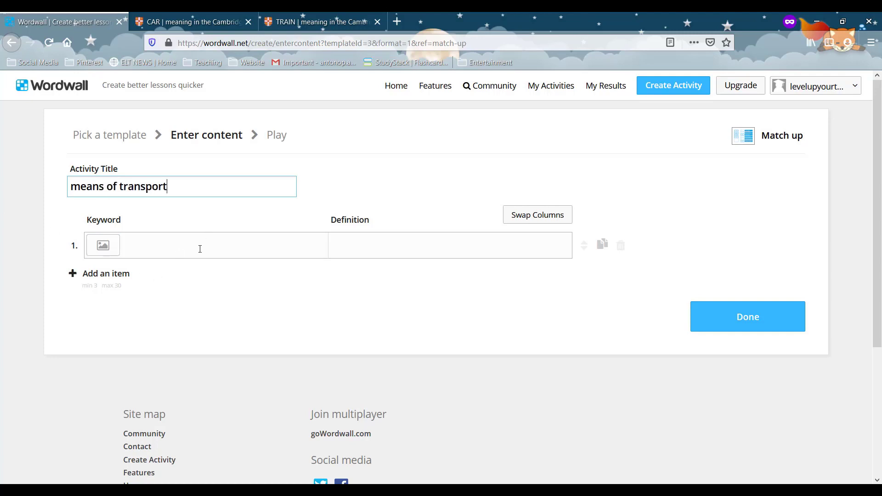
click(199, 246)
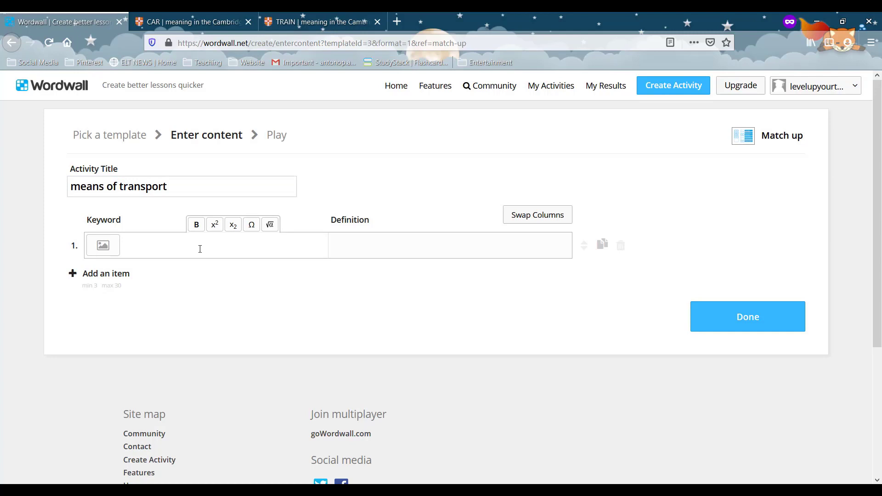
text(car)
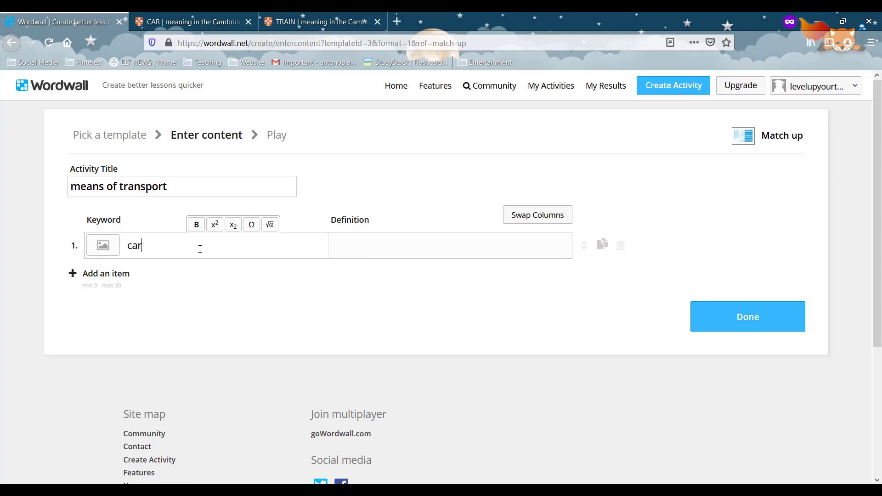
Add the second keyword train and switch to the car dictionary entry
click(106, 274)
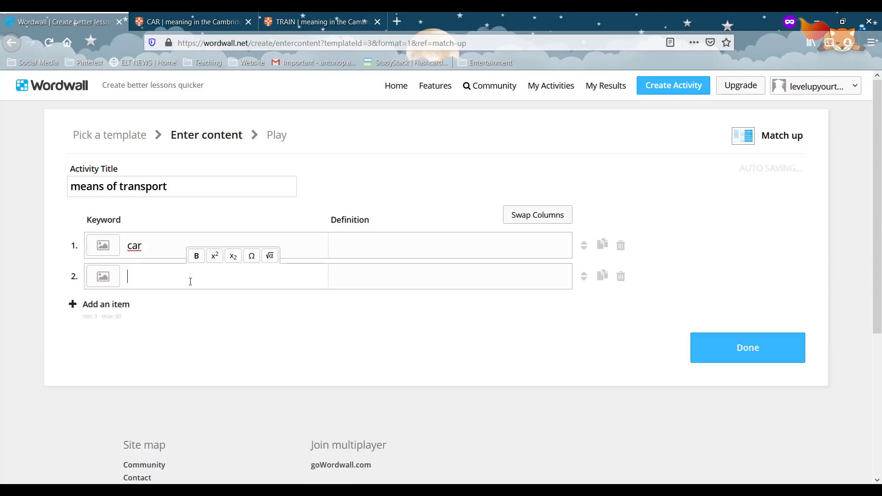
text(train)
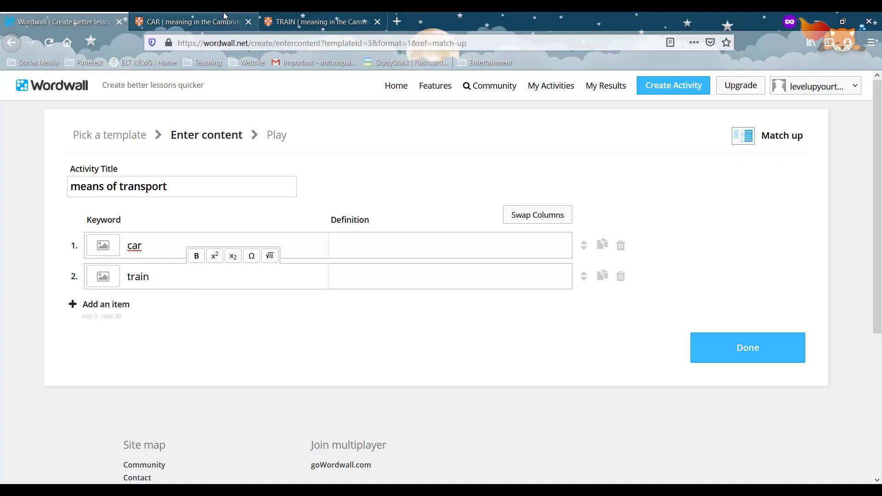
click(191, 22)
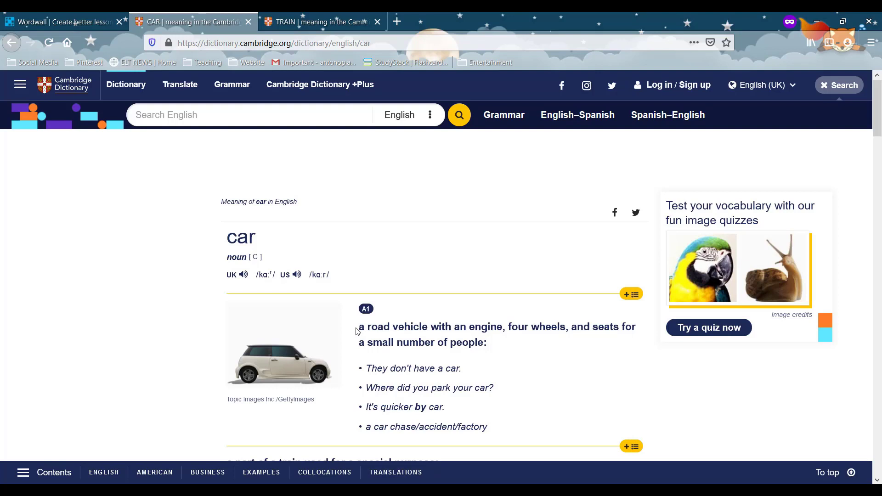
Paste the car definition 'a road vehicle with an engine, four wheels, and seats' into row 1
drag(359, 326, 486, 342)
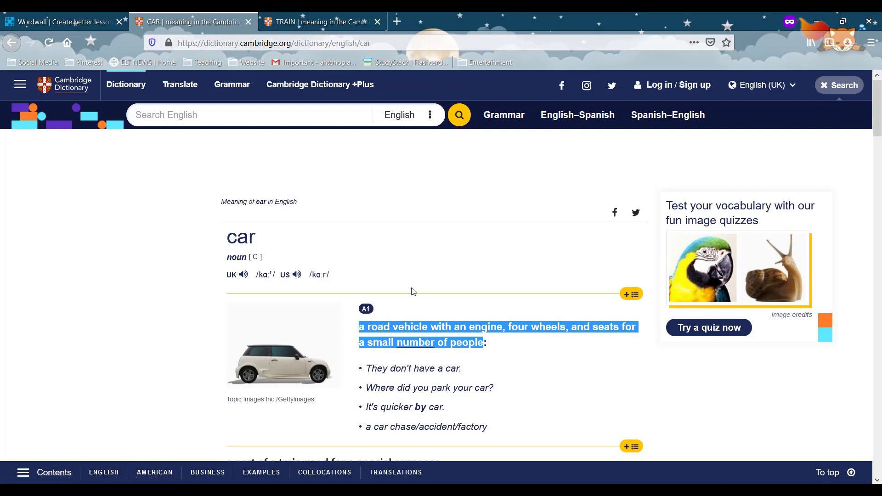
mouse_move(88, 16)
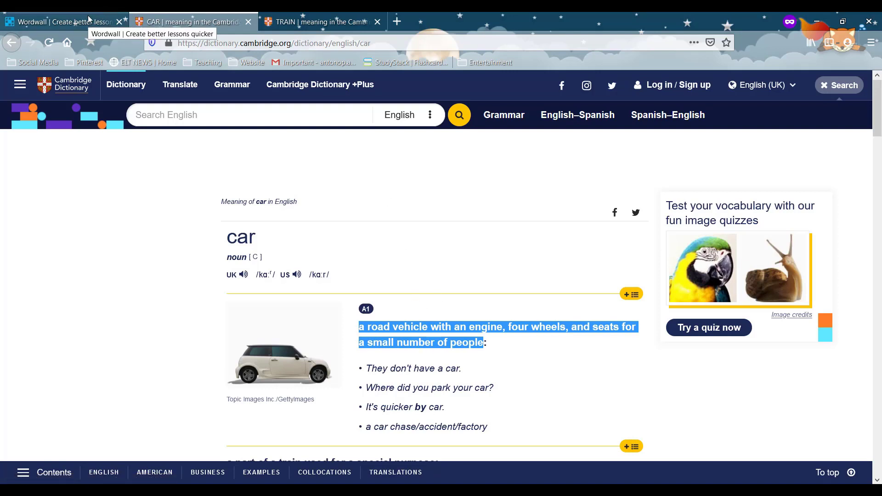
click(60, 22)
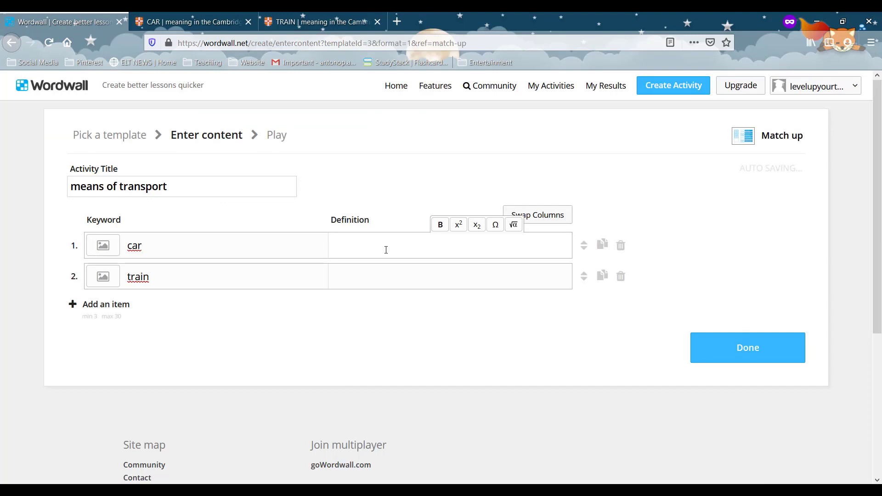
text(a road vehicle with an engine, four wheels, and seats)
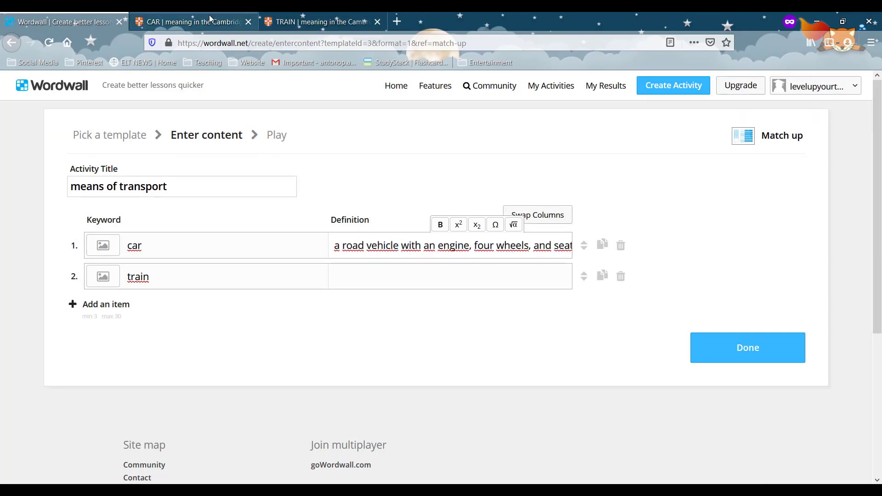
Paste the train definition 'a railway engine connected to carriages for carrying' into row 2
click(316, 22)
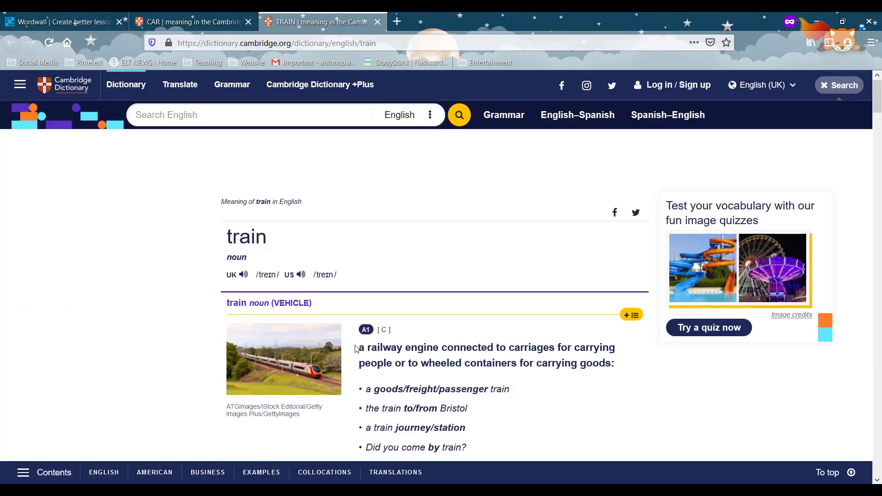
drag(358, 347, 608, 363)
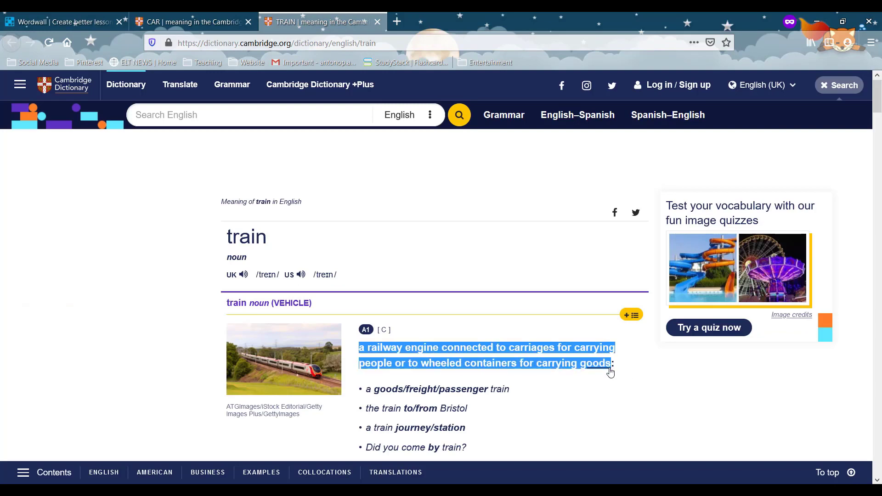
click(64, 22)
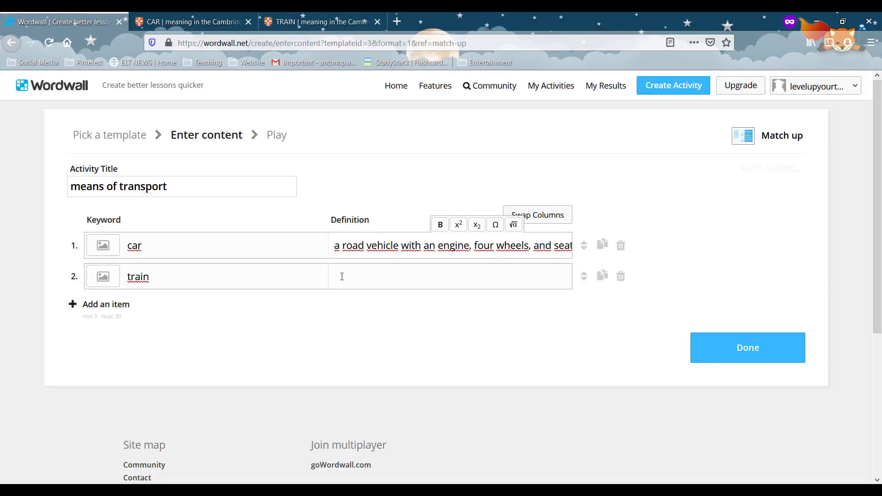
text(a railway engine connected to carriages for carrying)
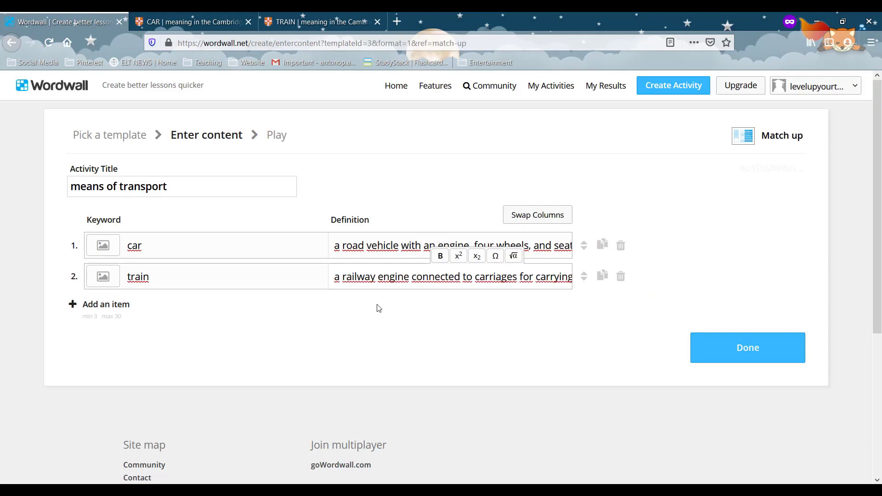
mouse_move(487, 331)
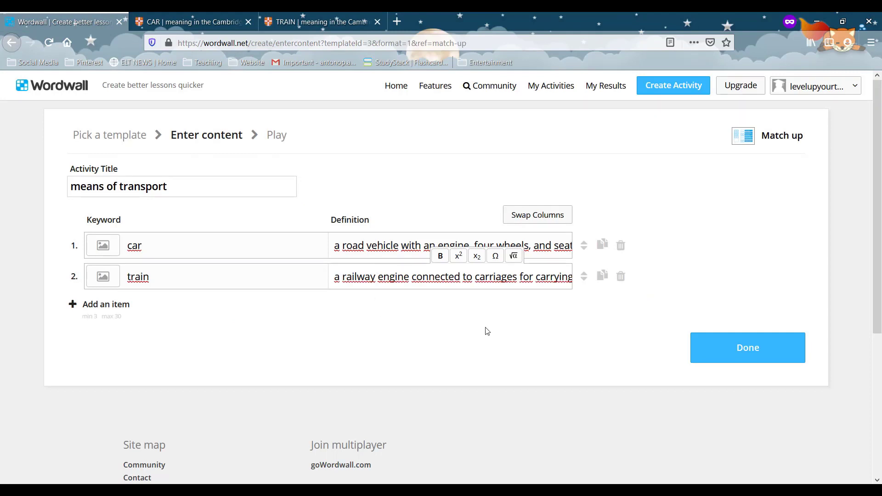
mouse_move(723, 356)
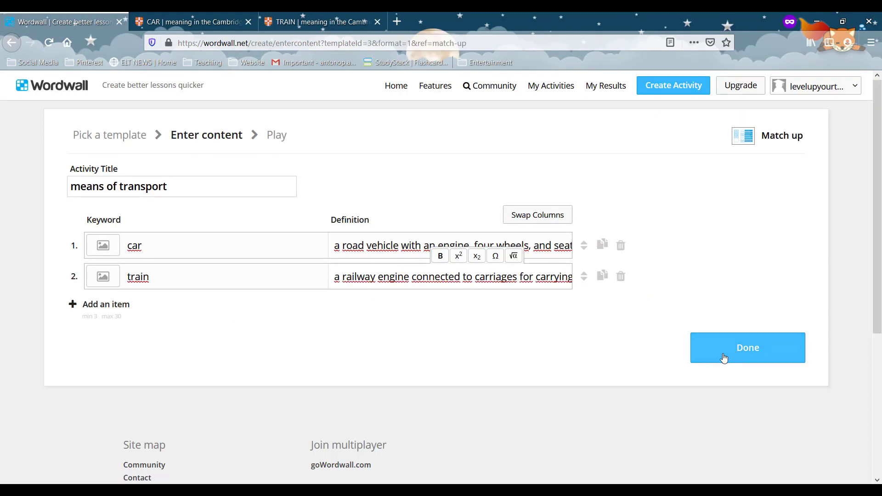
Hit the three-item minimum warning, then duplicate and delete a train row
click(724, 358)
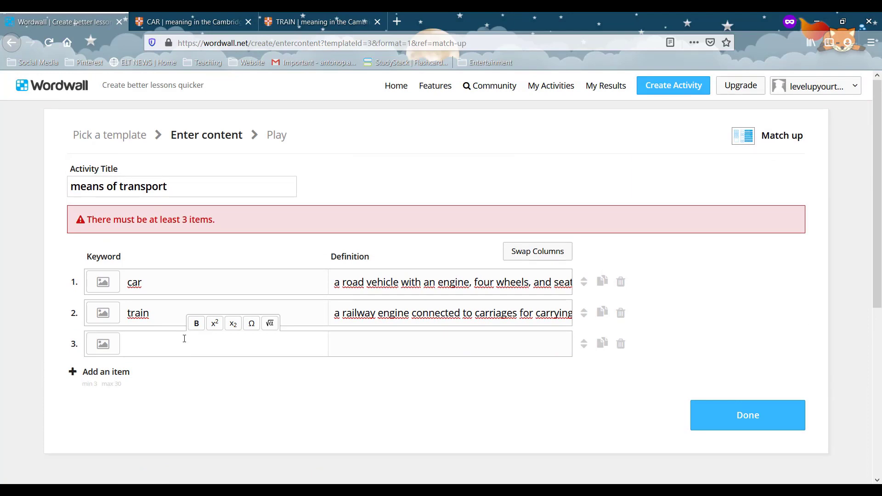
click(602, 312)
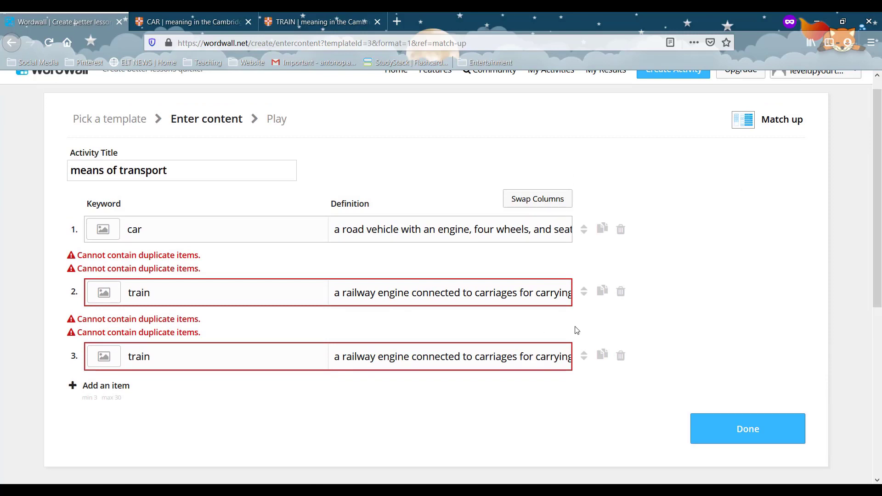
mouse_move(621, 292)
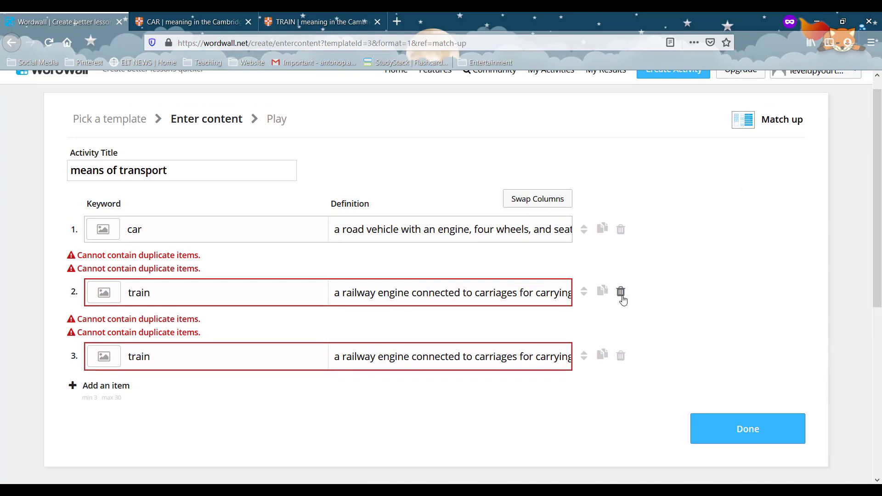
click(621, 290)
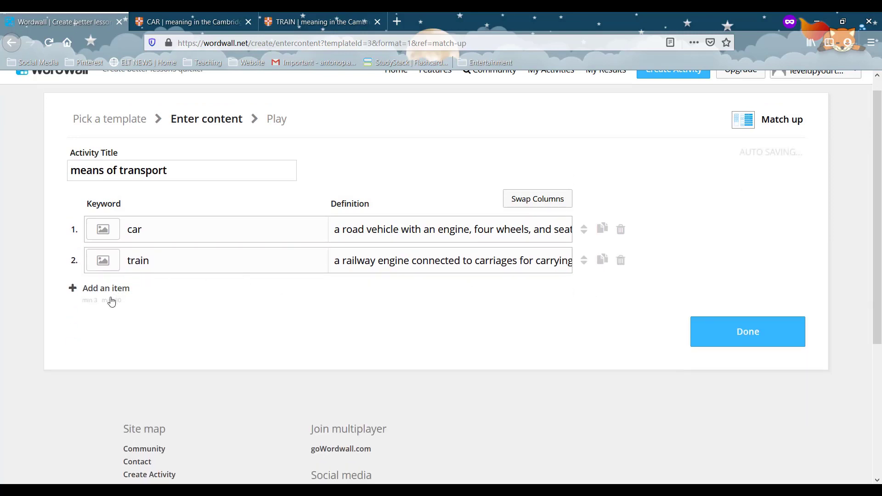
Look up bus in Cambridge Dictionary and copy its 'large vehicle carrying people' definition for row 3
text(bu)
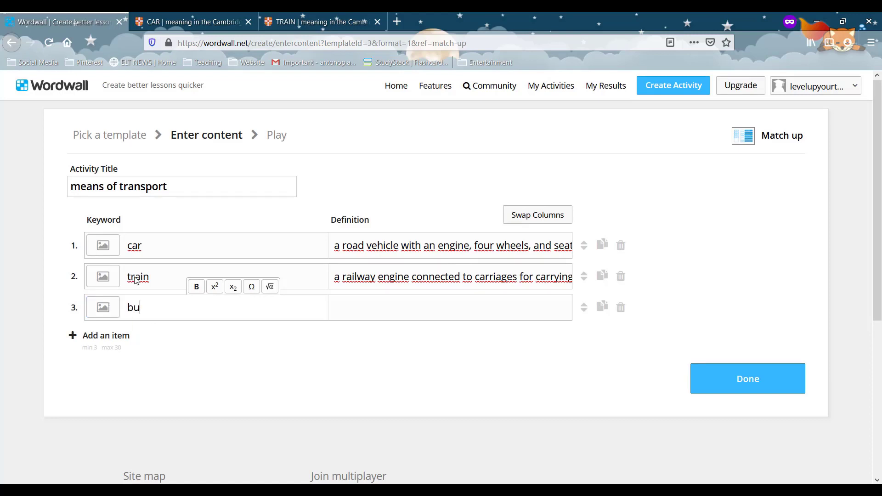
click(191, 22)
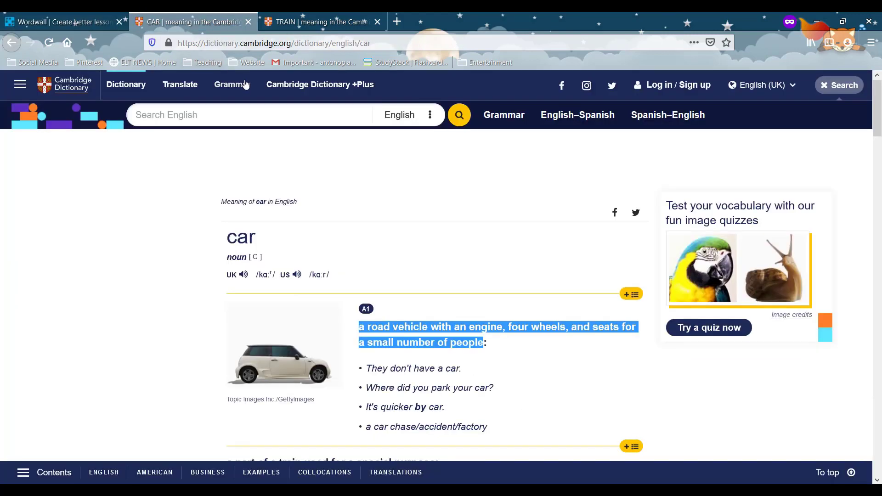
text(bus)
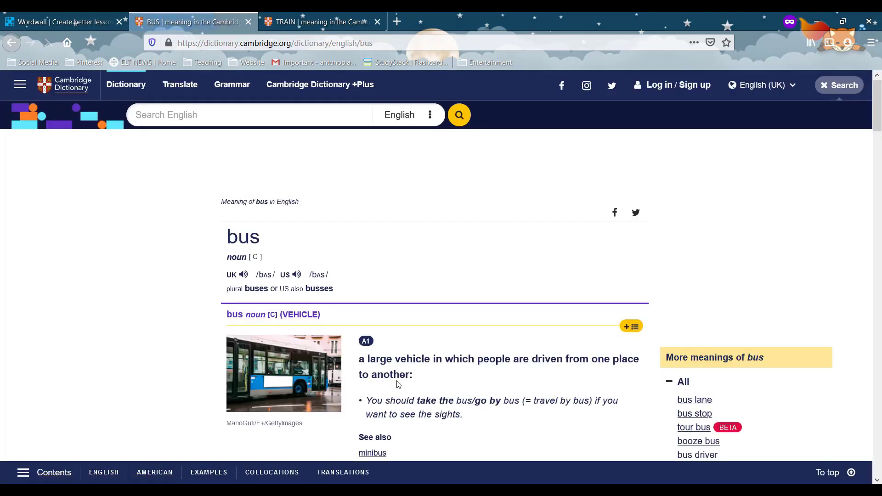
drag(360, 366, 412, 374)
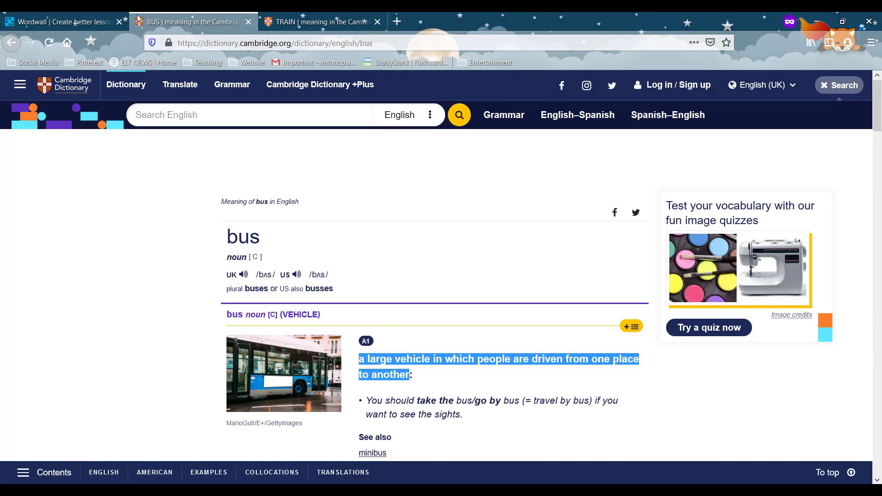
click(65, 23)
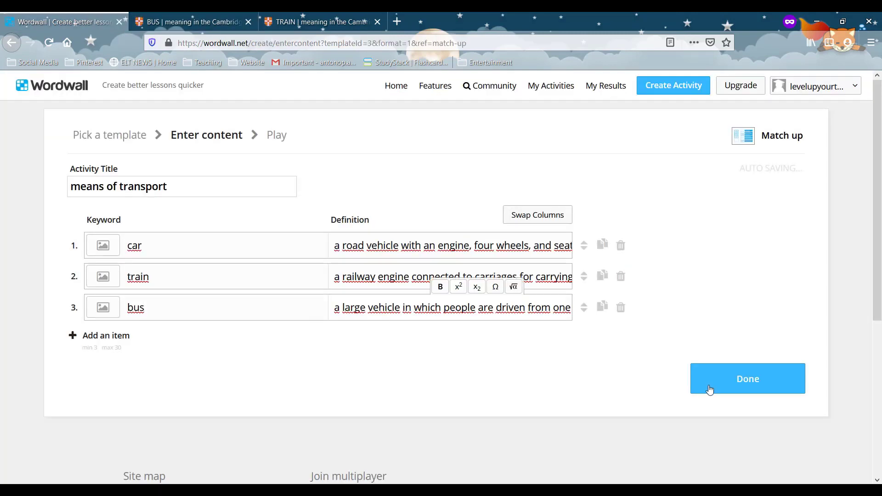
Finish the match-up with Done, then switch it to Crossword, Quiz and Wordsearch
click(747, 378)
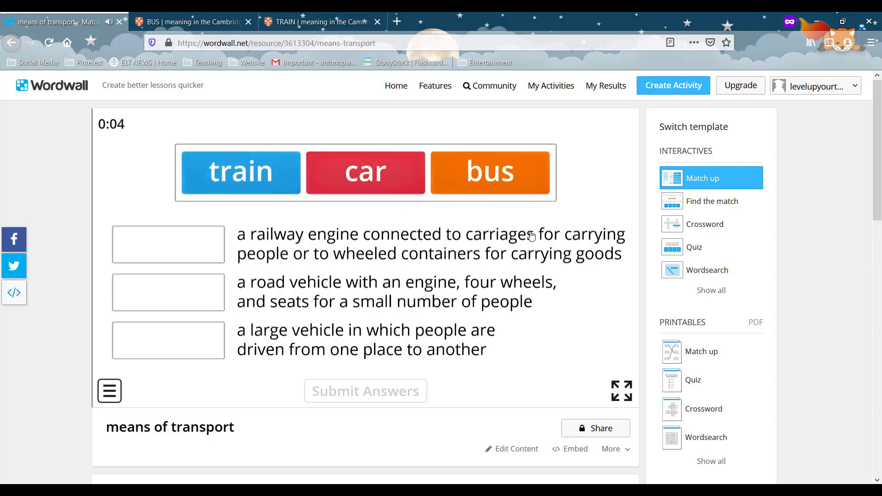
mouse_move(604, 216)
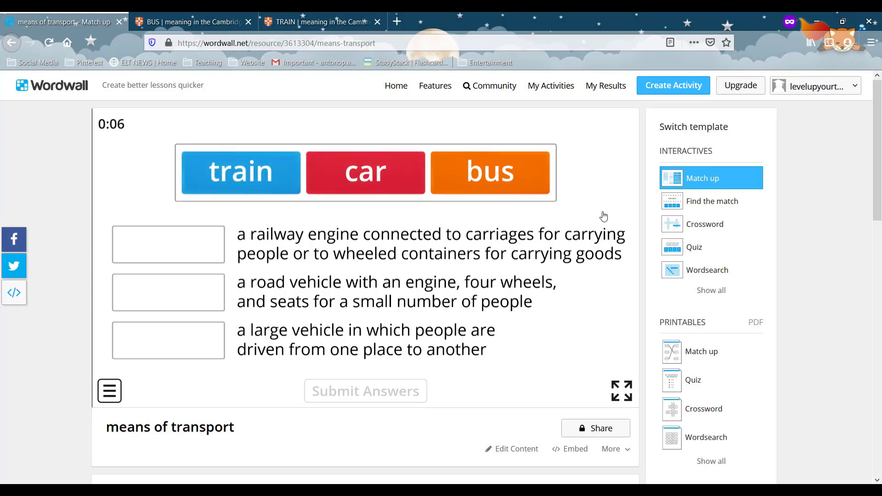
mouse_move(715, 201)
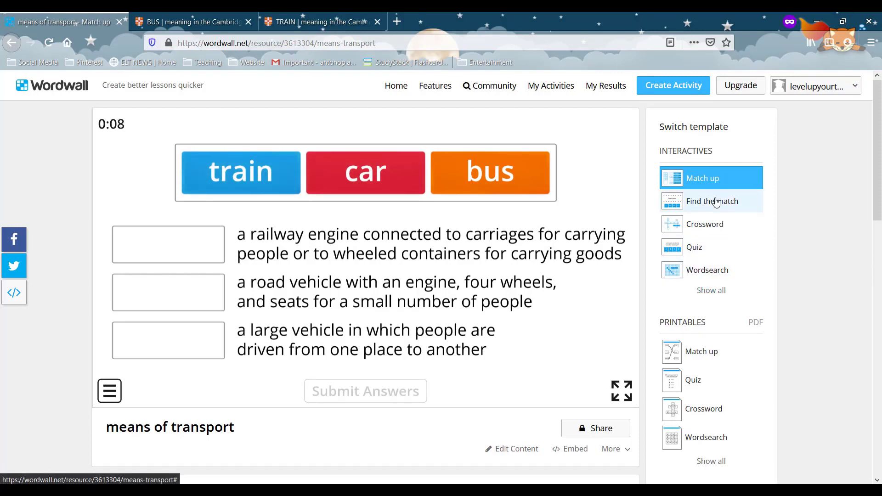
mouse_move(717, 216)
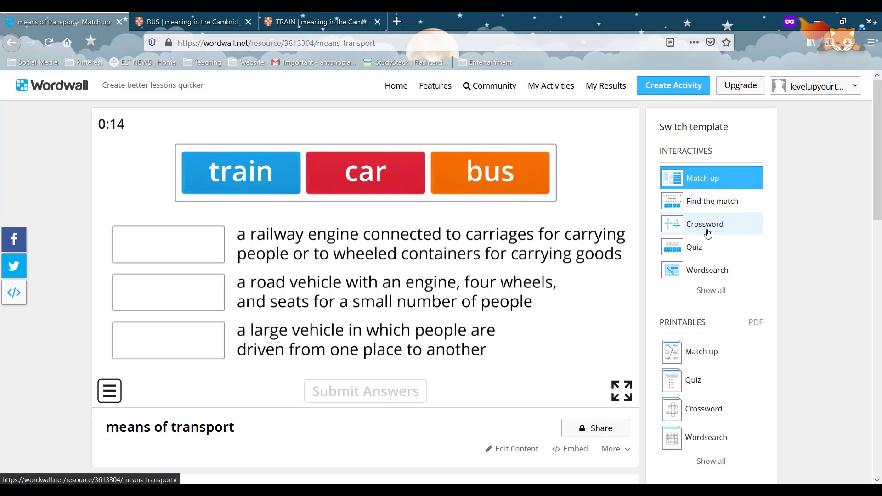
click(705, 224)
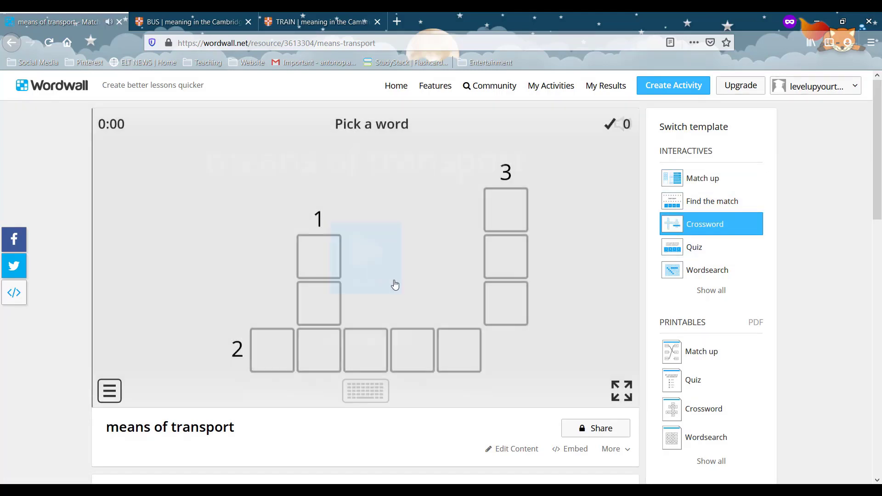
click(694, 247)
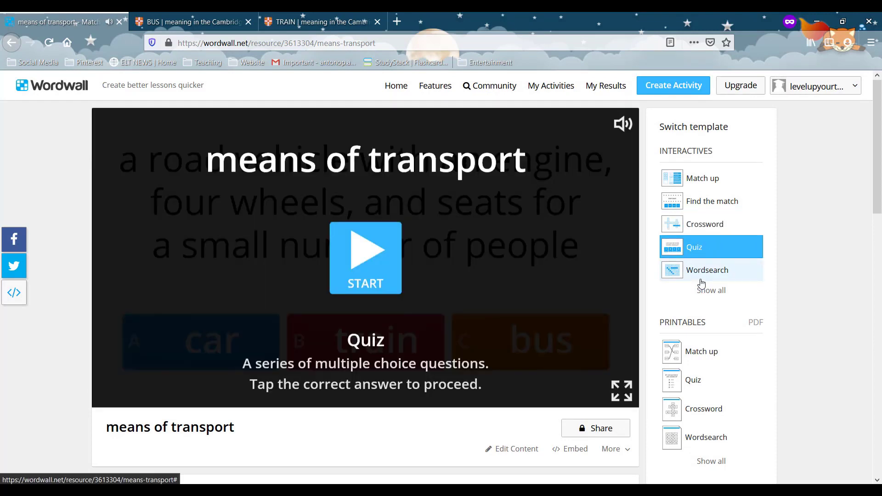
click(708, 270)
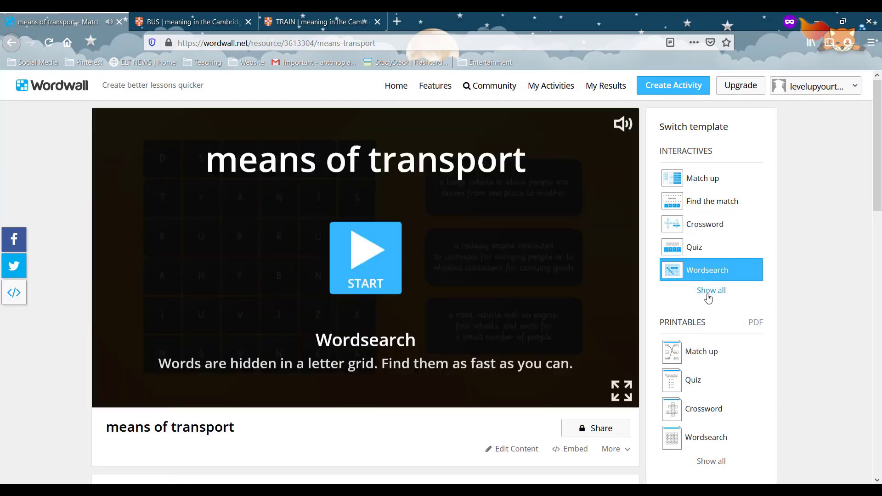
click(711, 290)
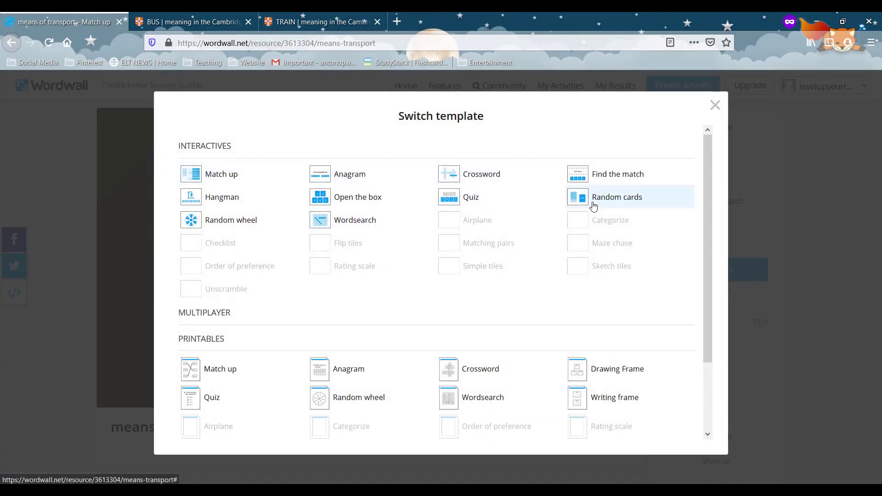
mouse_move(247, 187)
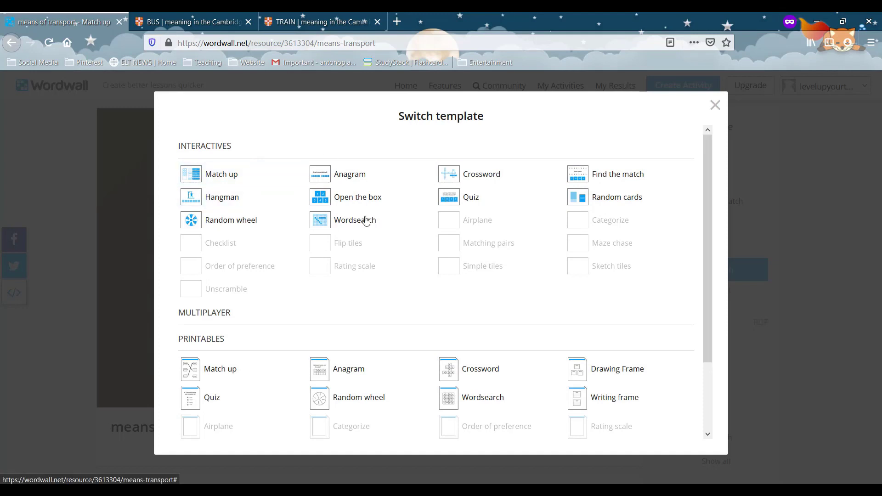
mouse_move(708, 123)
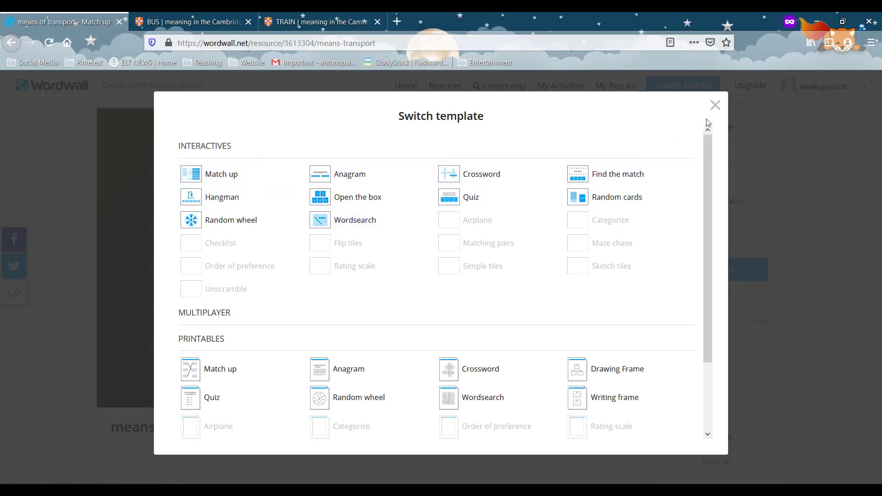
mouse_move(719, 114)
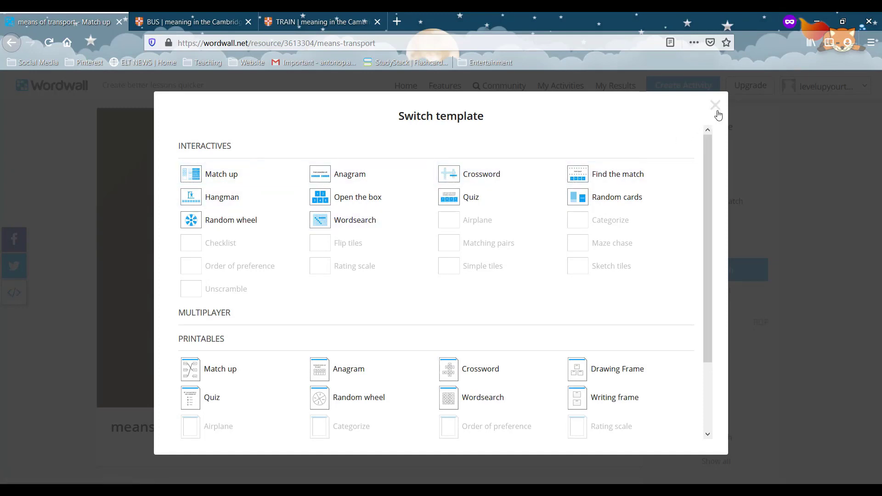
mouse_move(714, 115)
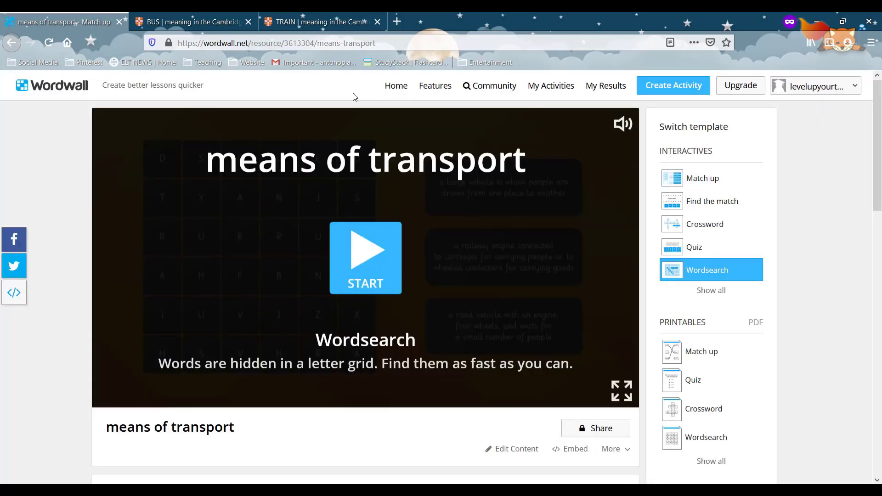
Show all templates in the Switch template panel, revealing the printable options
scroll(down, 3)
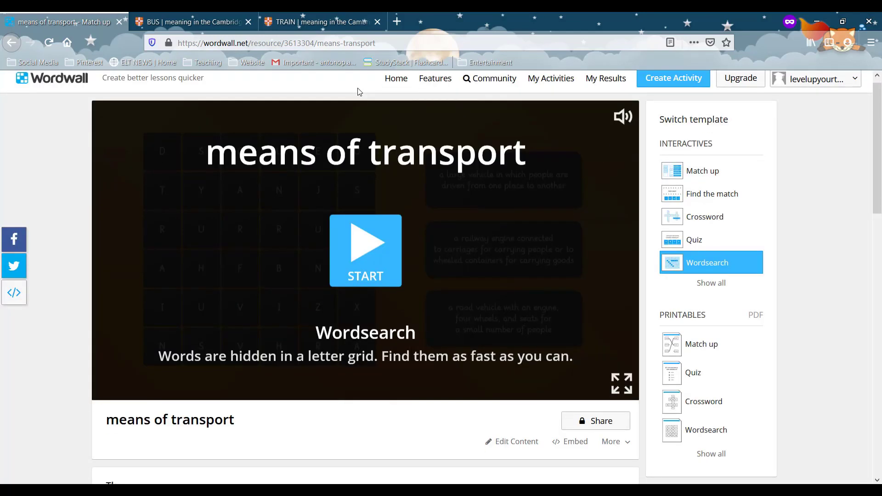
scroll(down, 3)
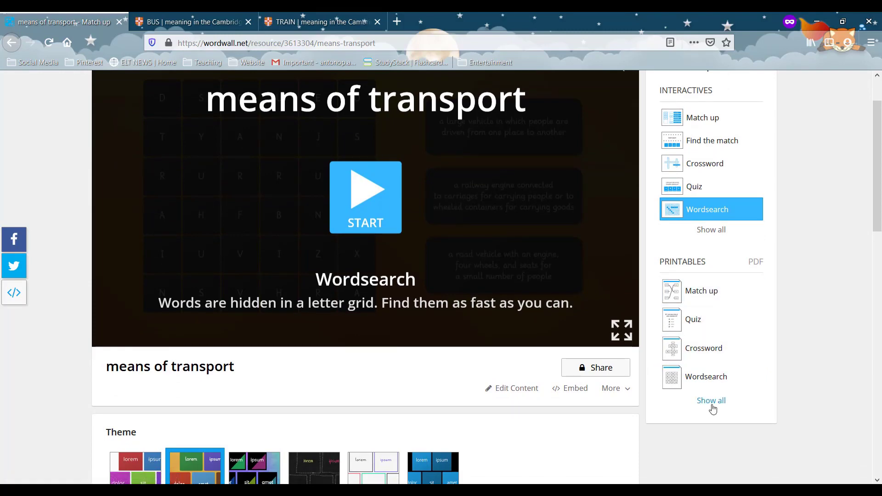
click(711, 401)
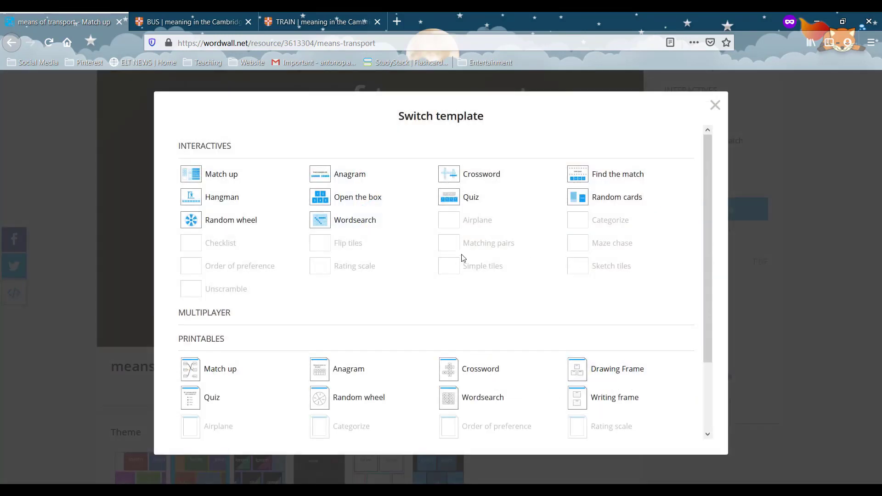
scroll(down, 3)
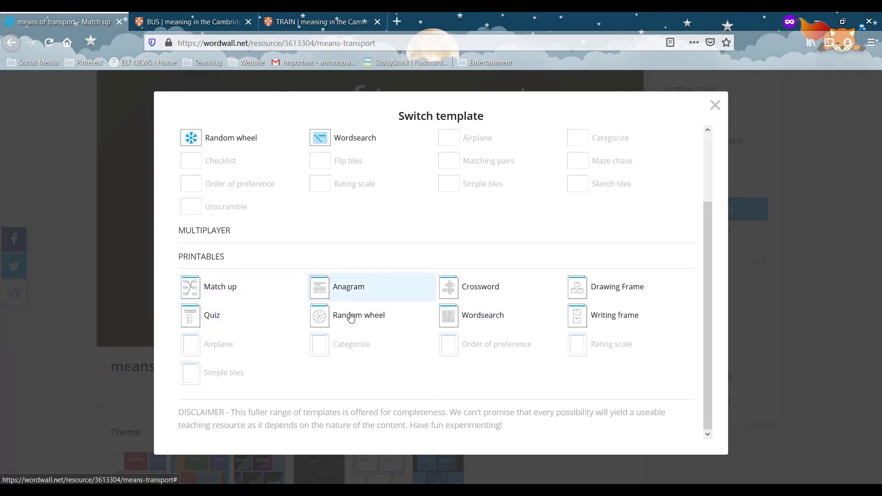
mouse_move(601, 311)
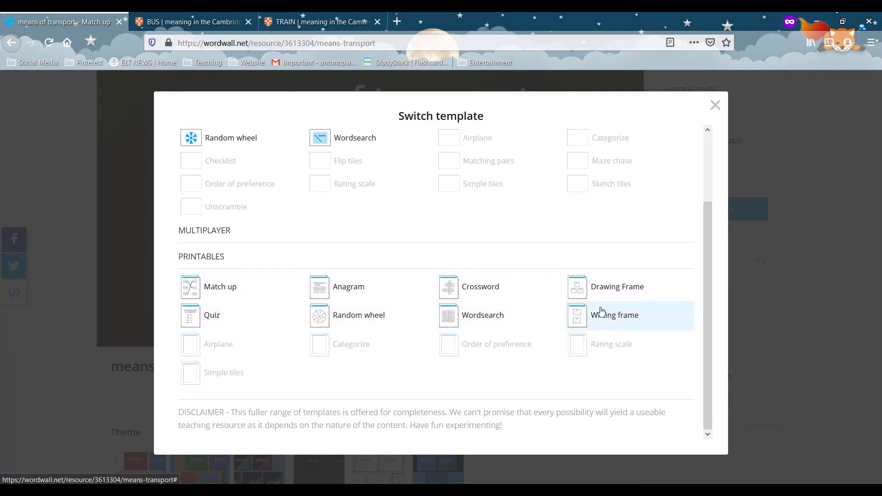
mouse_move(716, 116)
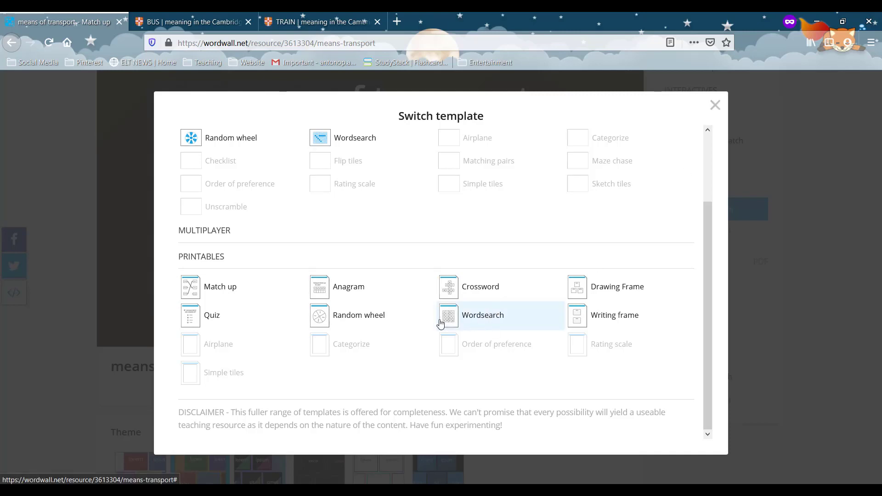
mouse_move(220, 323)
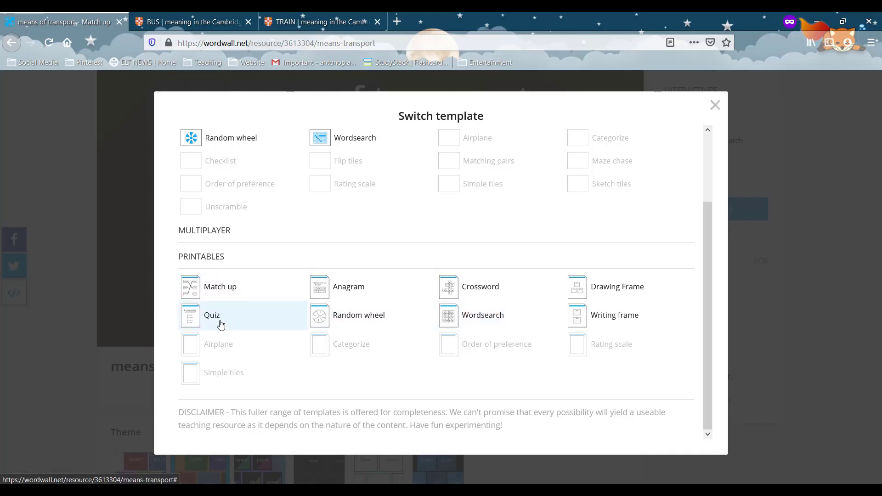
mouse_move(230, 301)
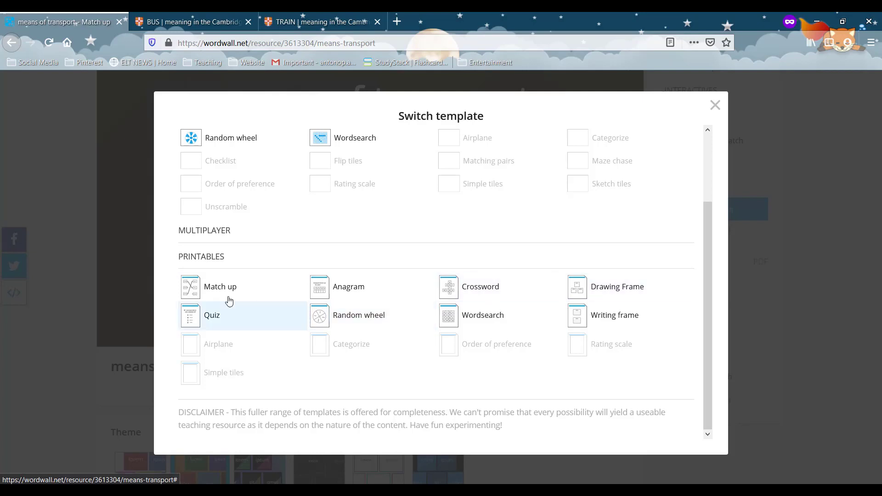
Choose the printable Match up worksheet pairing train, car and bus with definitions
click(221, 286)
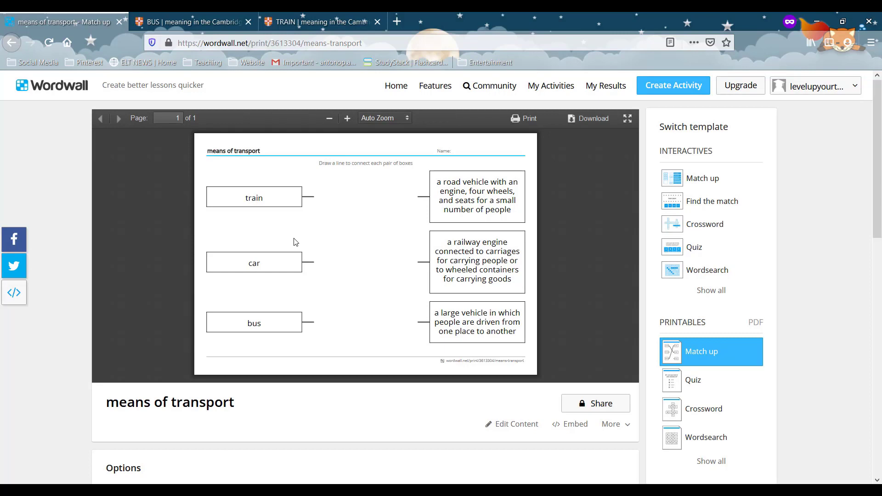
mouse_move(297, 239)
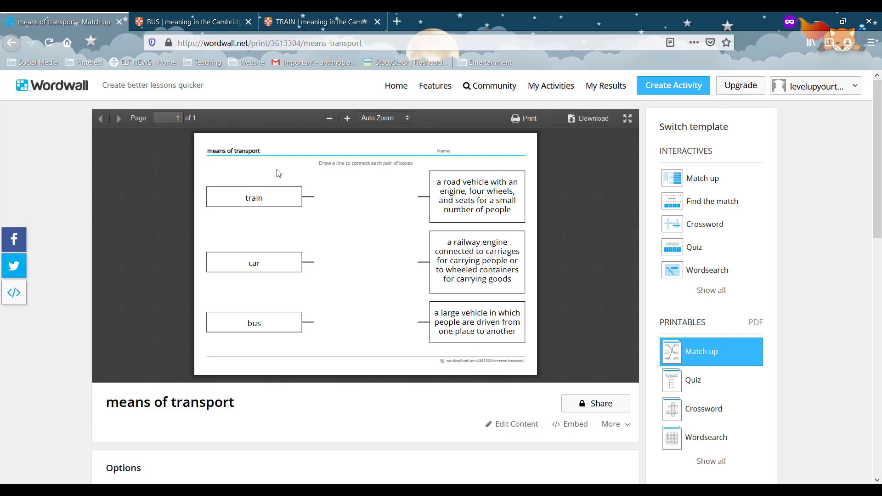
scroll(down, 3)
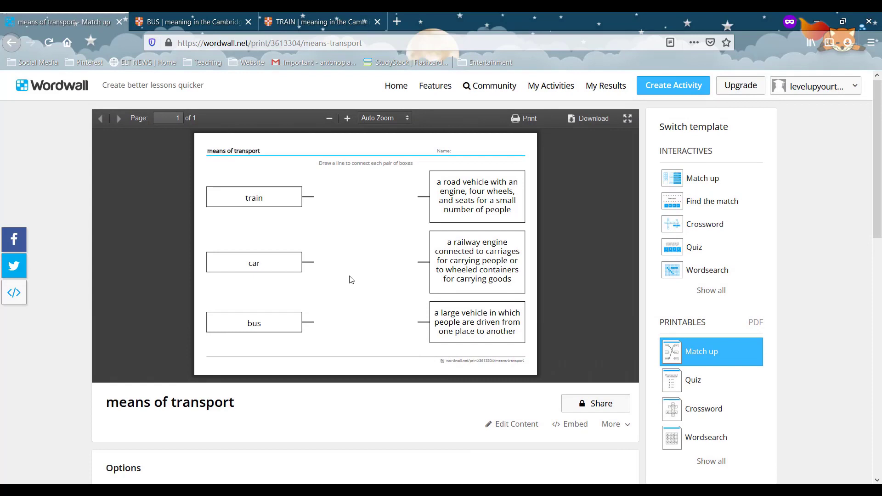
mouse_move(353, 87)
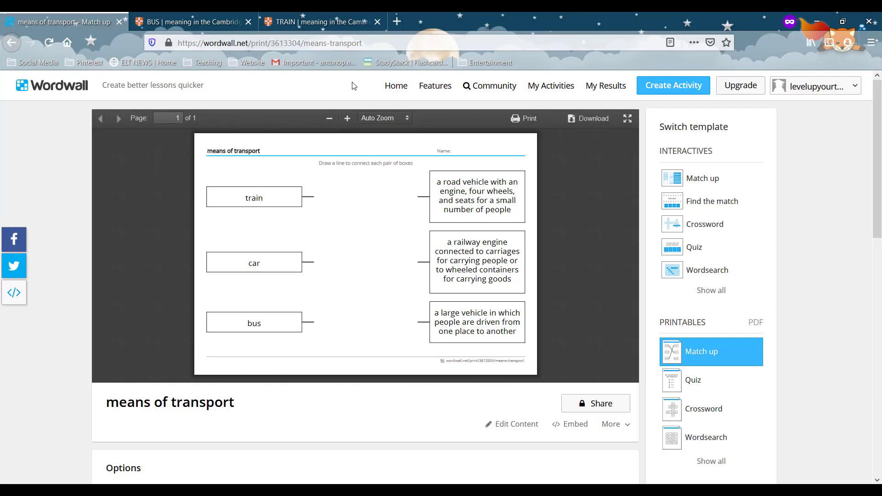
mouse_move(467, 130)
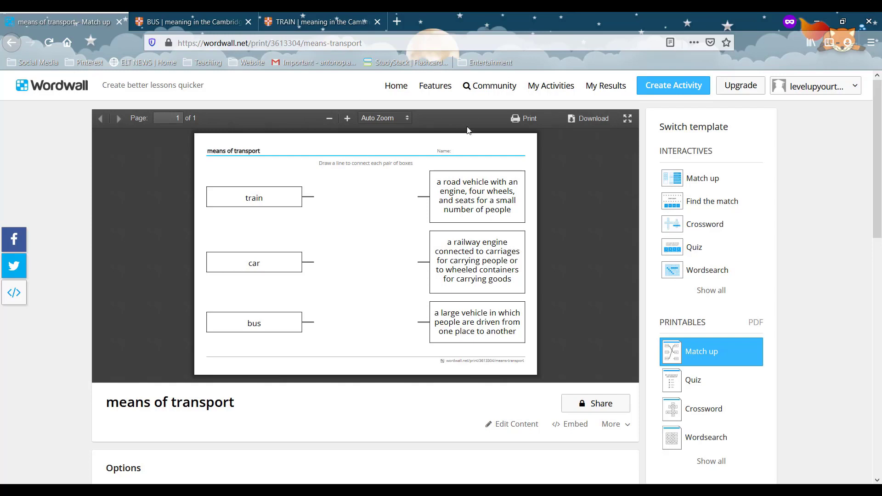
mouse_move(505, 450)
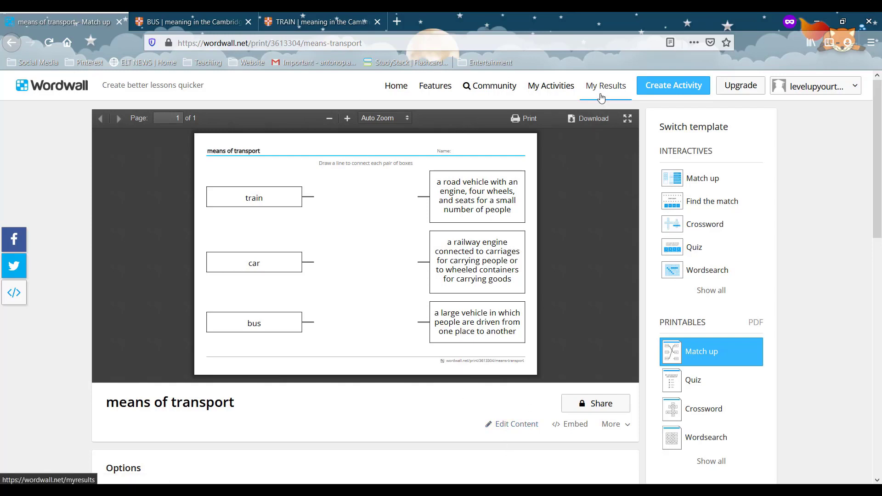
From My Activities, reopen the means of transport Match up in the content editor
click(550, 86)
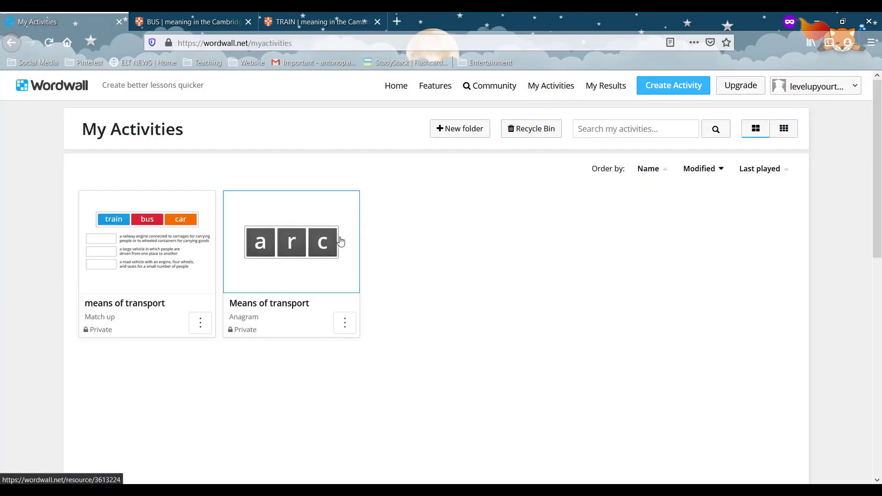
mouse_move(324, 235)
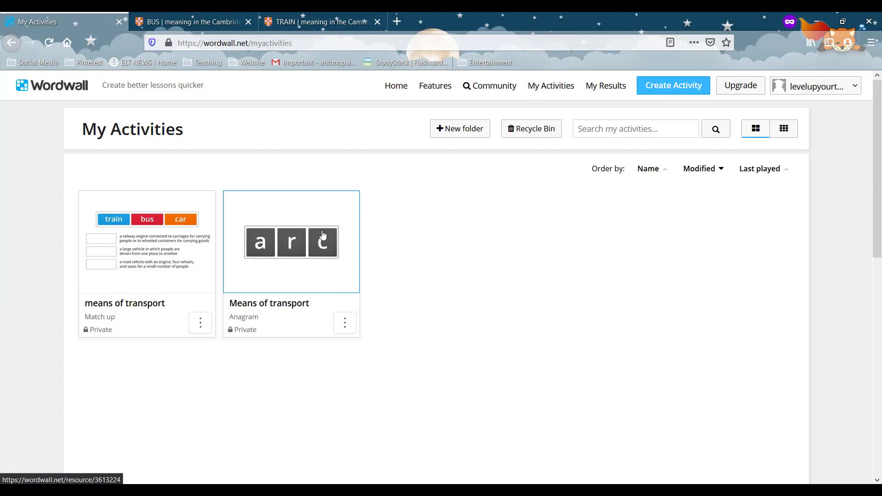
mouse_move(271, 272)
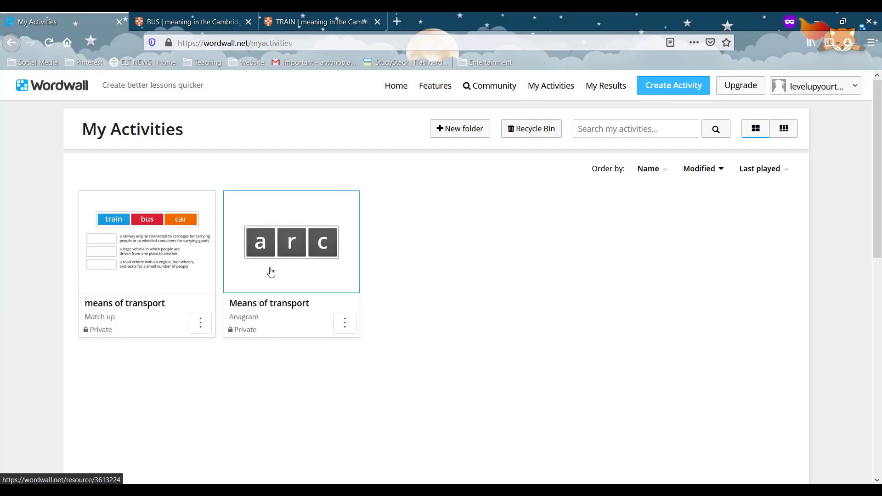
mouse_move(296, 283)
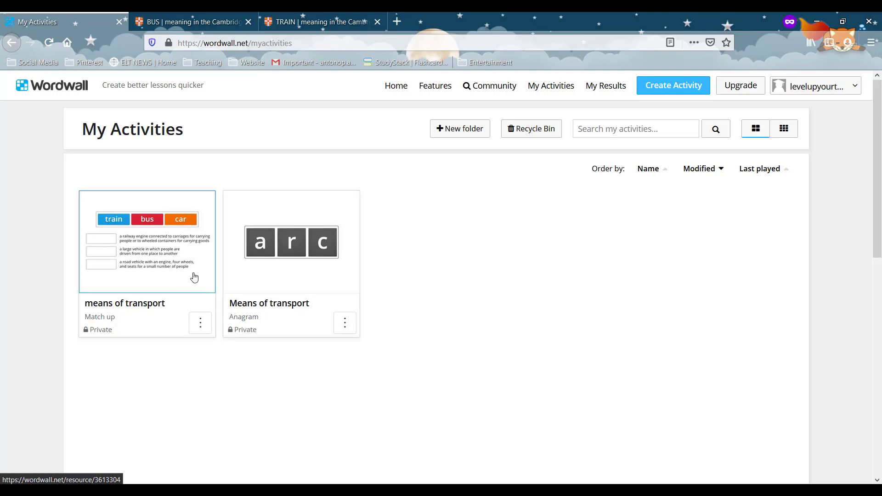
click(201, 323)
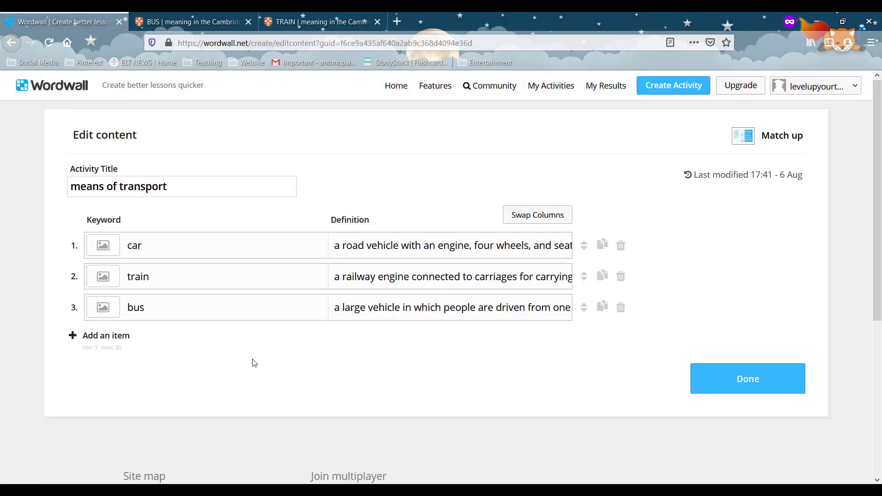
Review the title and keyword rows, then return to the activity page with Done
click(244, 191)
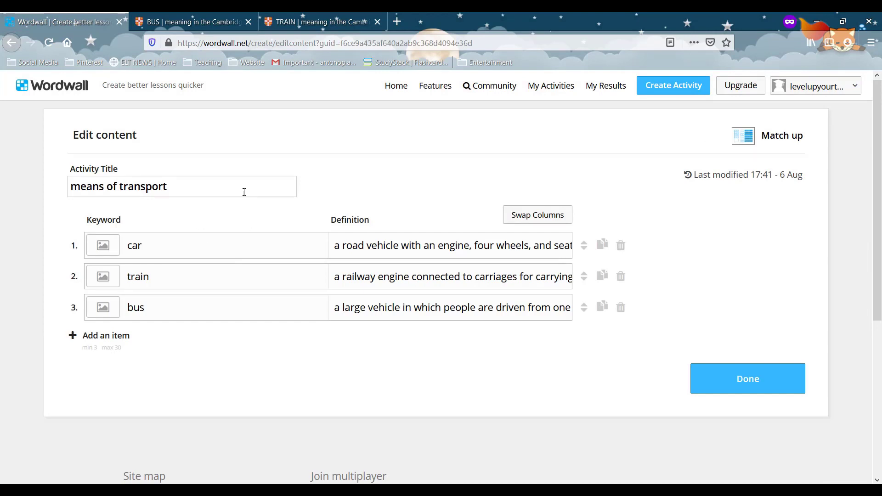
mouse_move(241, 316)
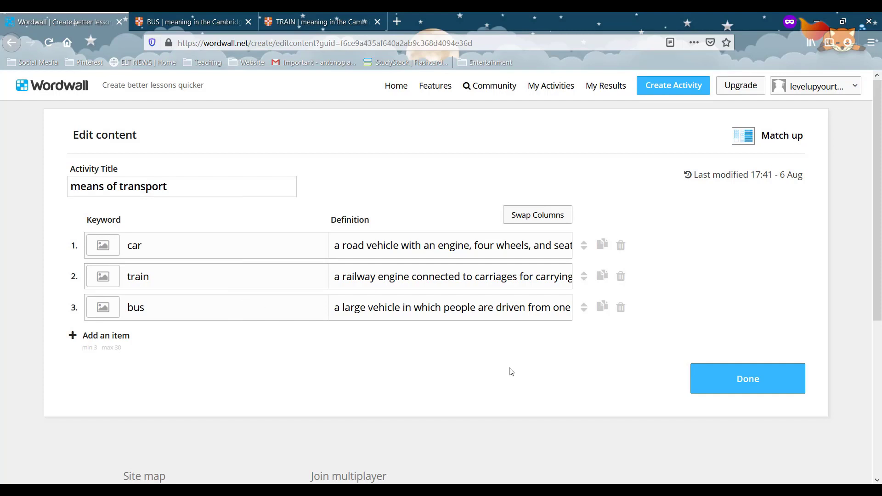
click(748, 378)
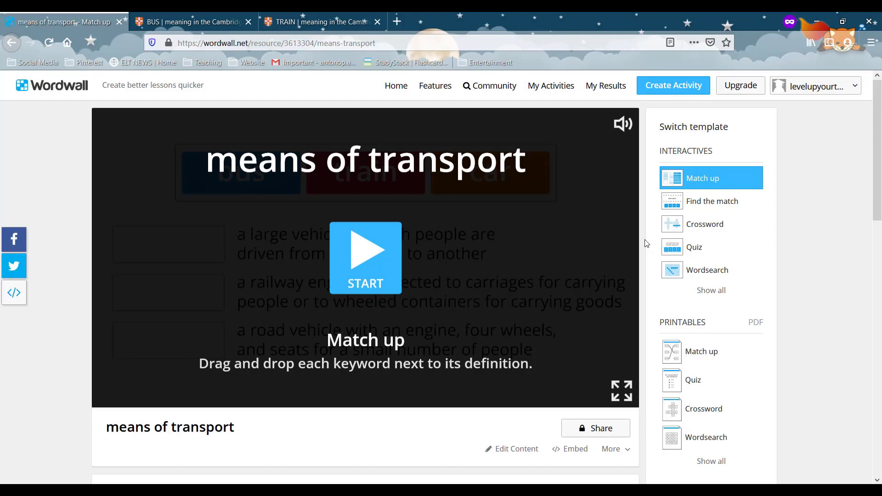
mouse_move(564, 293)
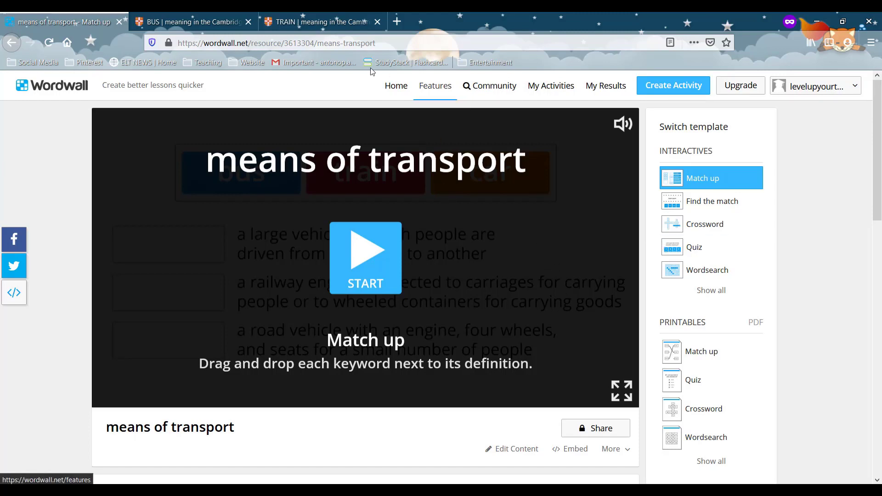
mouse_move(371, 131)
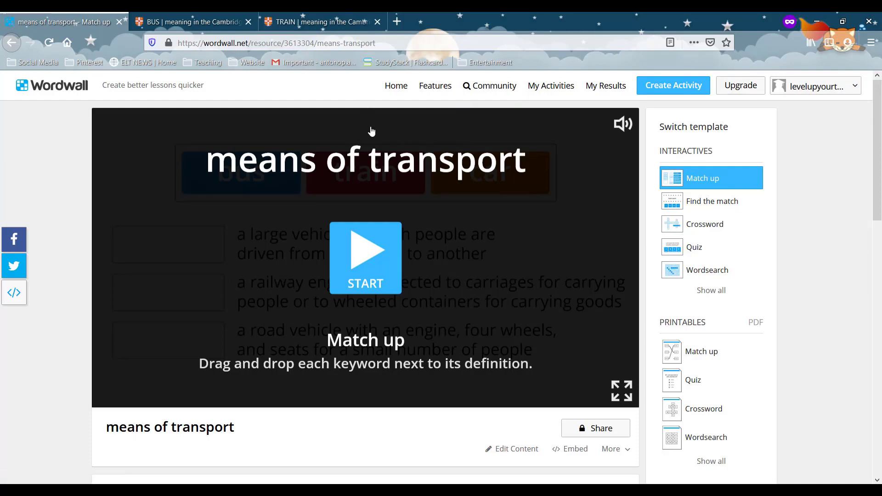
mouse_move(373, 130)
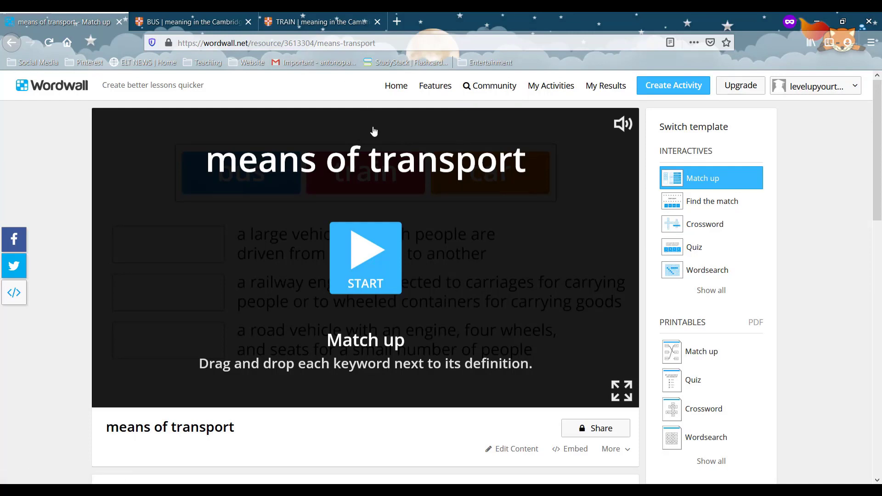
mouse_move(371, 208)
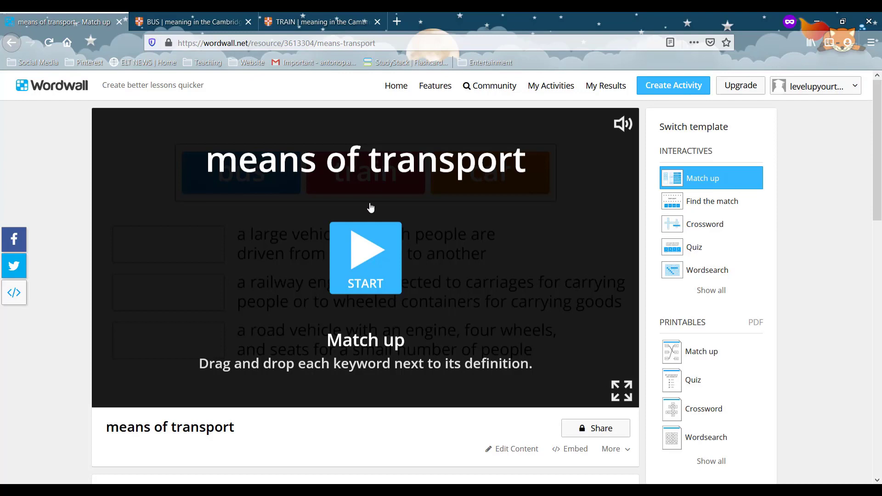
mouse_move(643, 308)
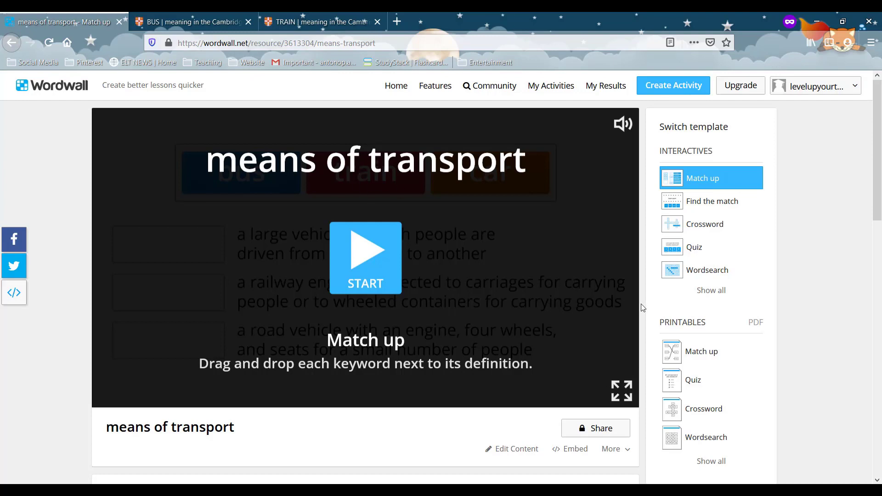
Switch means of transport from Match up to the Wordsearch template
scroll(down, 3)
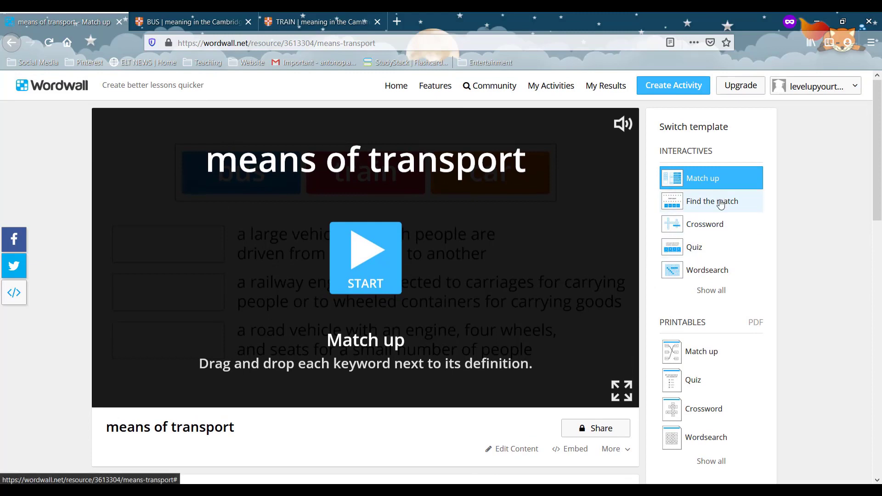
mouse_move(628, 285)
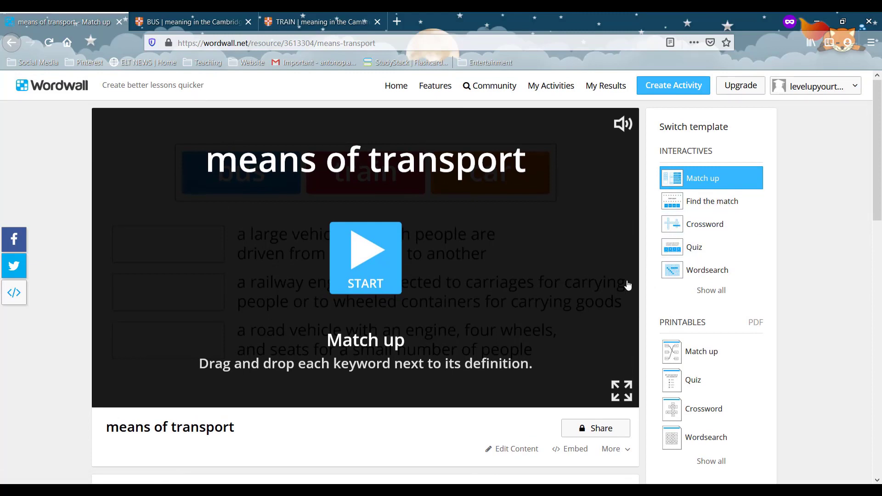
mouse_move(691, 222)
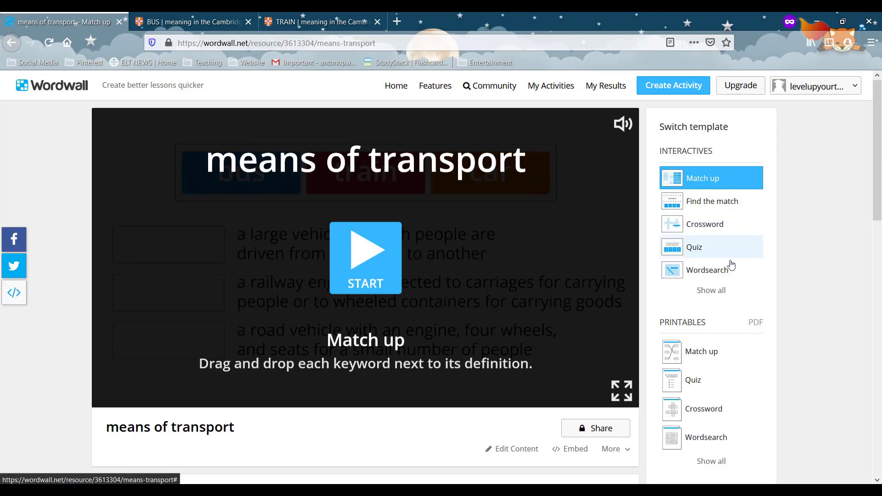
mouse_move(731, 275)
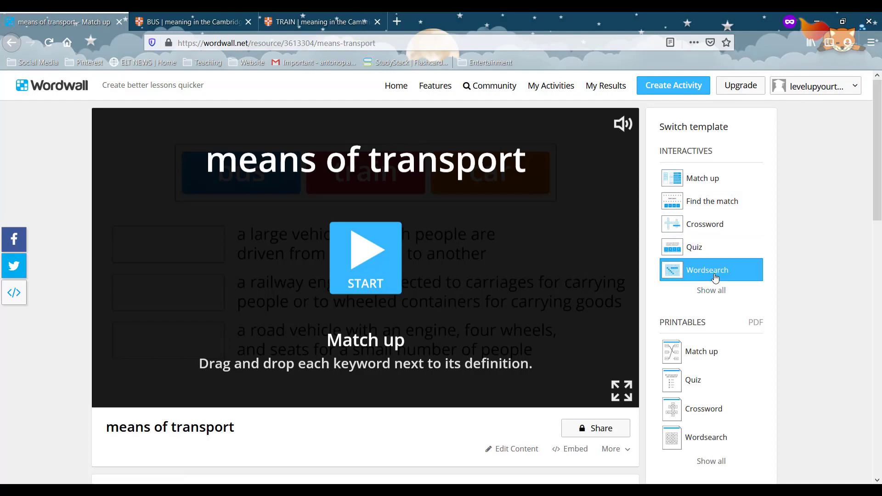
click(711, 270)
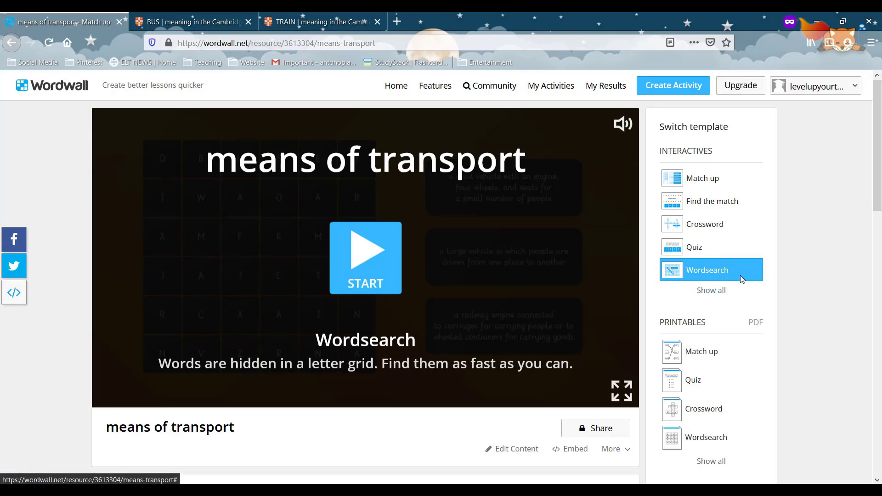
mouse_move(769, 260)
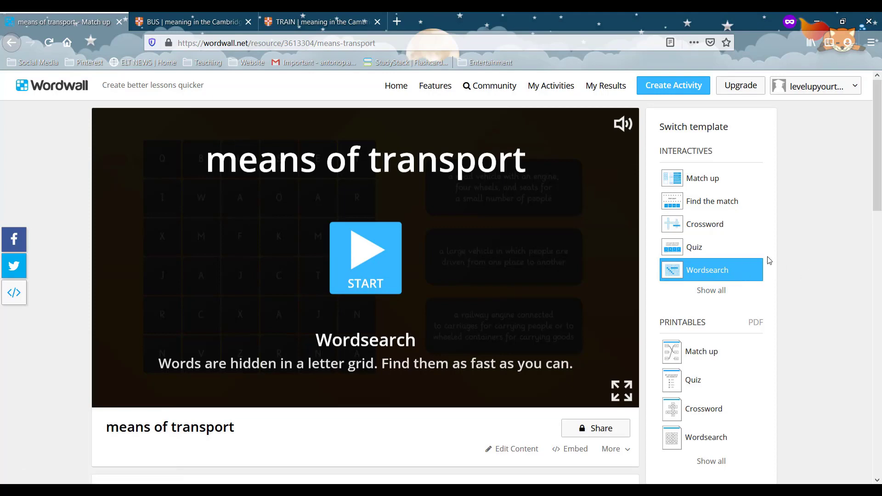
mouse_move(512, 456)
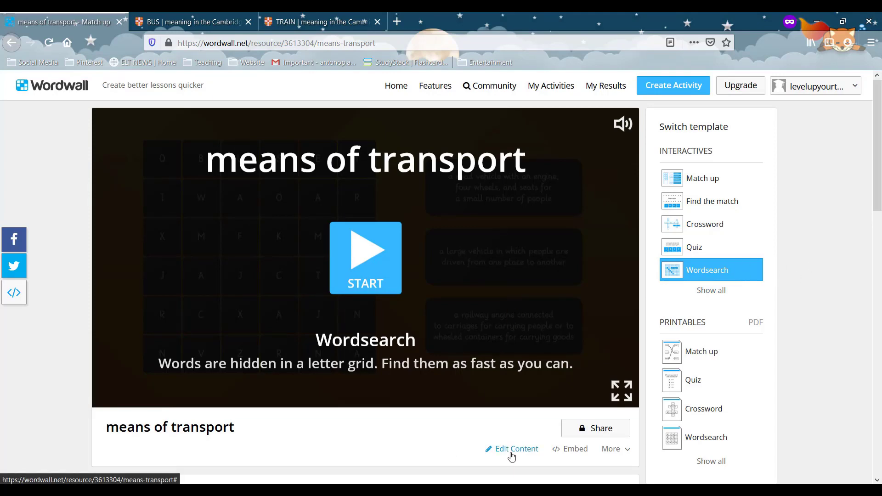
Edit the switched activity's content, choosing 'Edit As Match up'
click(511, 449)
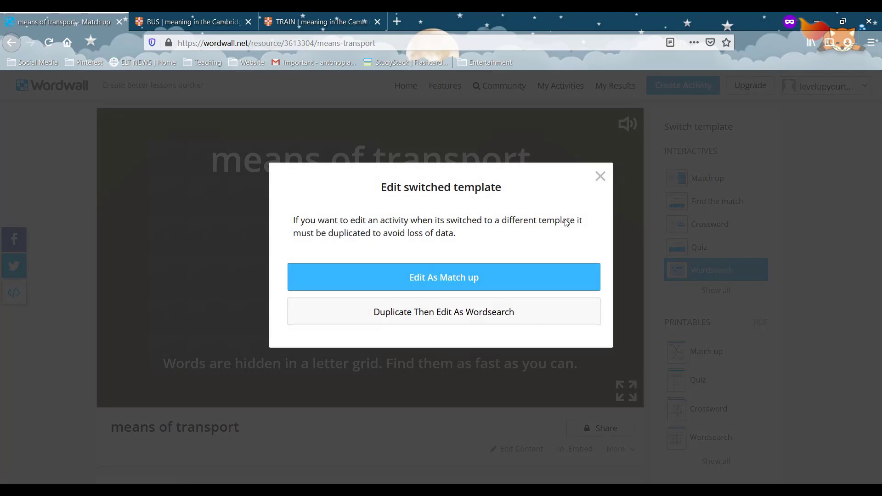
click(443, 277)
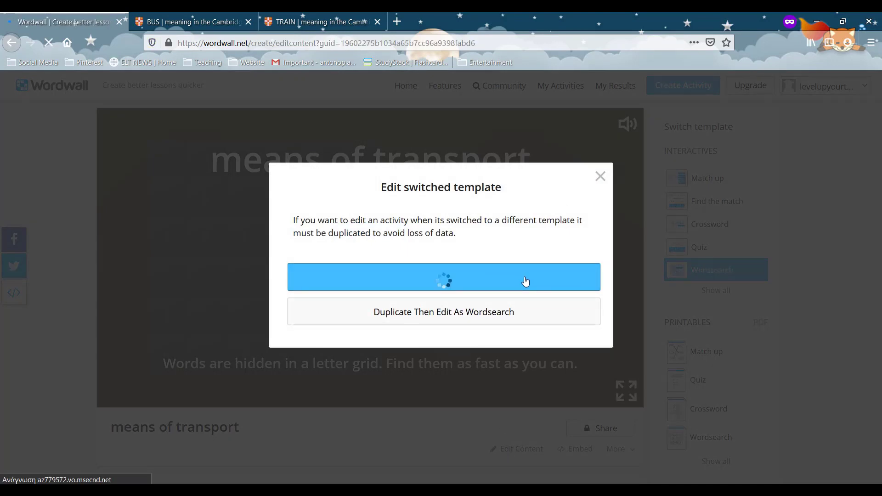
click(443, 277)
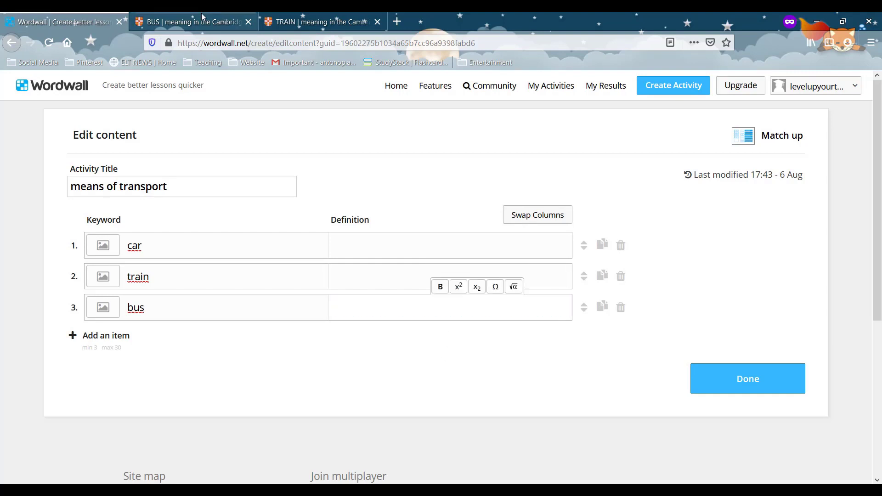
Replace the definitions of bus, train and car with their IPA transcriptions /bʌs/, /treɪn/, /kɑːr/
click(191, 22)
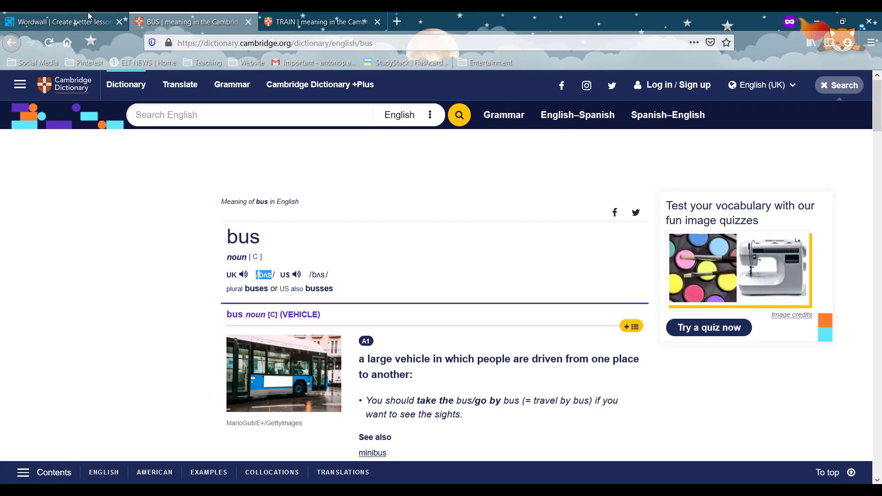
click(65, 22)
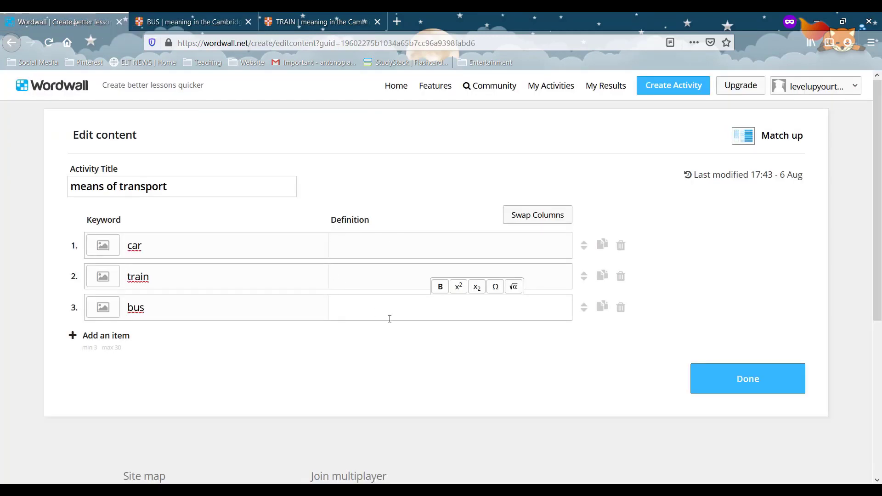
text(/bʌs)
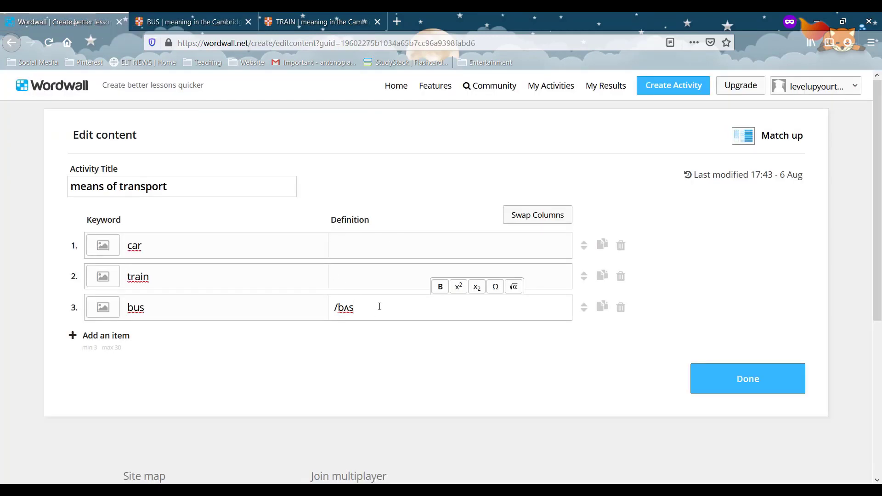
click(319, 22)
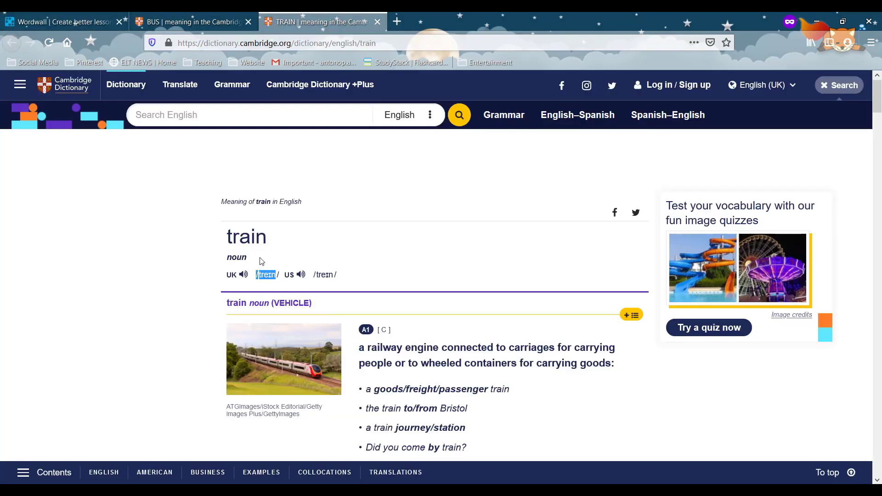
click(64, 22)
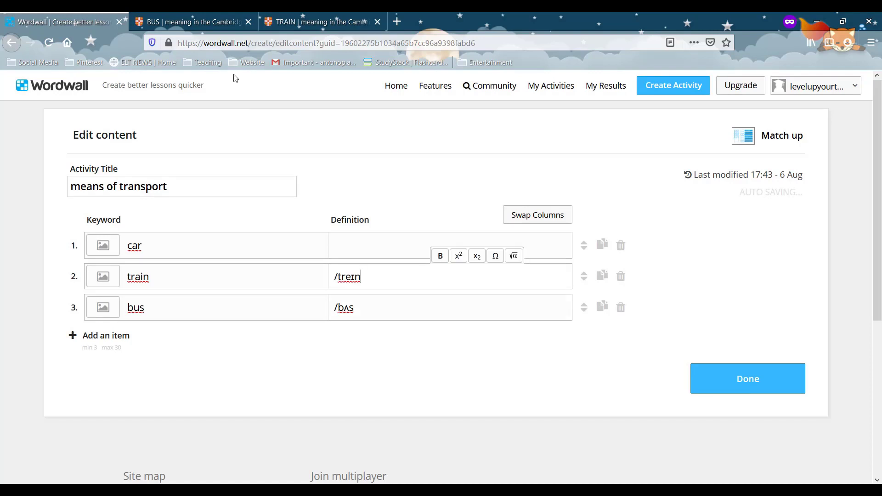
click(191, 22)
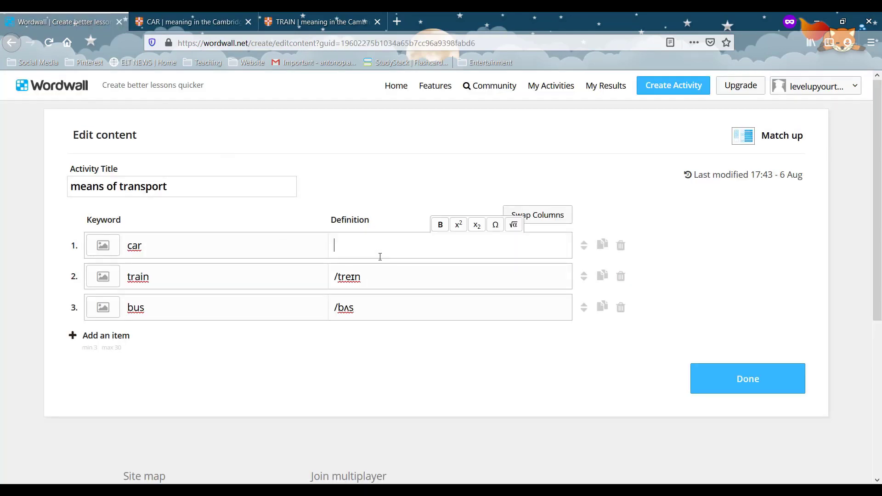
click(748, 378)
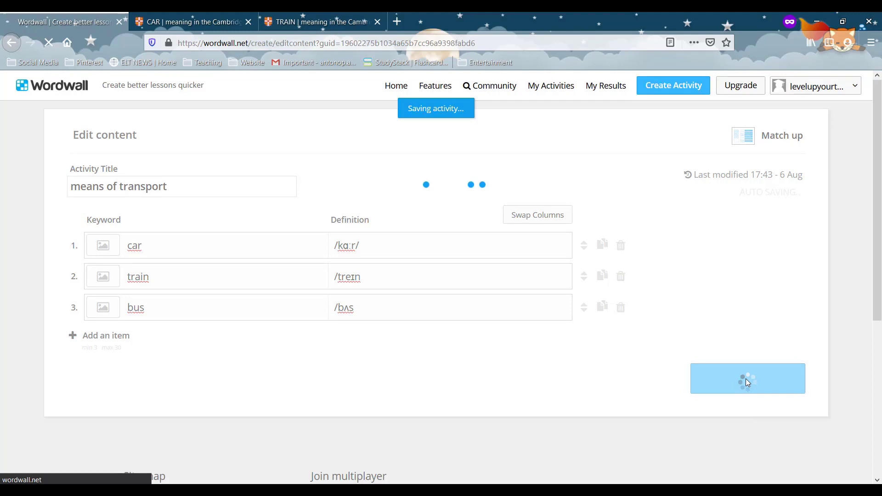
Save and play the match up, pairing car, train and bus with their transcriptions for 3/3
click(747, 378)
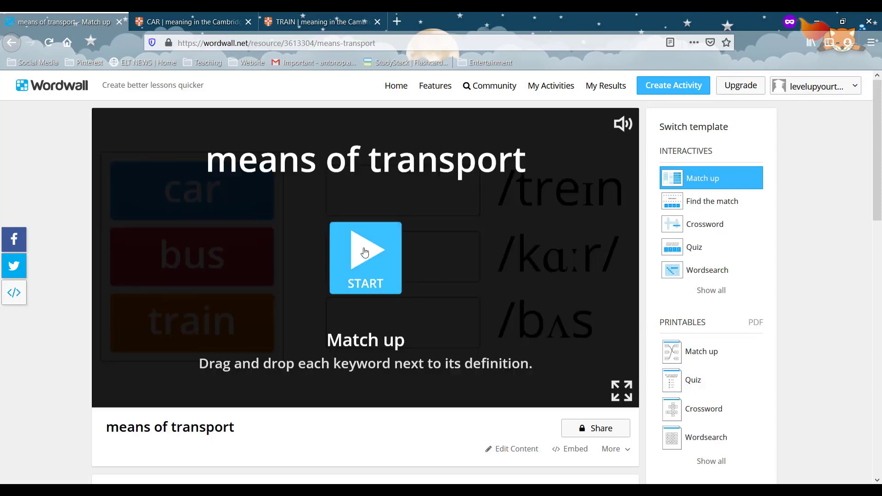
click(365, 257)
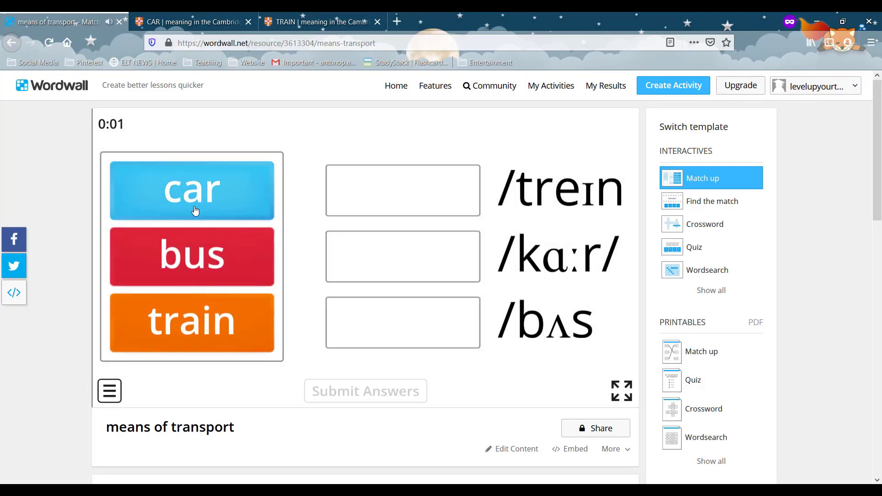
drag(191, 189, 402, 256)
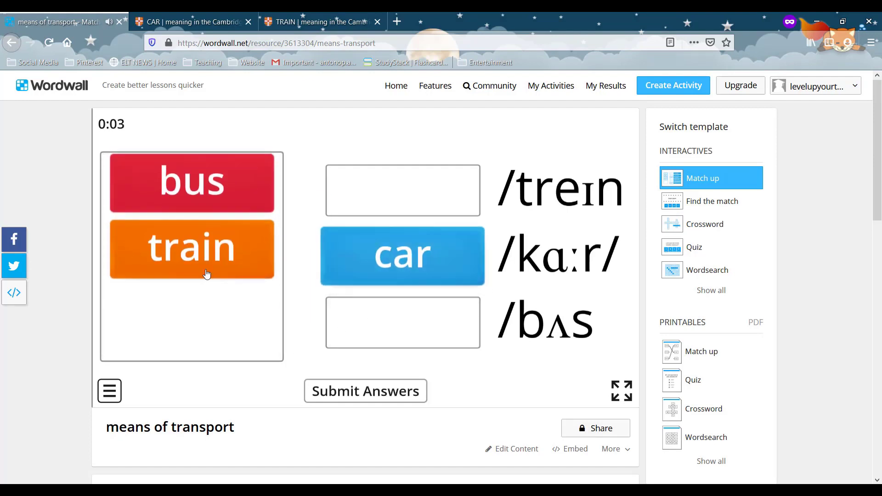
drag(191, 247, 402, 189)
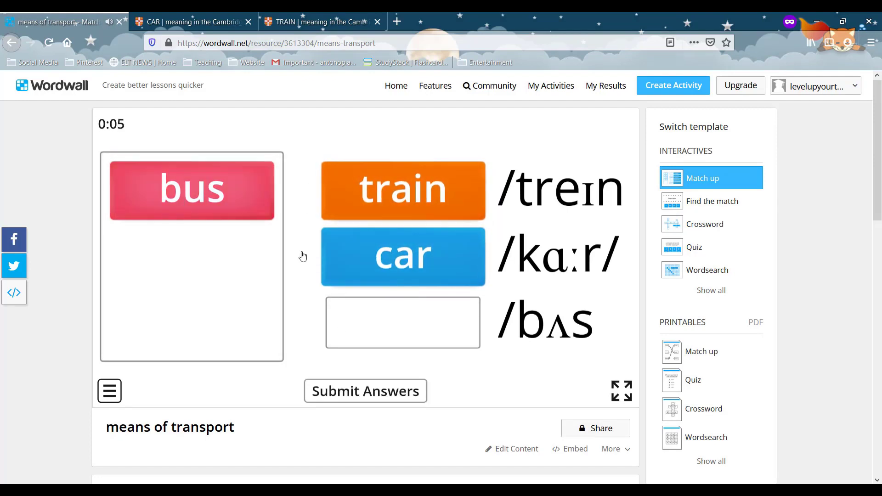
drag(191, 189, 403, 323)
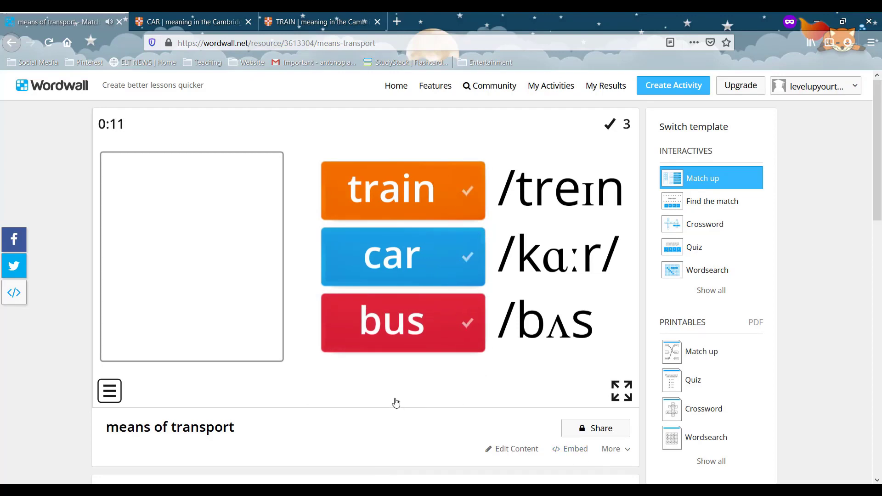
scroll(down, 3)
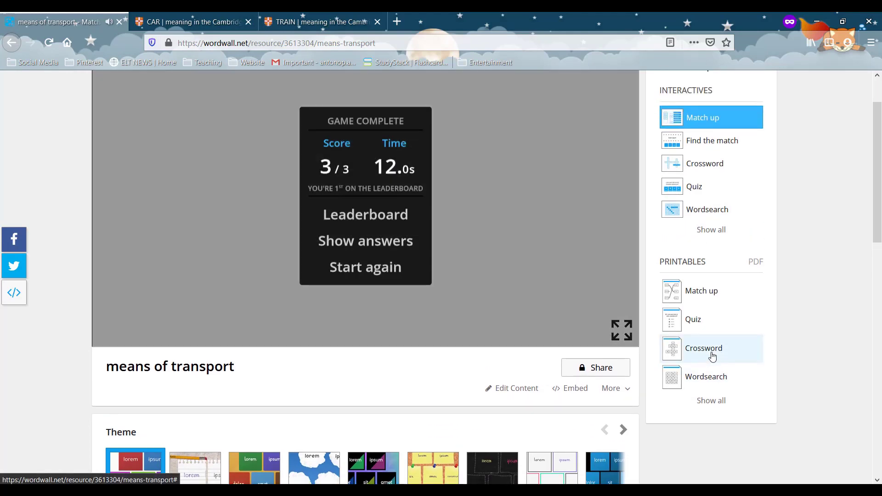
Switch the Means of transport activity to the Crossword printable template
click(703, 348)
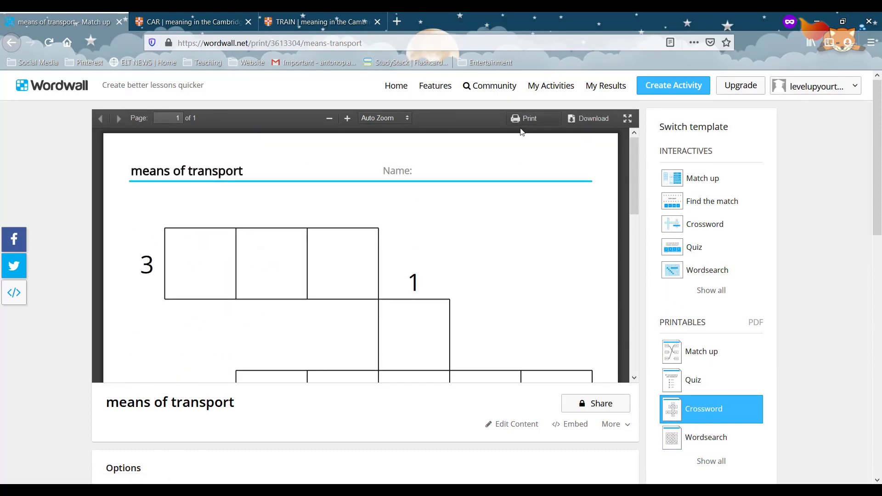
mouse_move(599, 124)
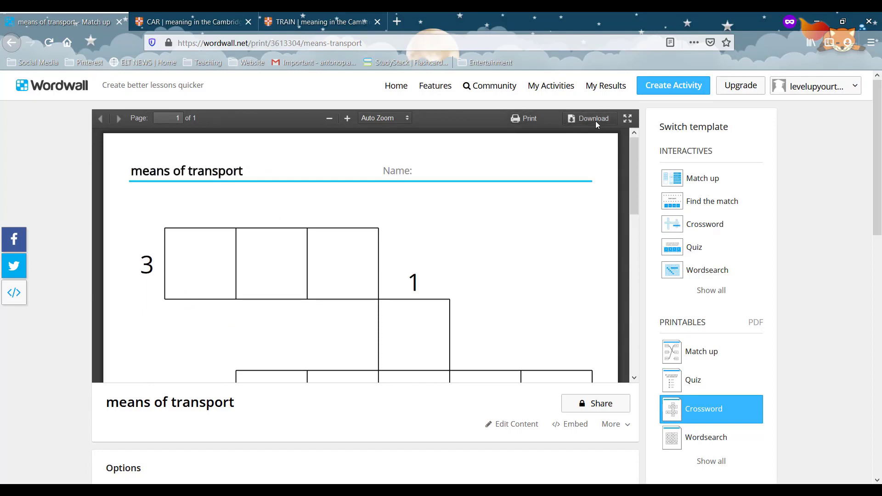
mouse_move(668, 97)
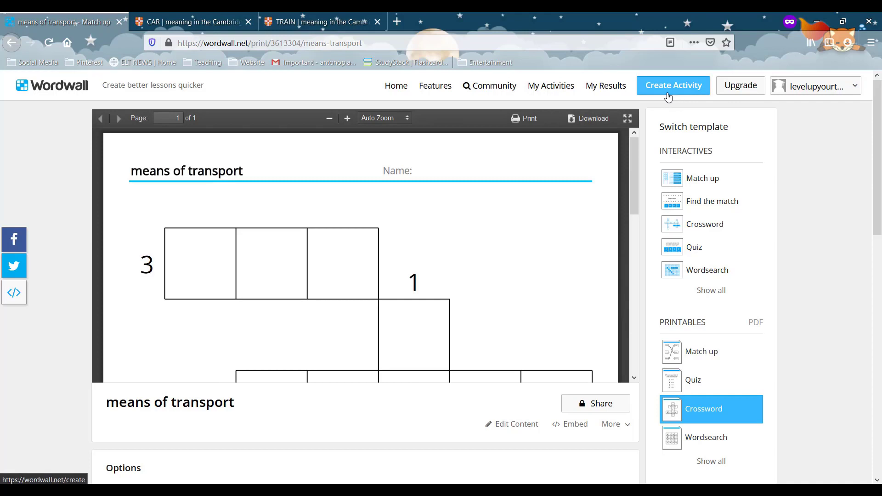
mouse_move(681, 99)
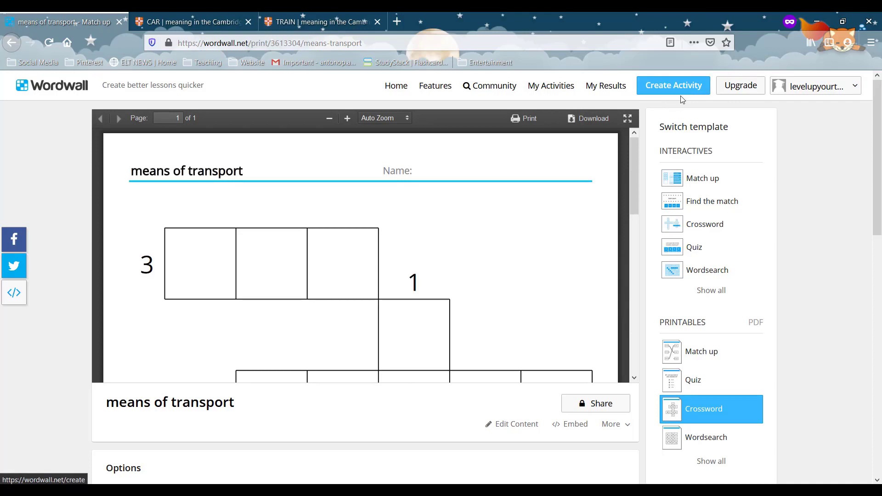
mouse_move(672, 97)
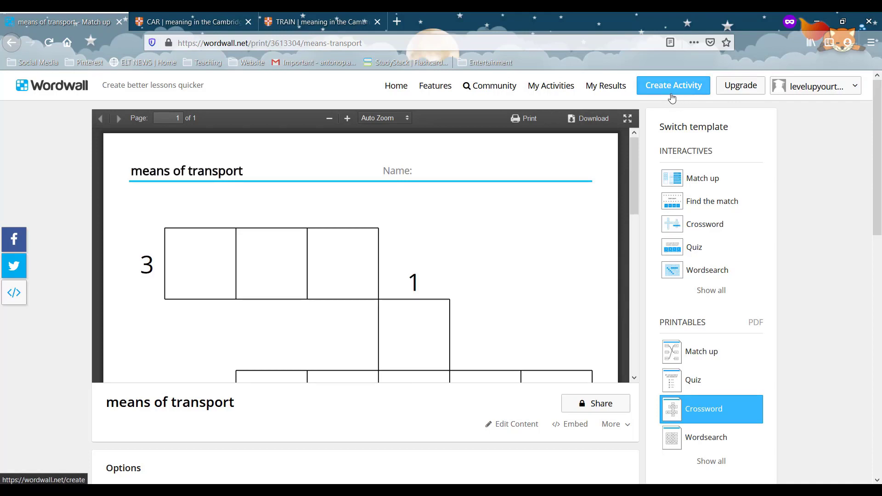
Create a new activity and choose the Open the box template
click(672, 86)
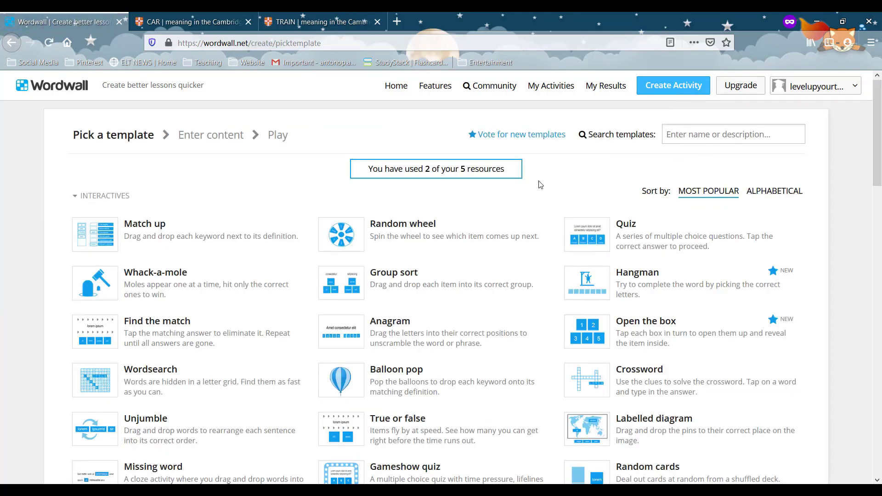
mouse_move(527, 225)
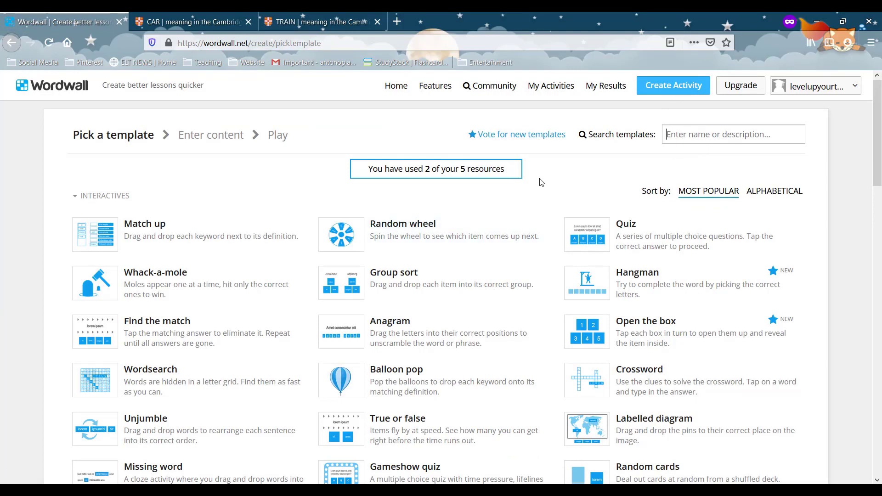
scroll(down, 3)
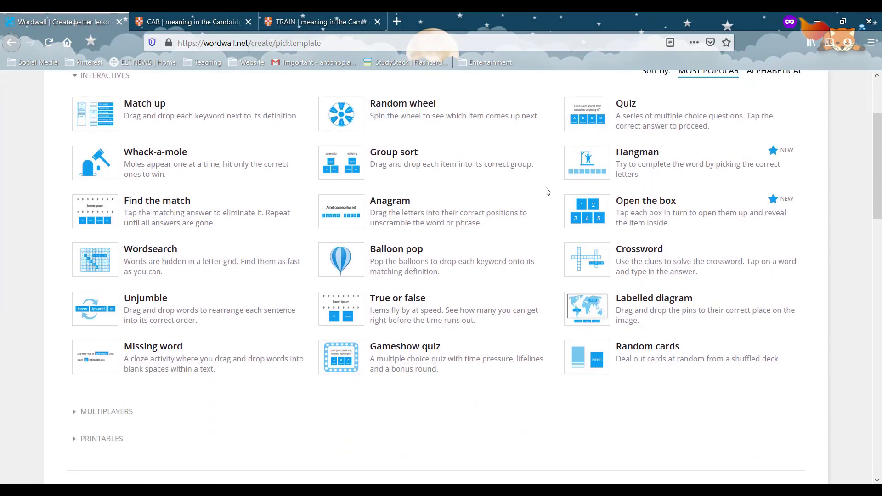
scroll(down, 3)
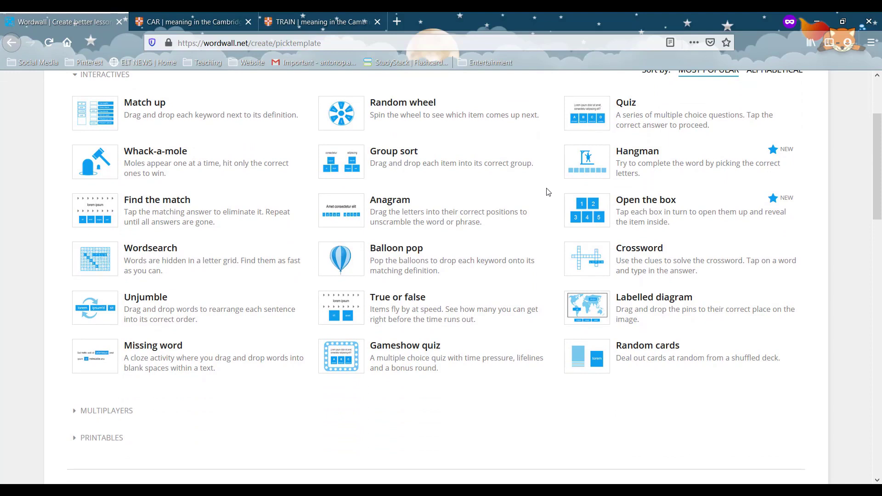
mouse_move(247, 166)
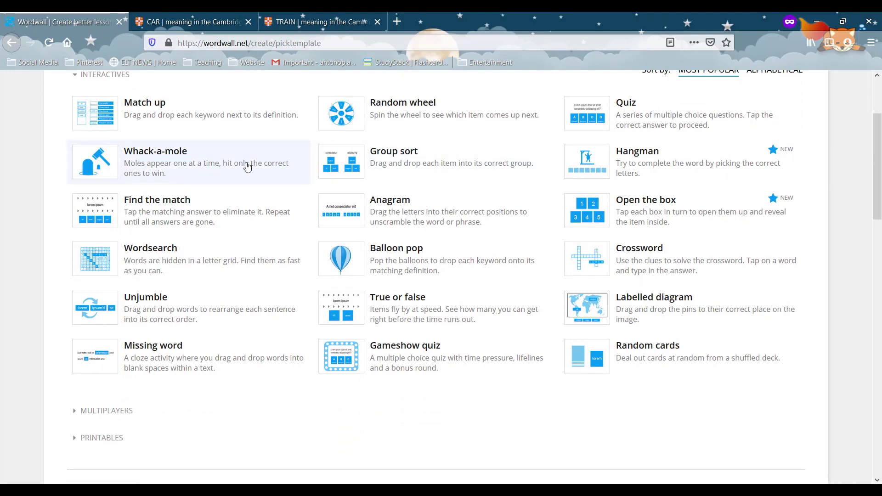
mouse_move(597, 216)
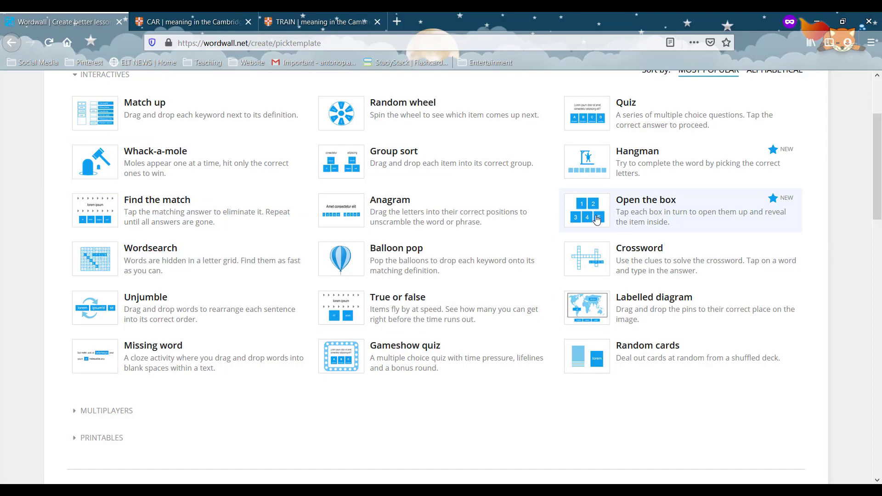
click(645, 210)
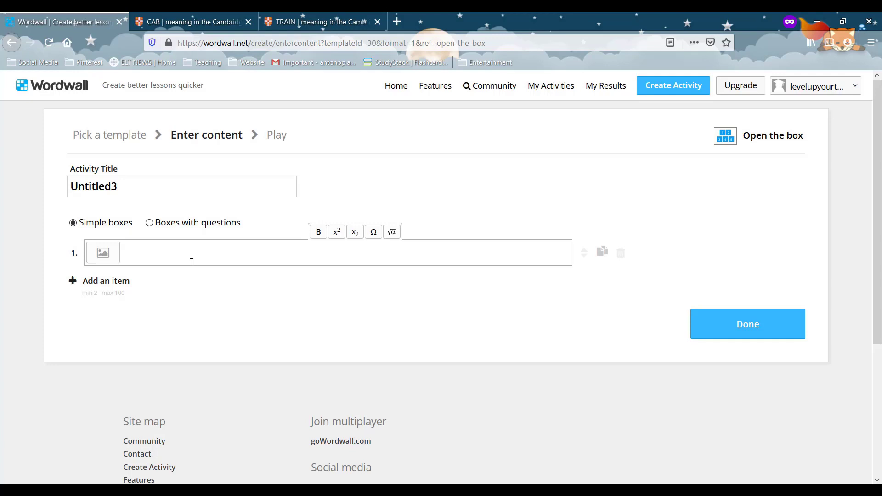
Enter item 1 as 'Yes. He plays video games'
text(Yes he does,)
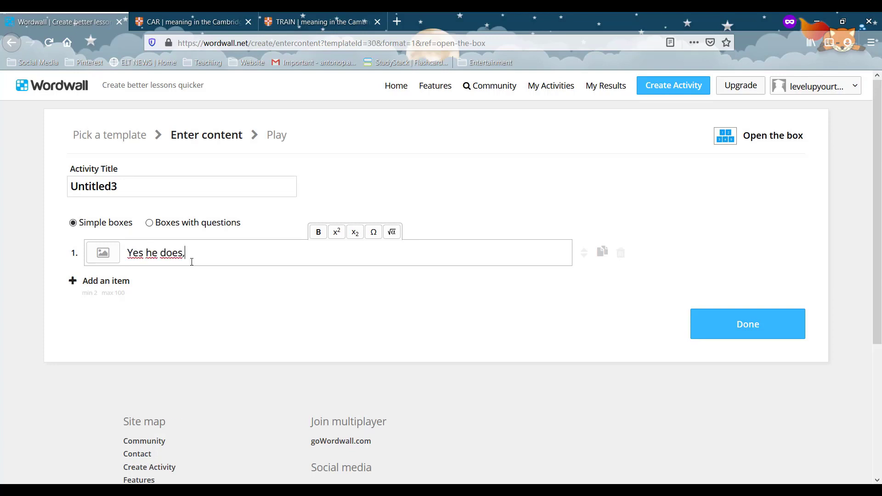
key(Backspace)
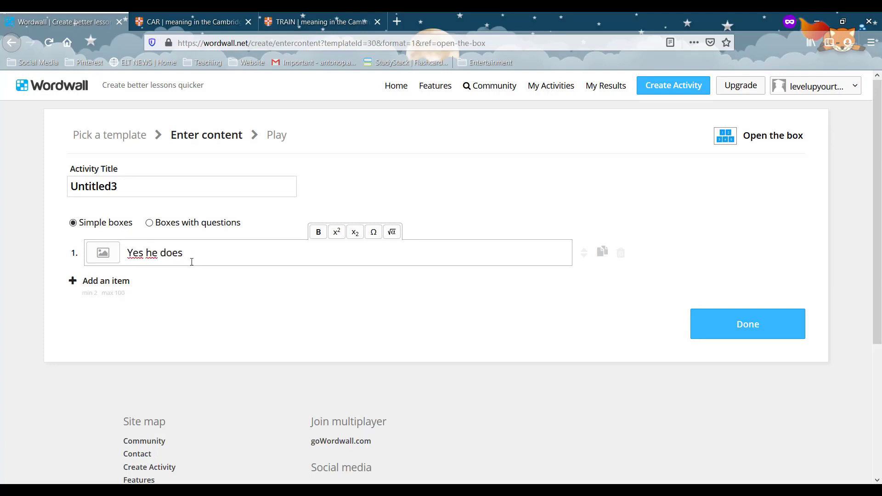
text(. He)
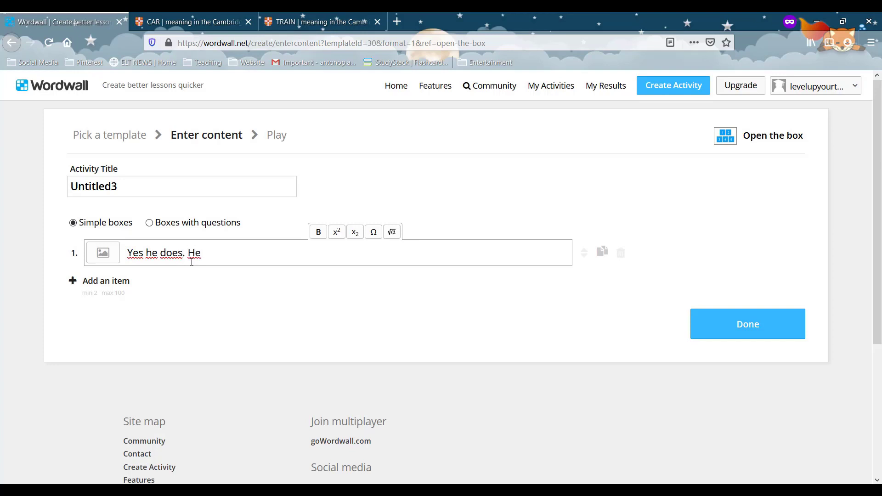
text(plays)
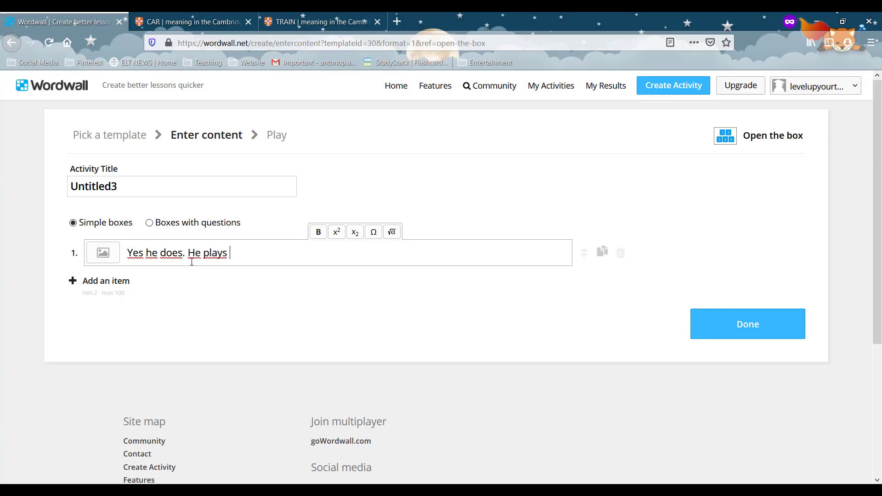
text(video games)
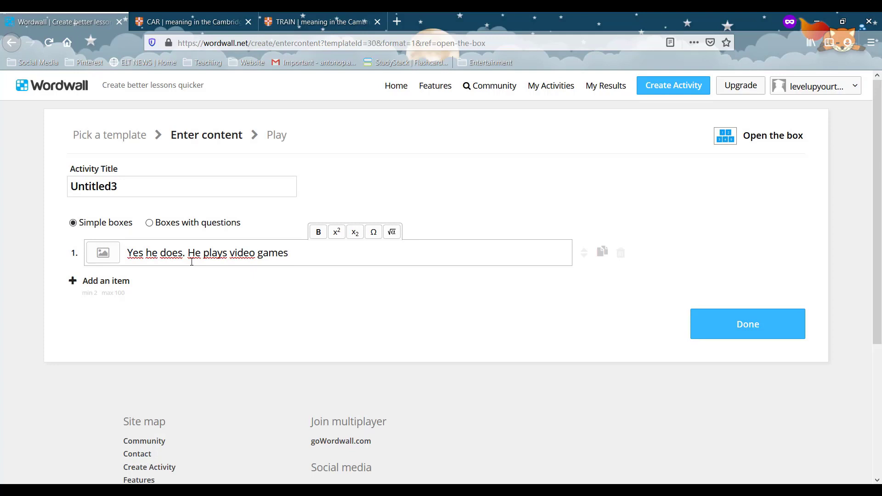
Add item 2 with the 'No she doesn't. She doesn't...' sentence
click(106, 281)
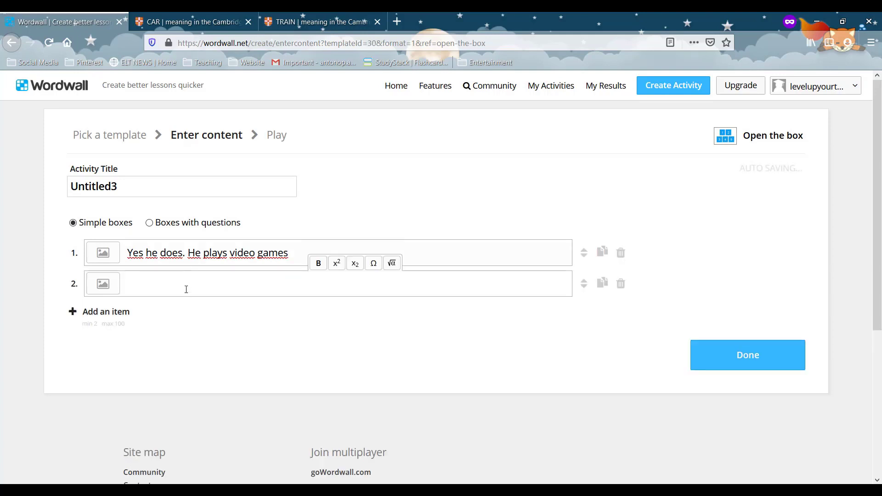
text(No she do)
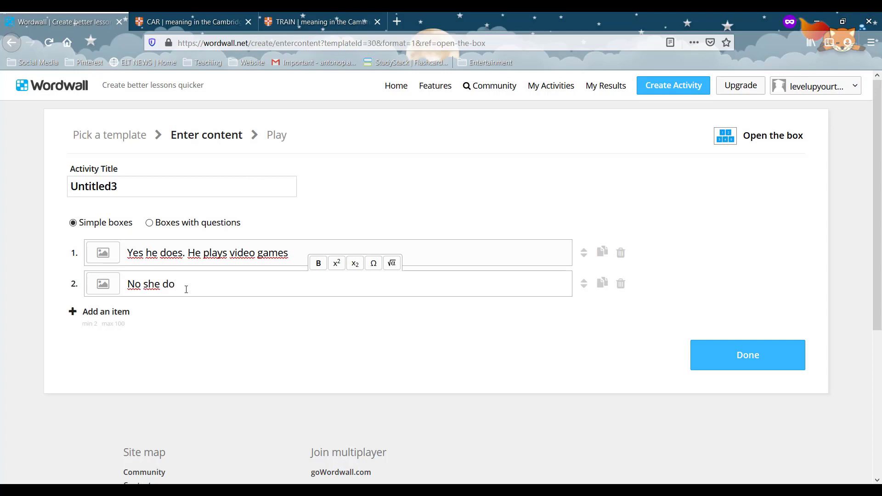
text(esn;t.)
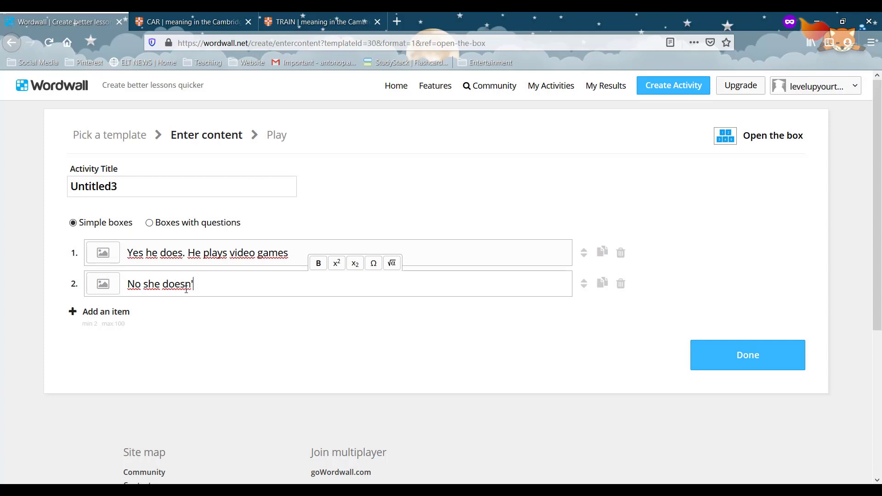
text(t. She)
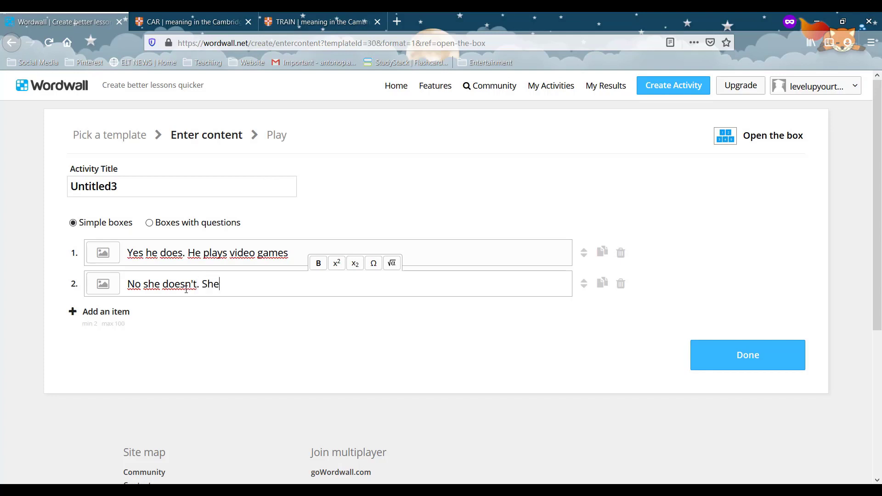
text(doesn't play video gam)
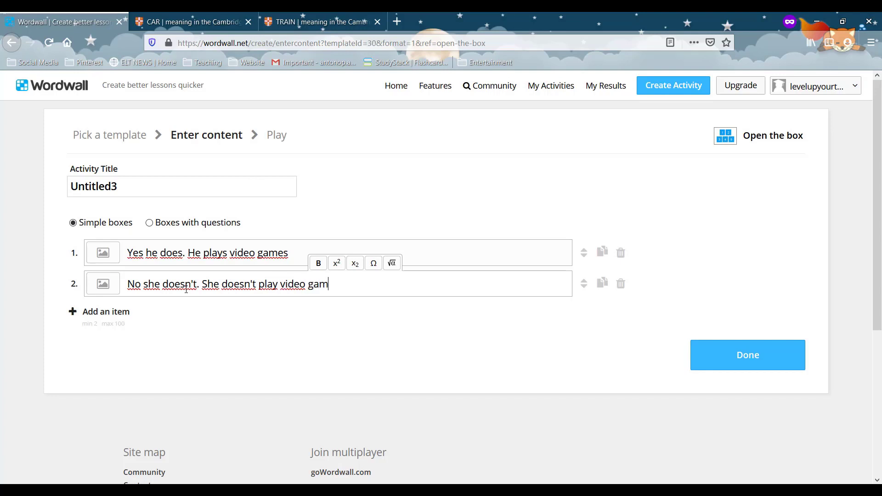
text(es)
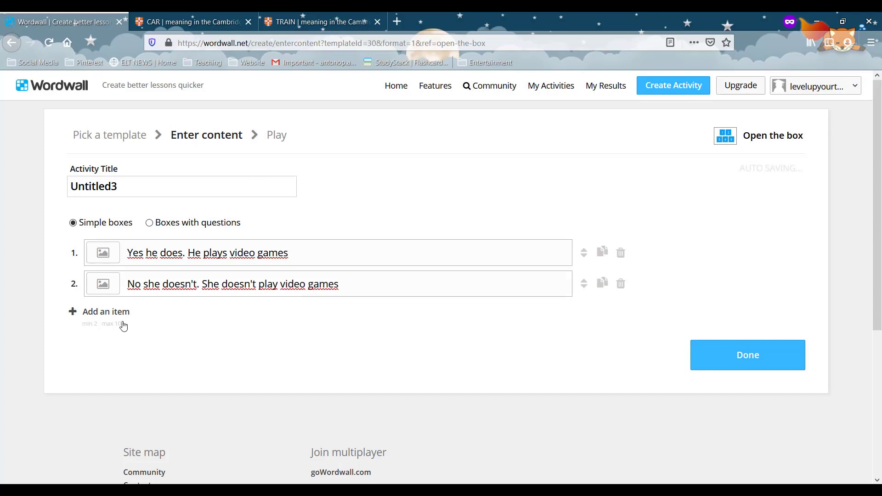
Add item 3 as 'Yes she does. She plays football'
click(103, 311)
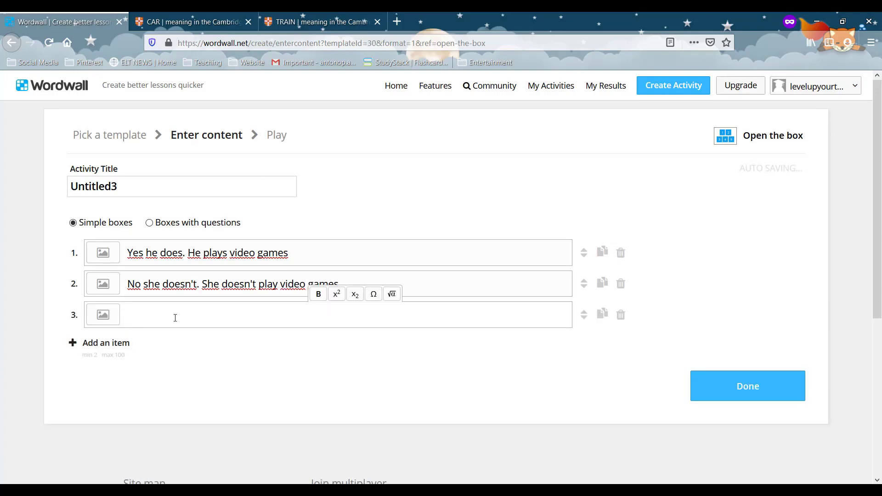
text(Y)
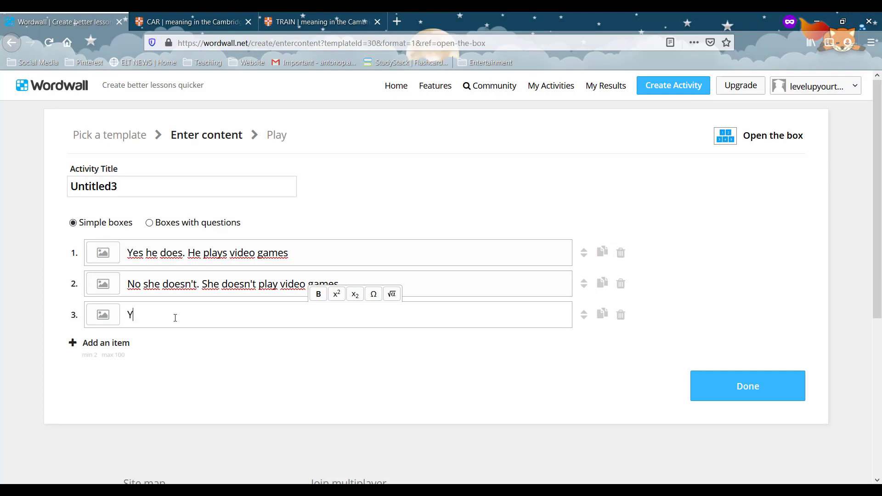
text(es she doe)
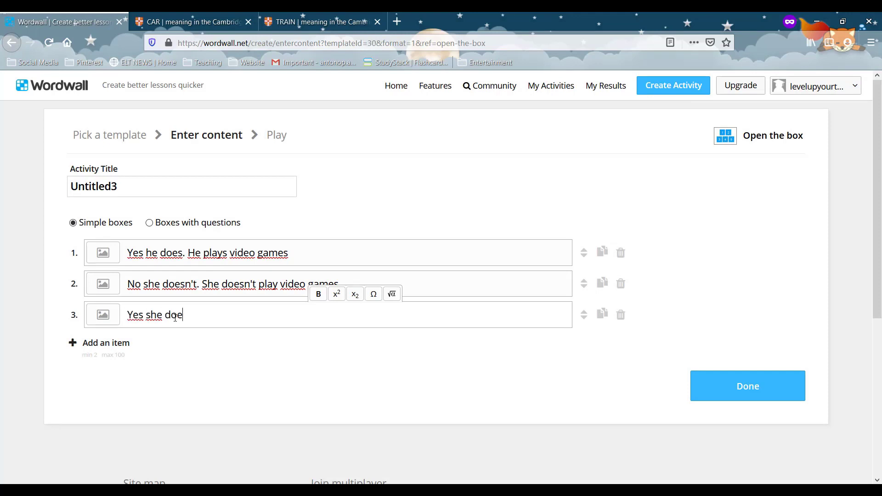
text(s. She pl)
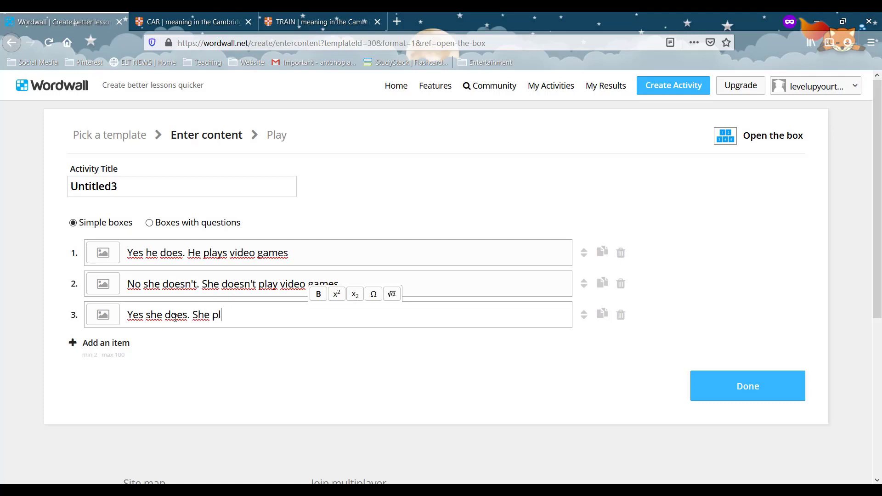
text(ays foot)
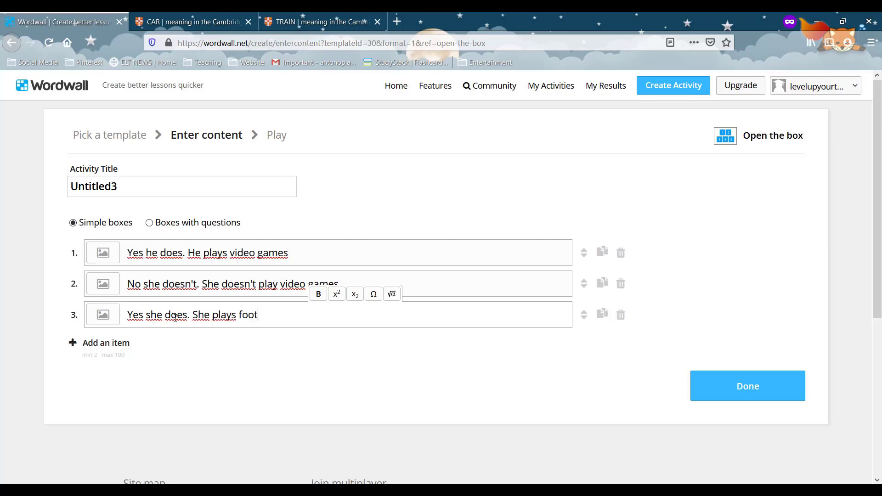
text(ball.)
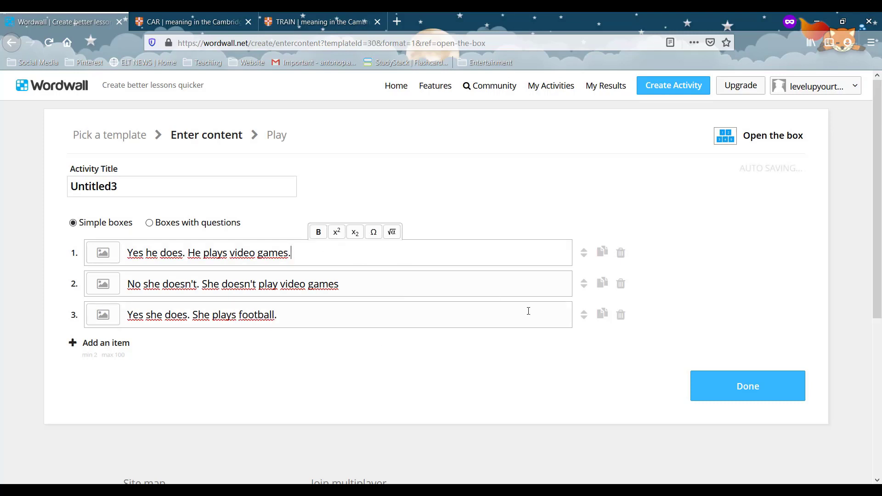
Title the activity 'Question forms' and finish creating it with Done
click(342, 284)
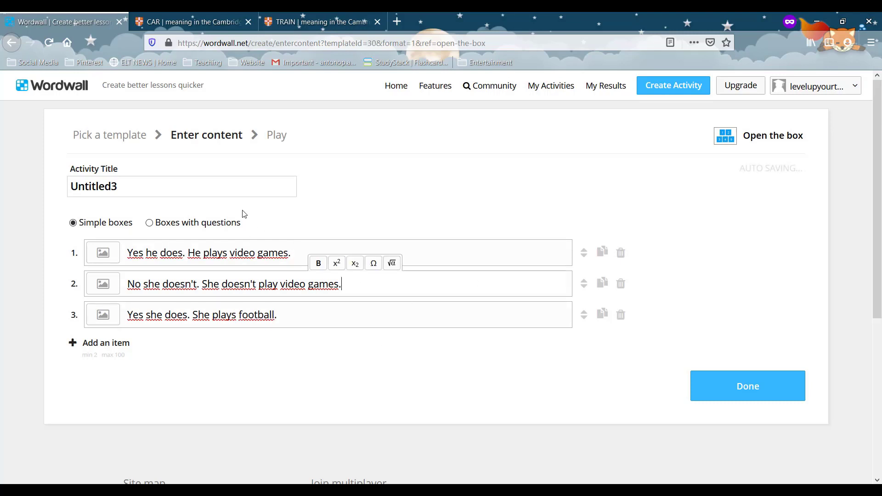
text(Question forms)
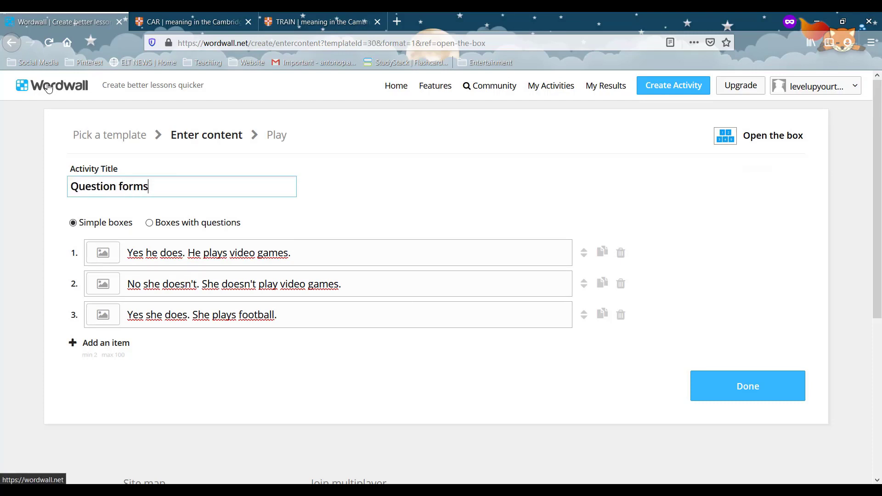
click(747, 386)
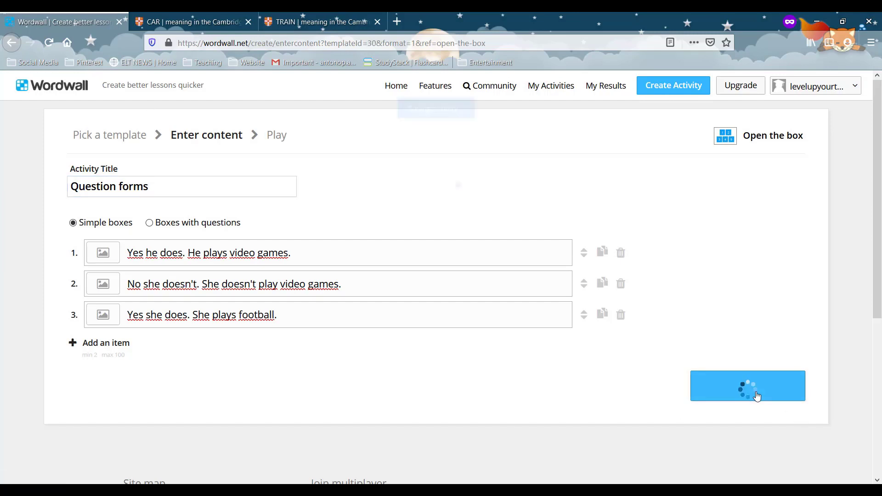
click(748, 385)
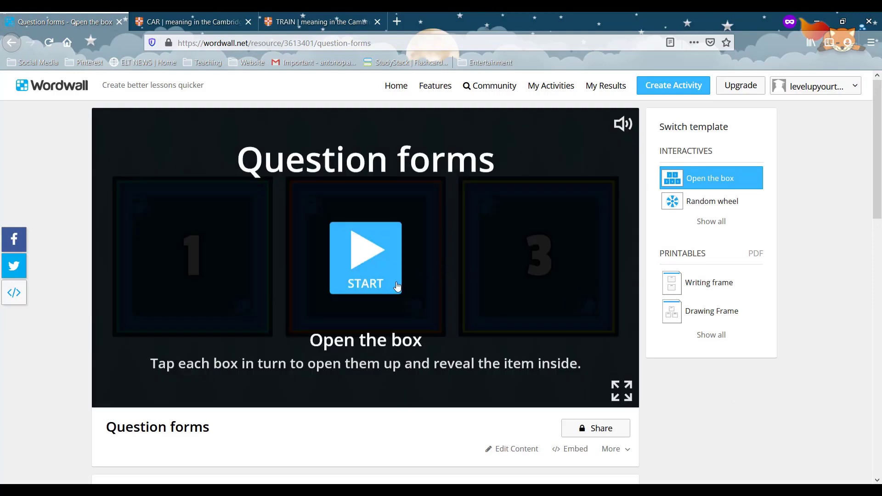
Start the Question forms Open the box game
click(365, 259)
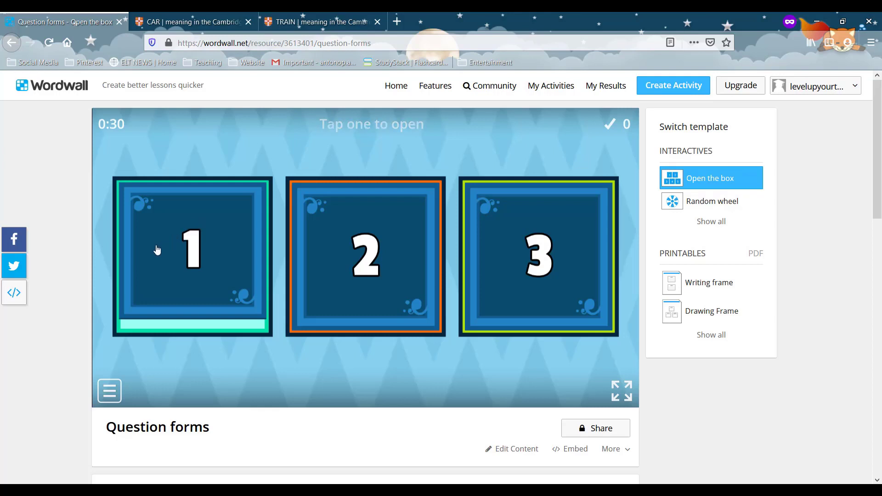
mouse_move(151, 239)
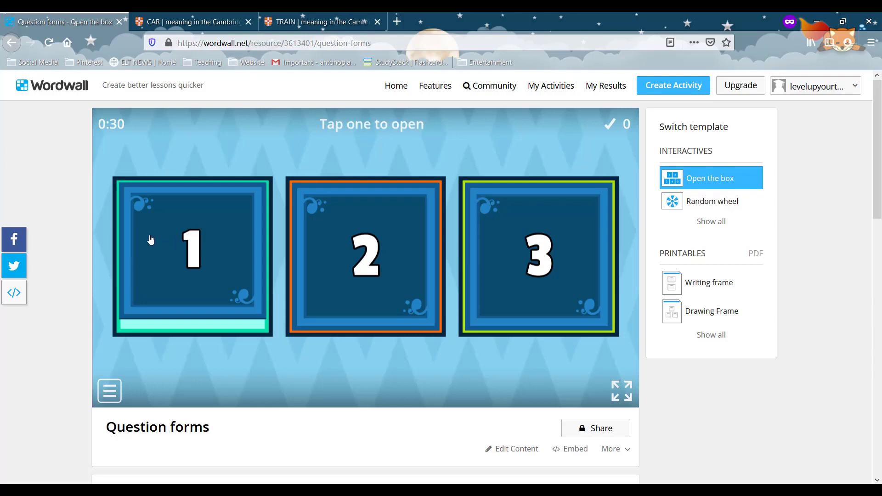
mouse_move(173, 266)
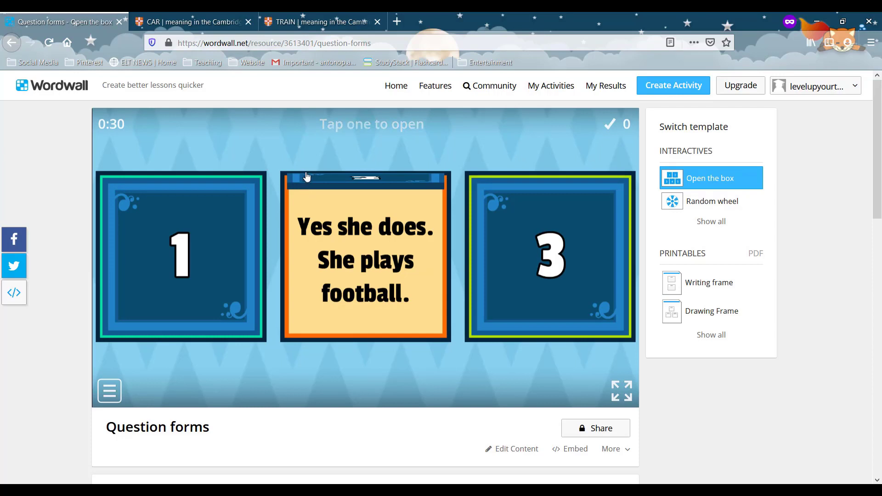
mouse_move(308, 184)
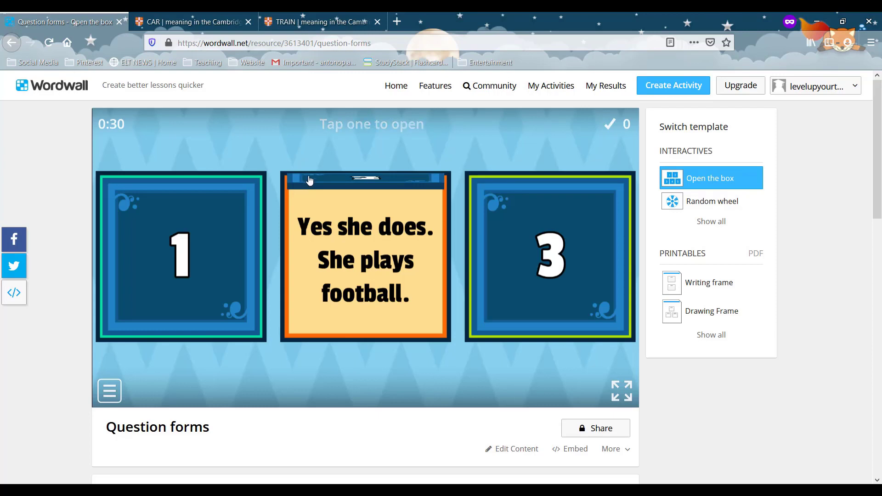
mouse_move(303, 196)
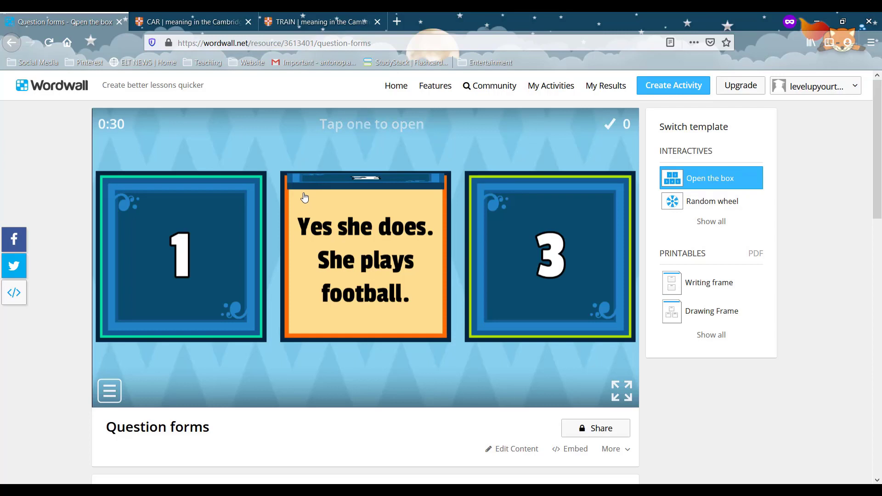
mouse_move(300, 202)
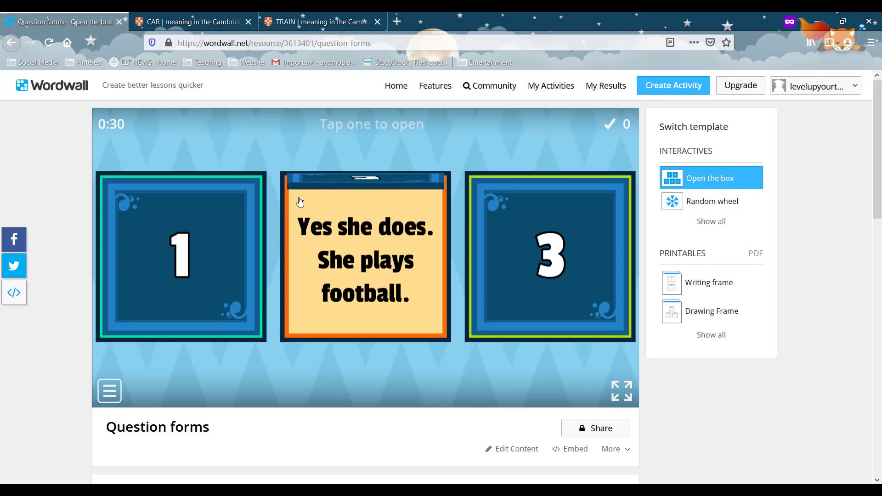